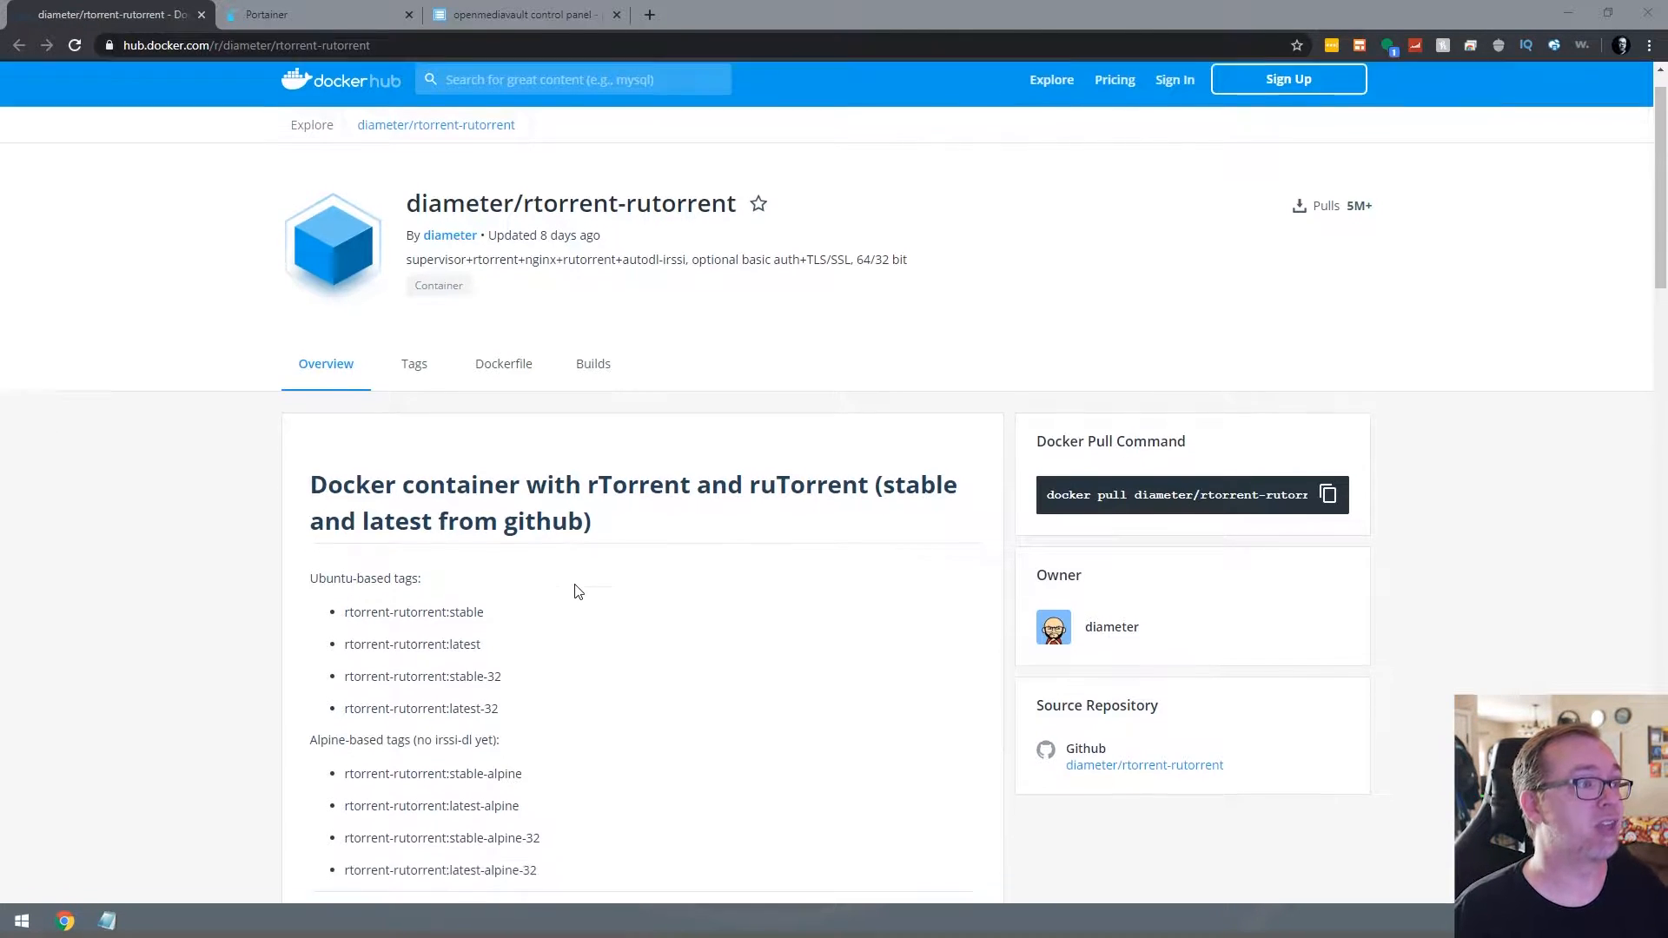
# Review the compose file contents, noting the PHP_MEM memory setting
pyautogui.scroll(-3)
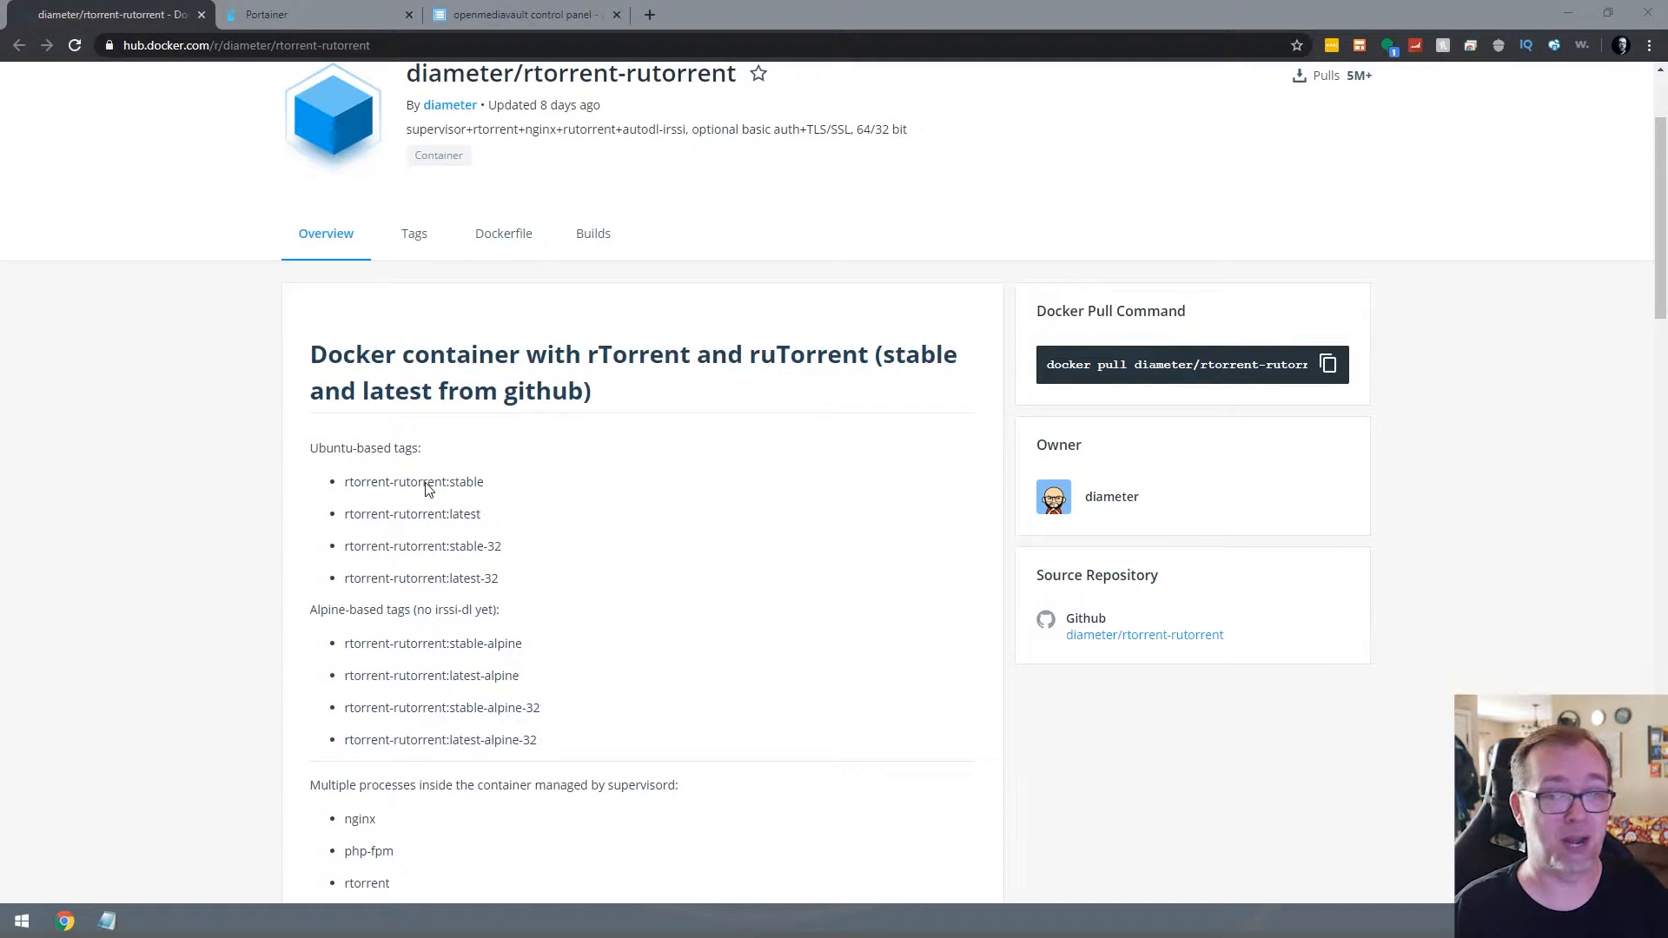
pyautogui.moveTo(479, 530)
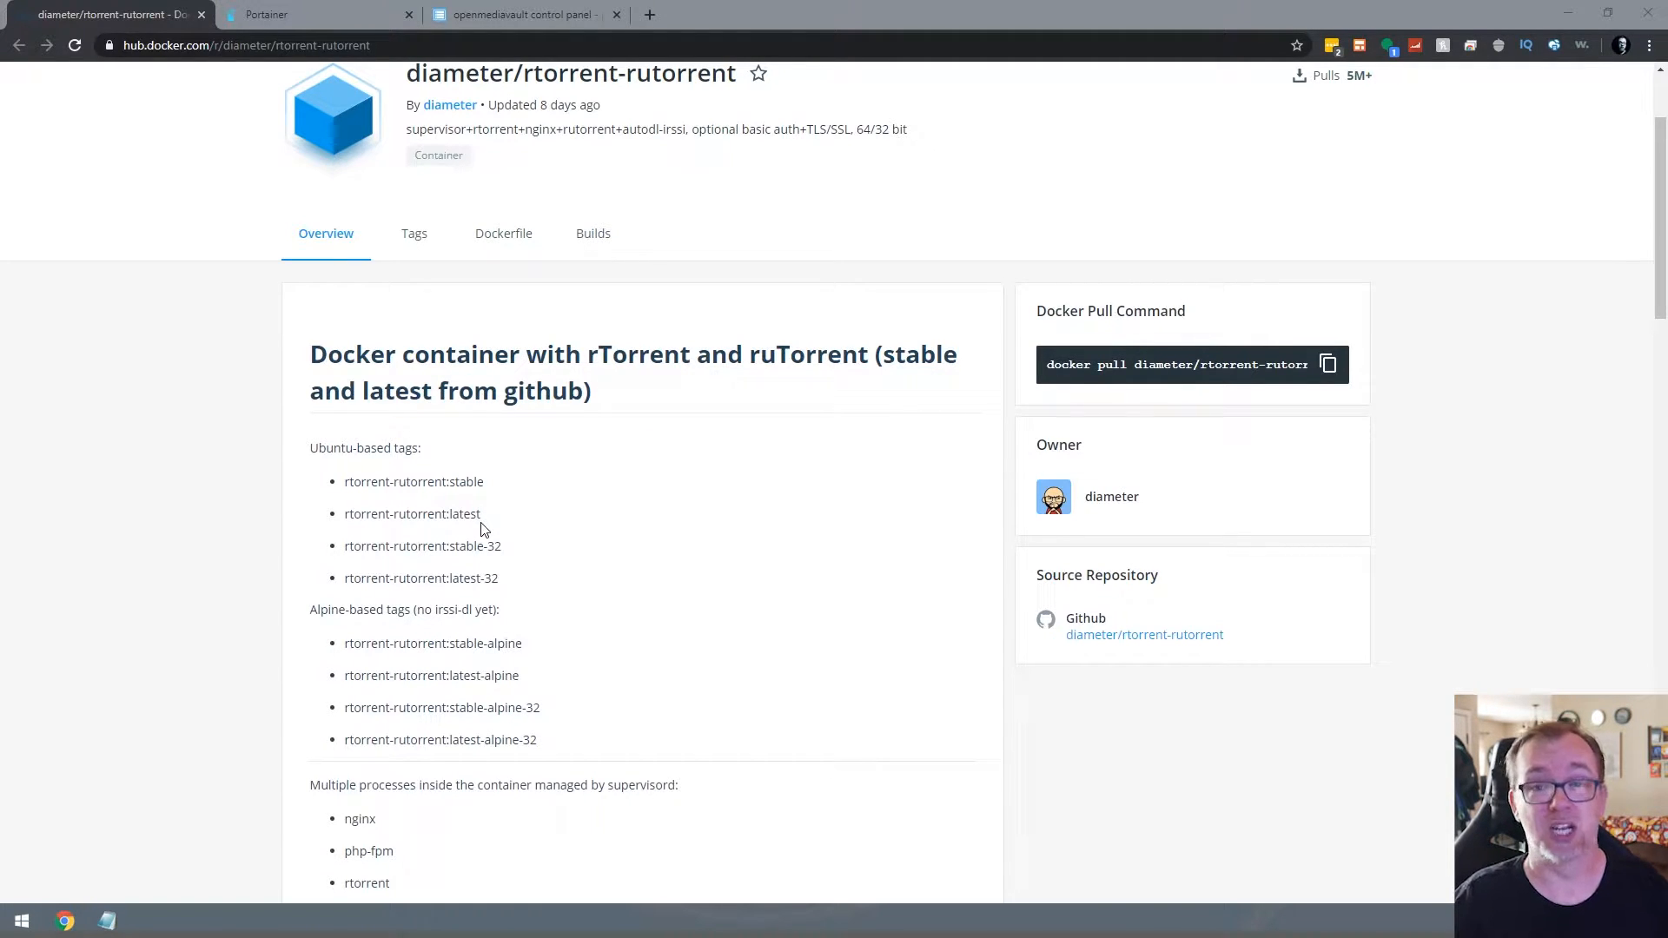
pyautogui.scroll(-3)
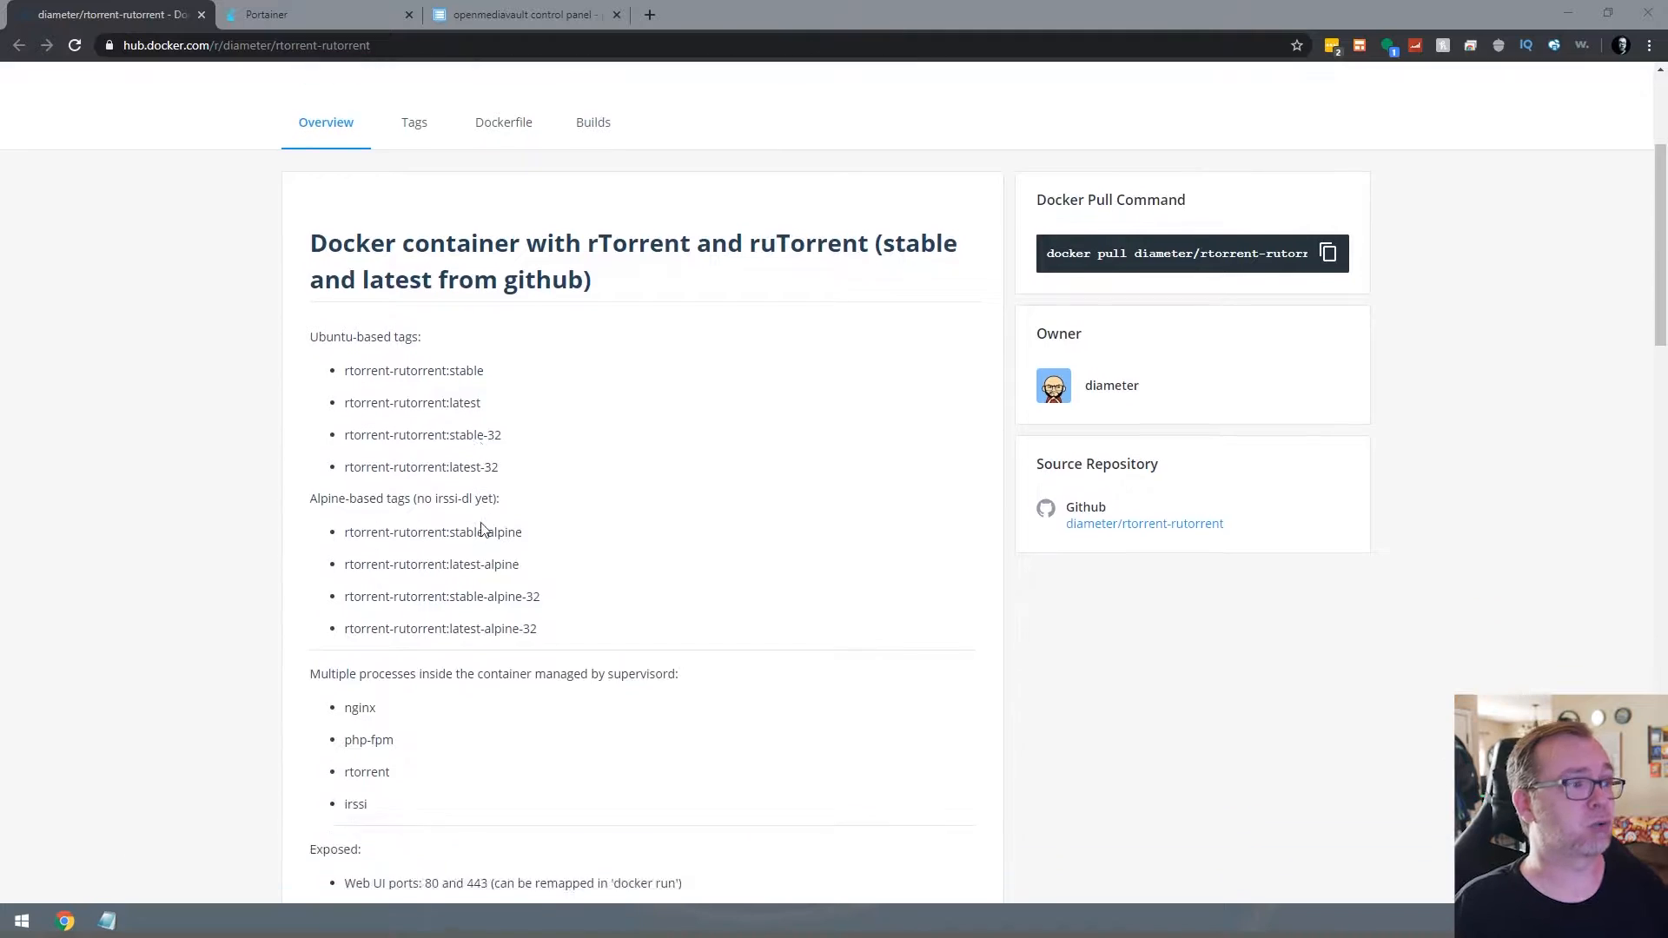
pyautogui.scroll(-3)
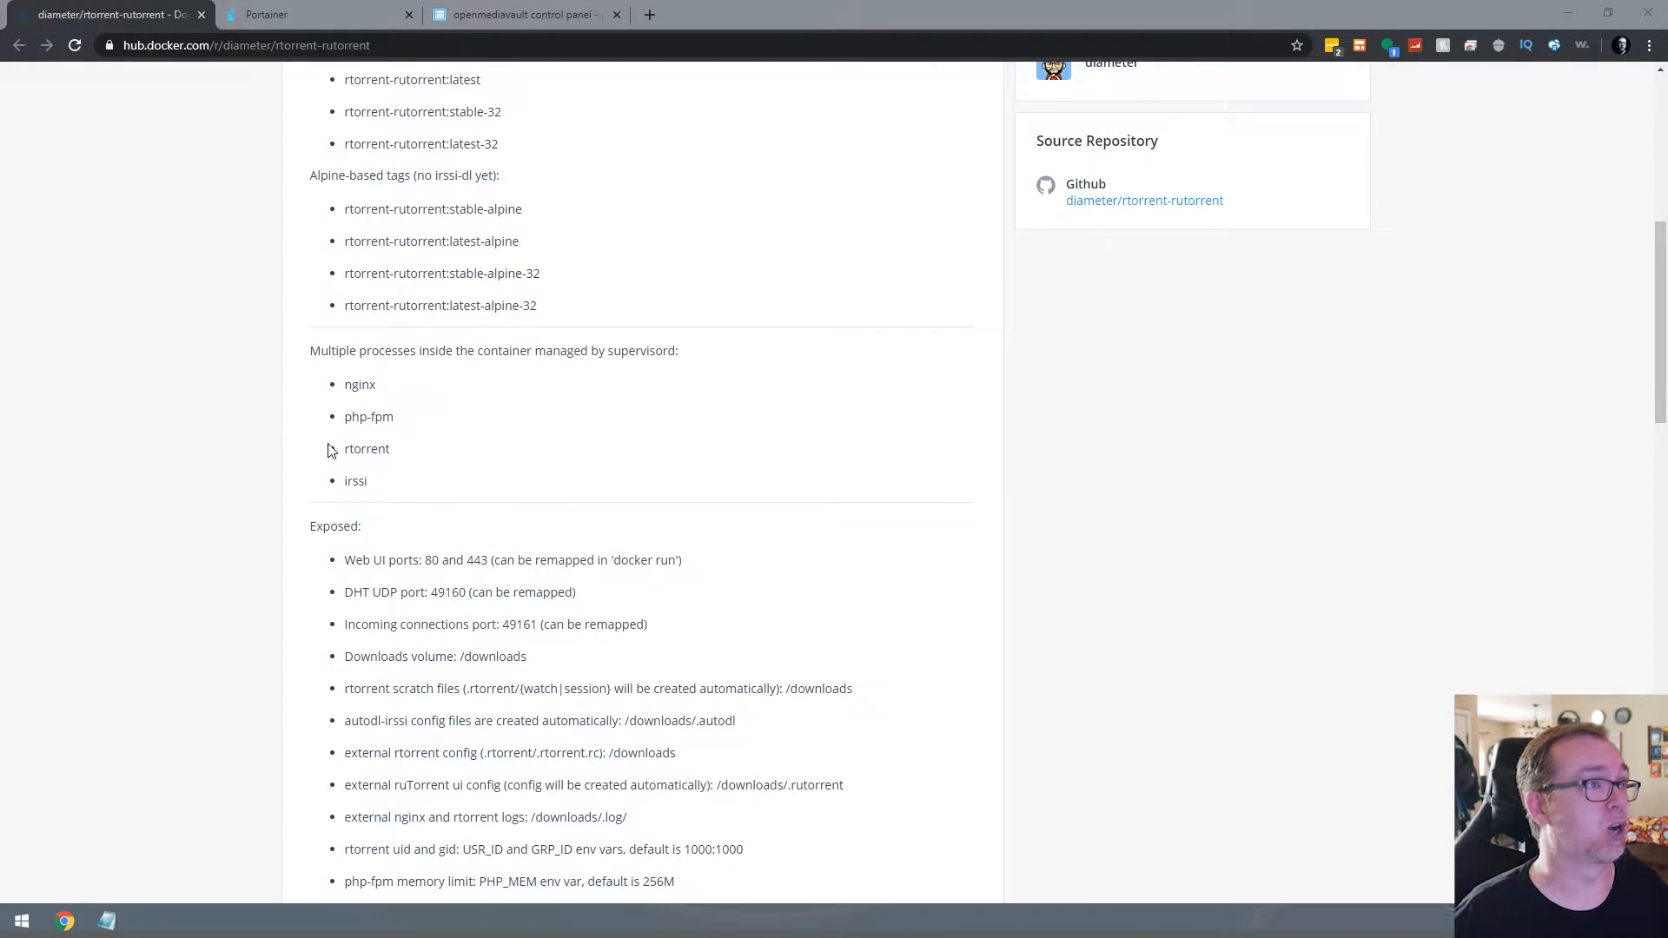
pyautogui.moveTo(391, 474)
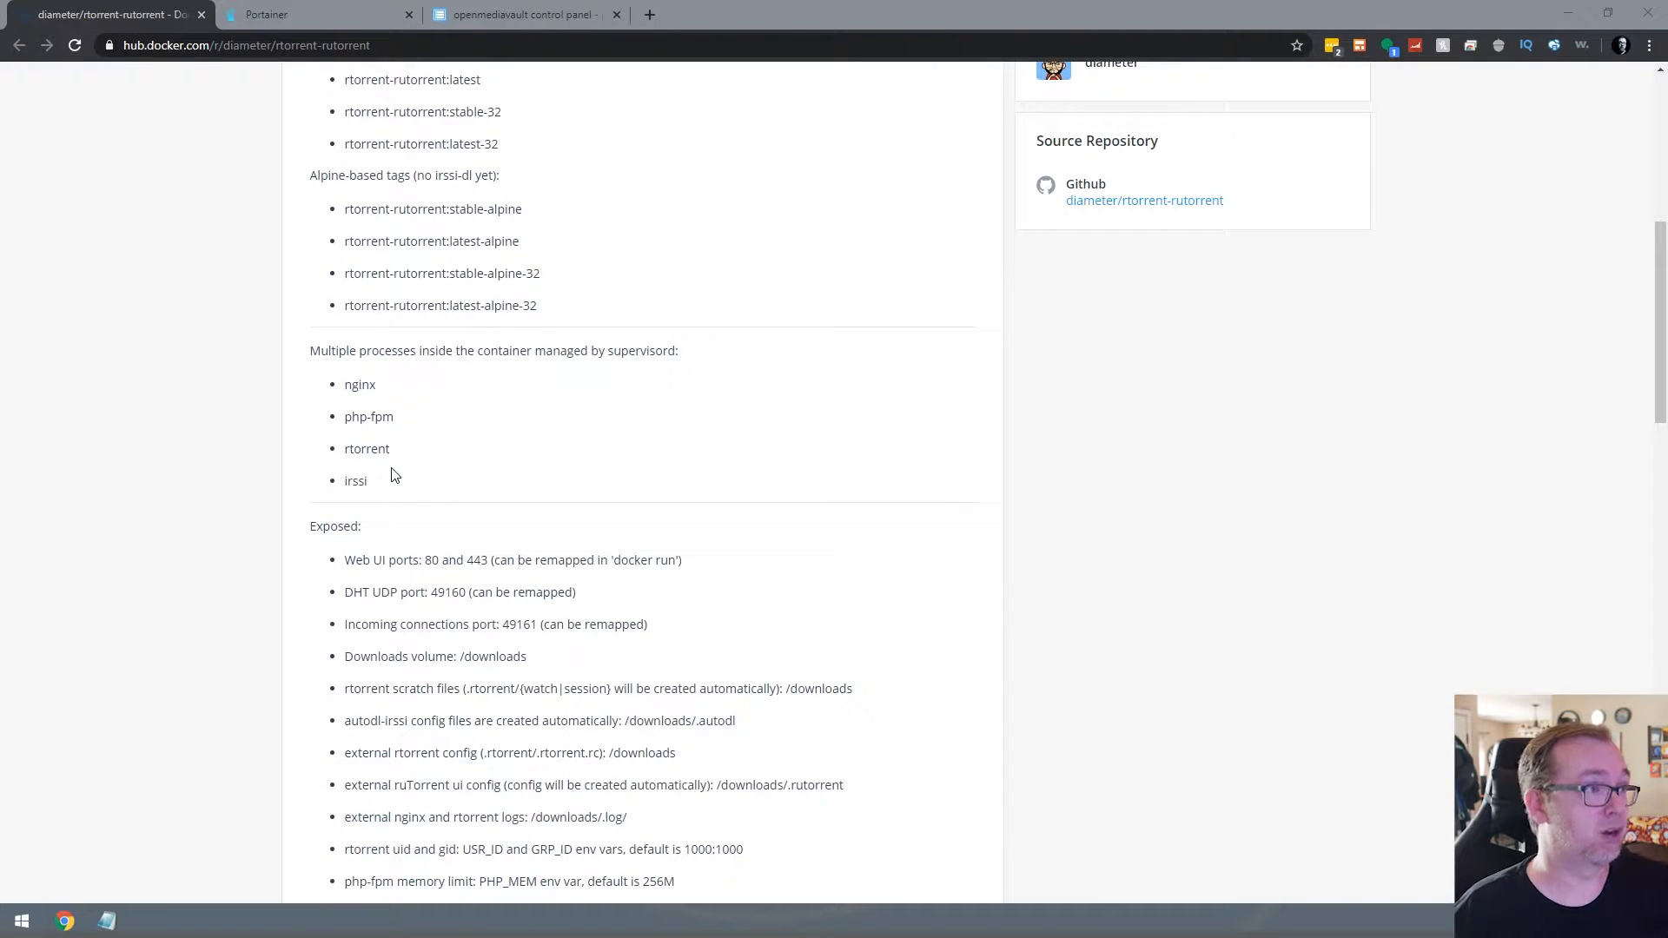
pyautogui.scroll(-3)
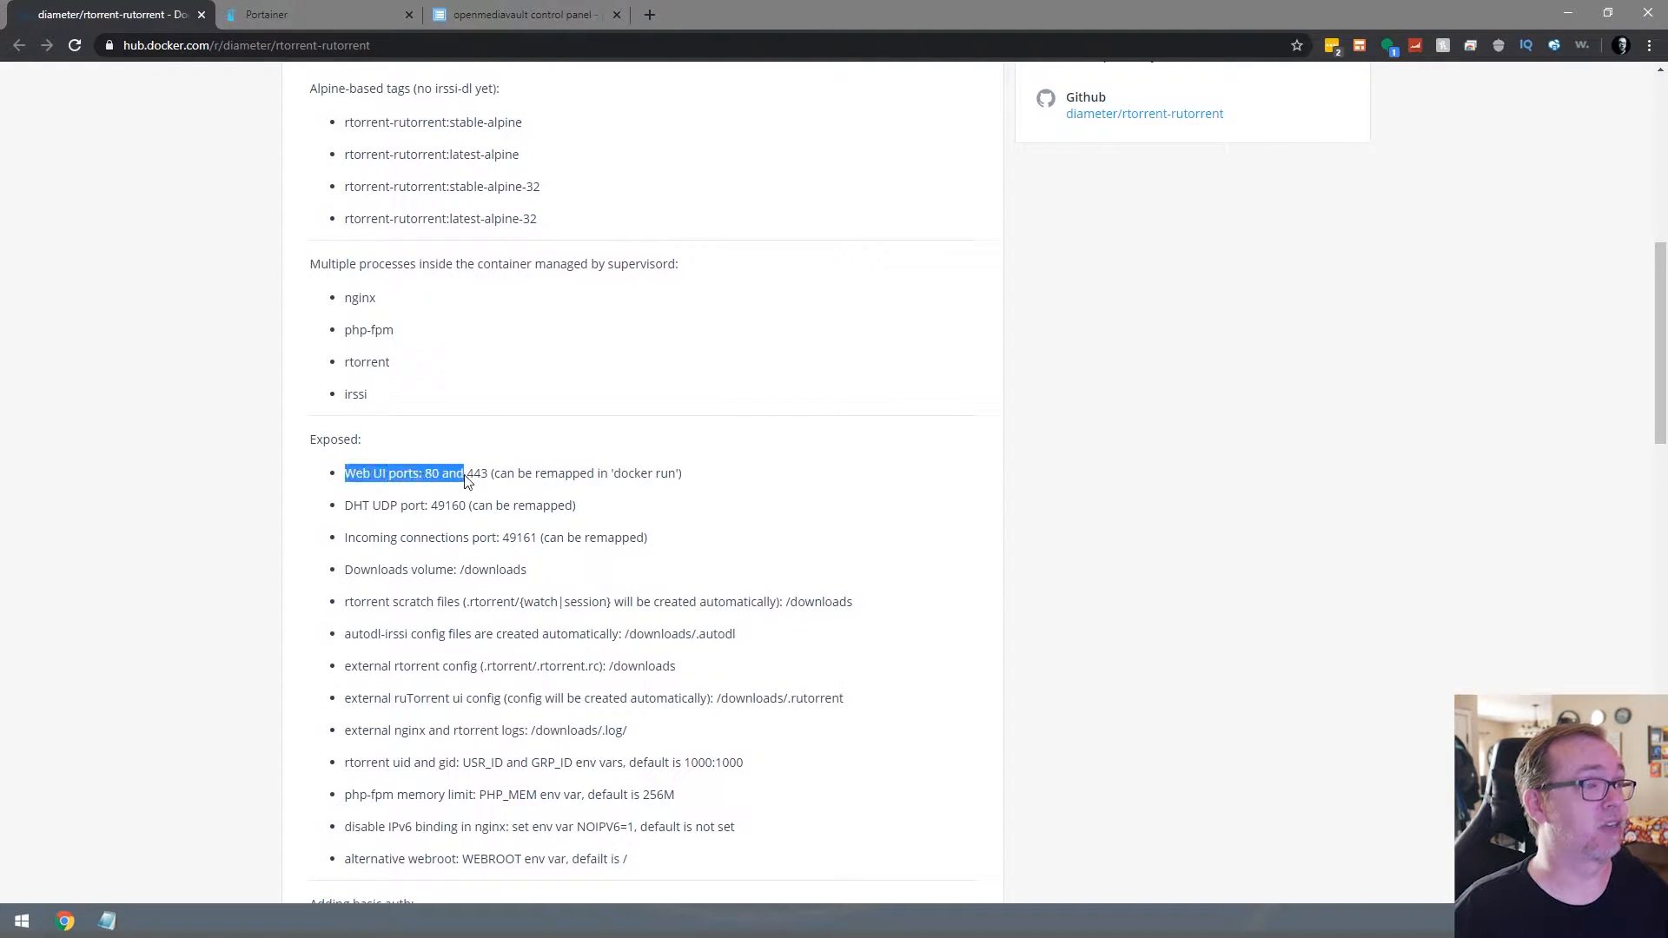
pyautogui.moveTo(410, 553)
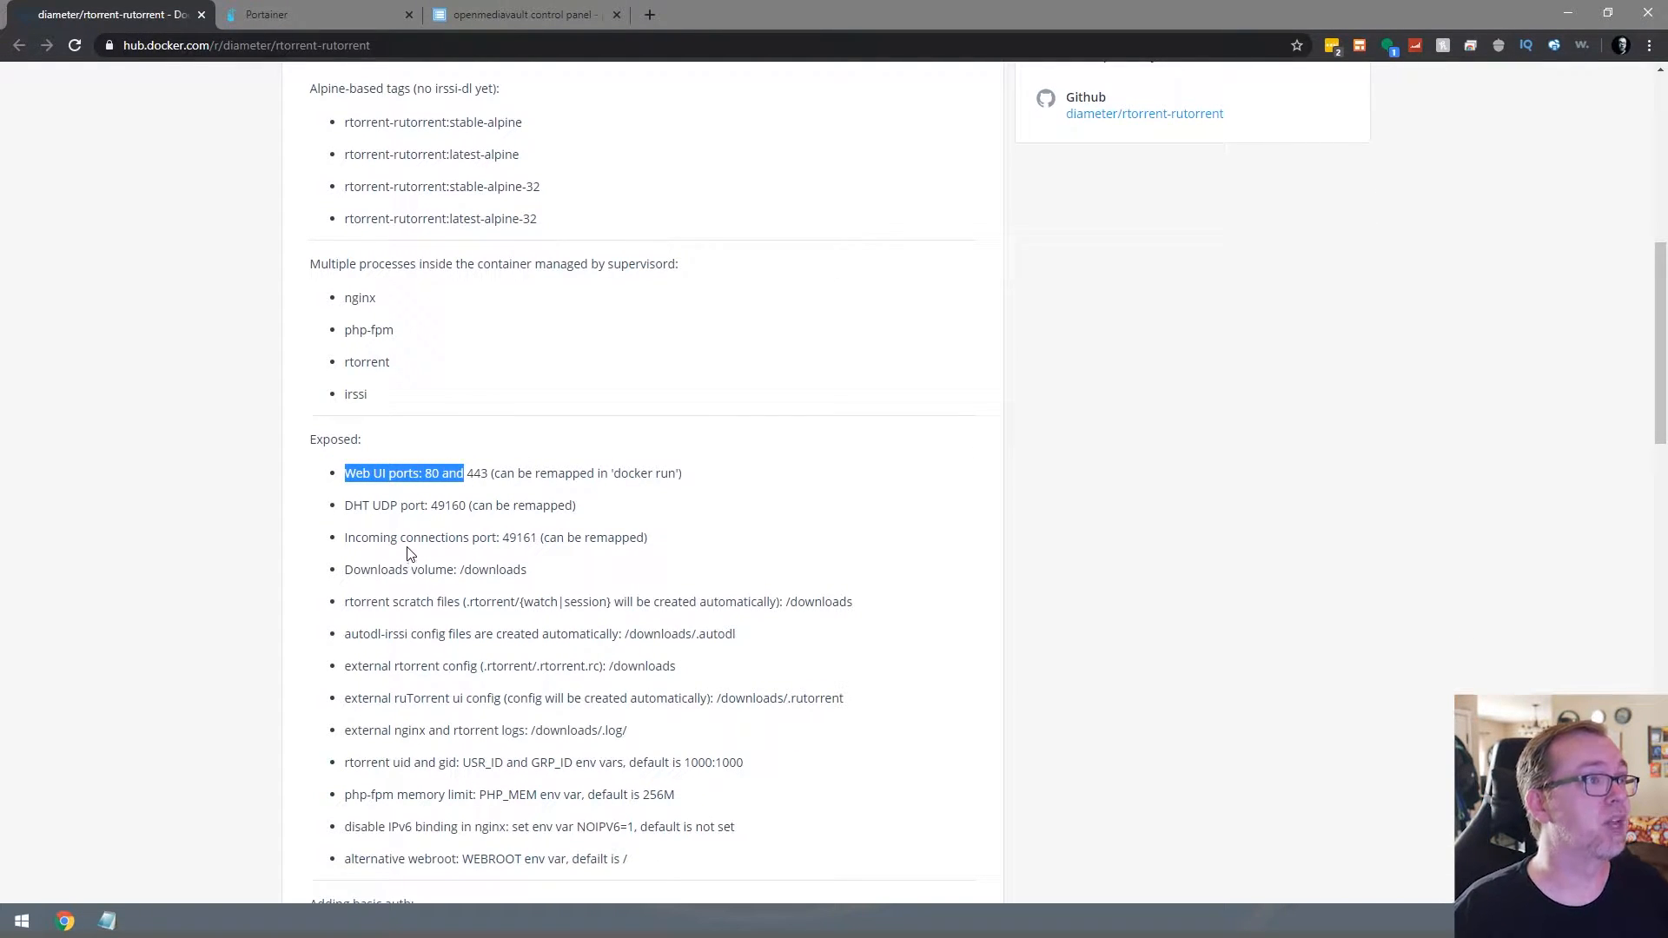
pyautogui.moveTo(402, 513)
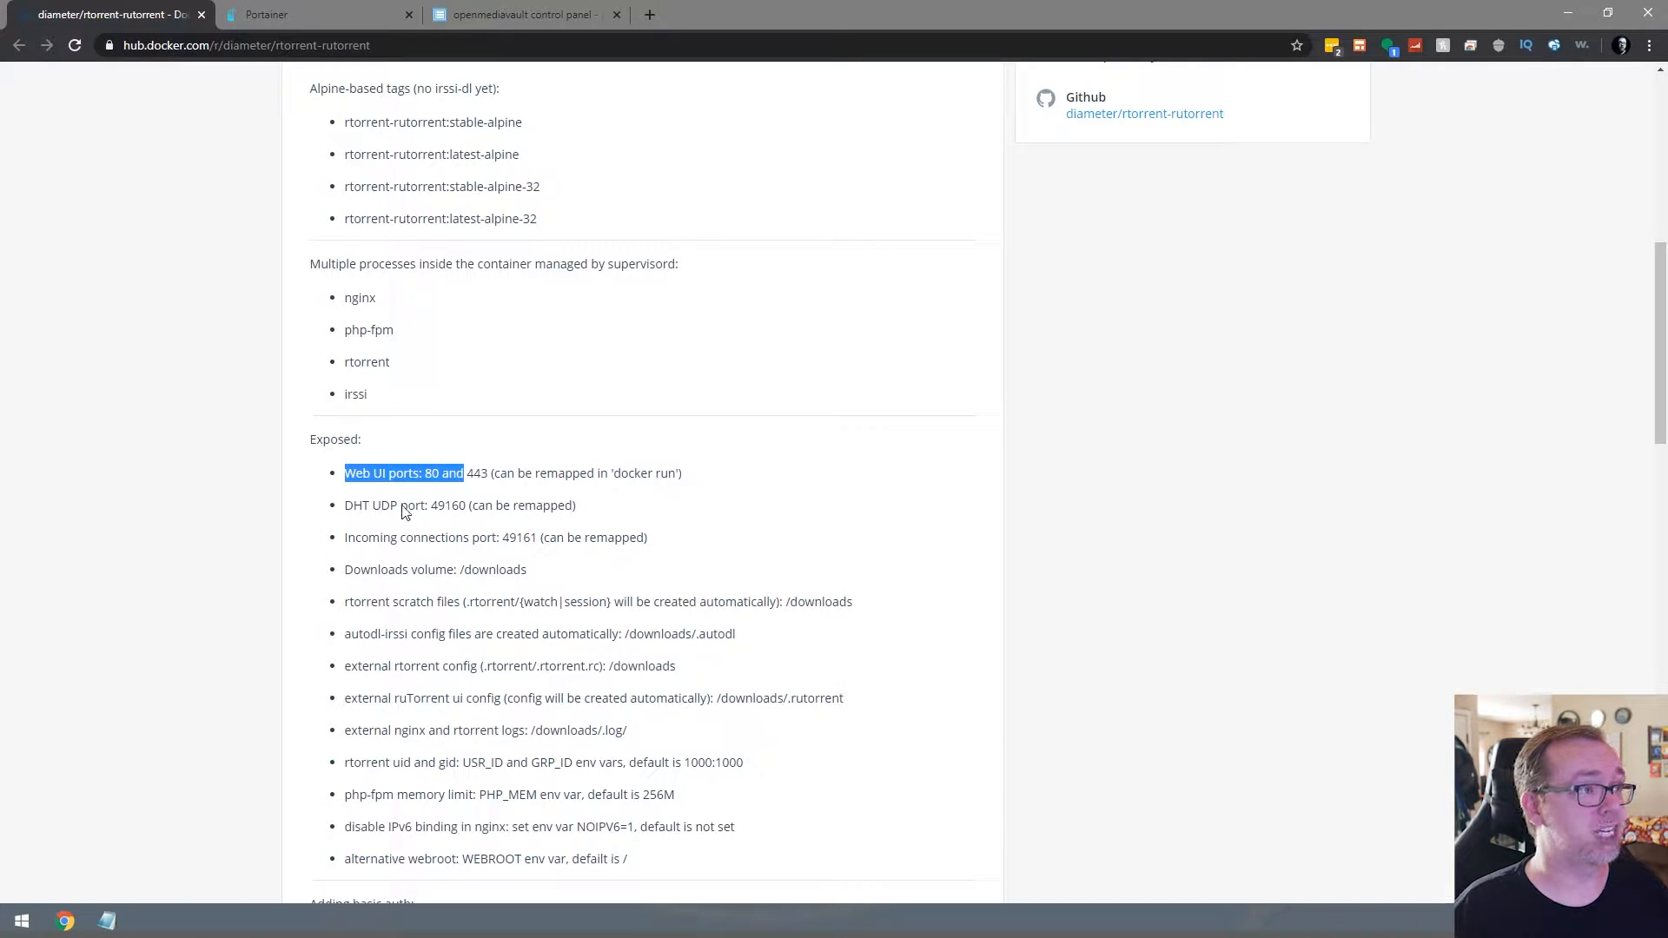
pyautogui.moveTo(405, 495)
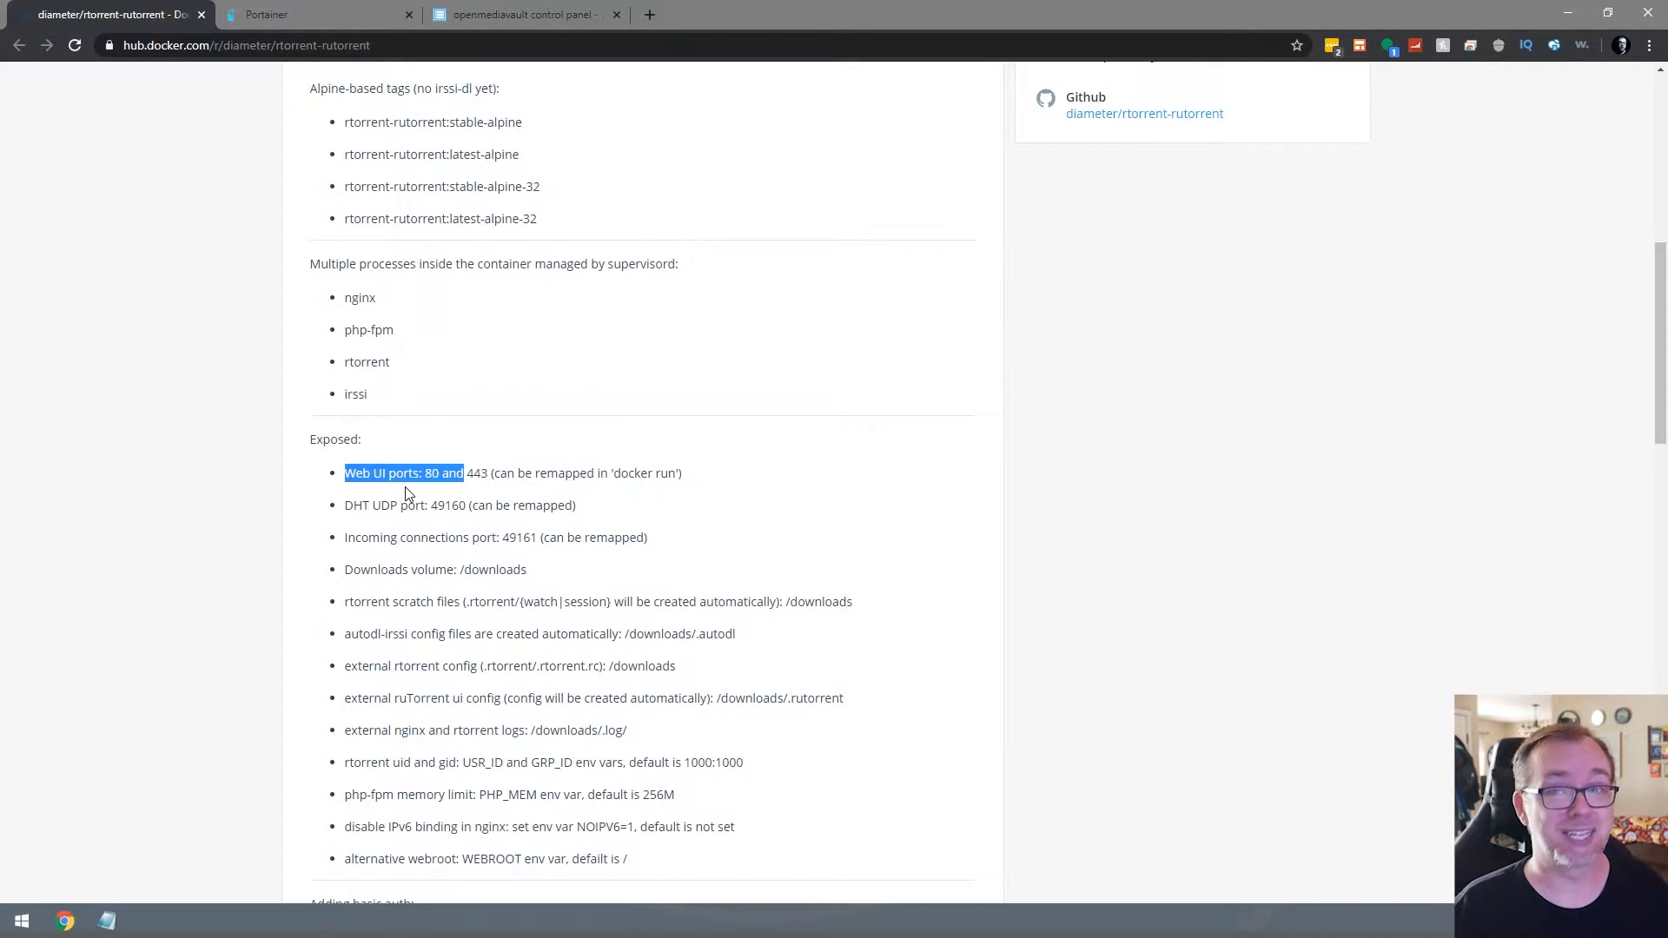
pyautogui.moveTo(419, 590)
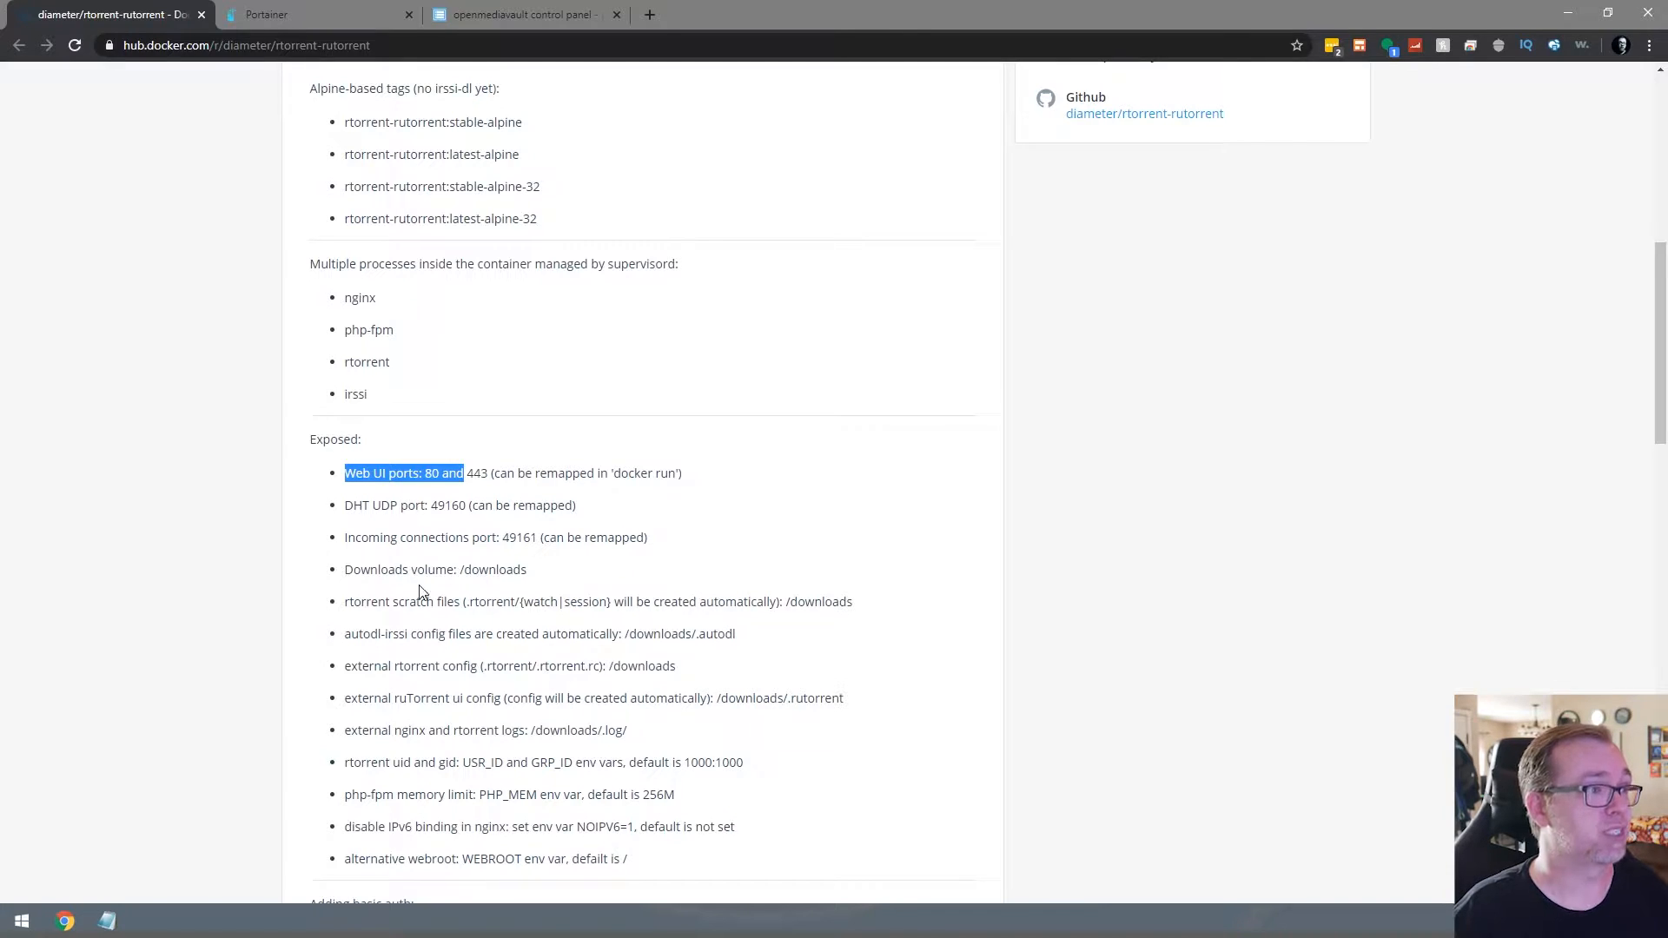
pyautogui.scroll(-3)
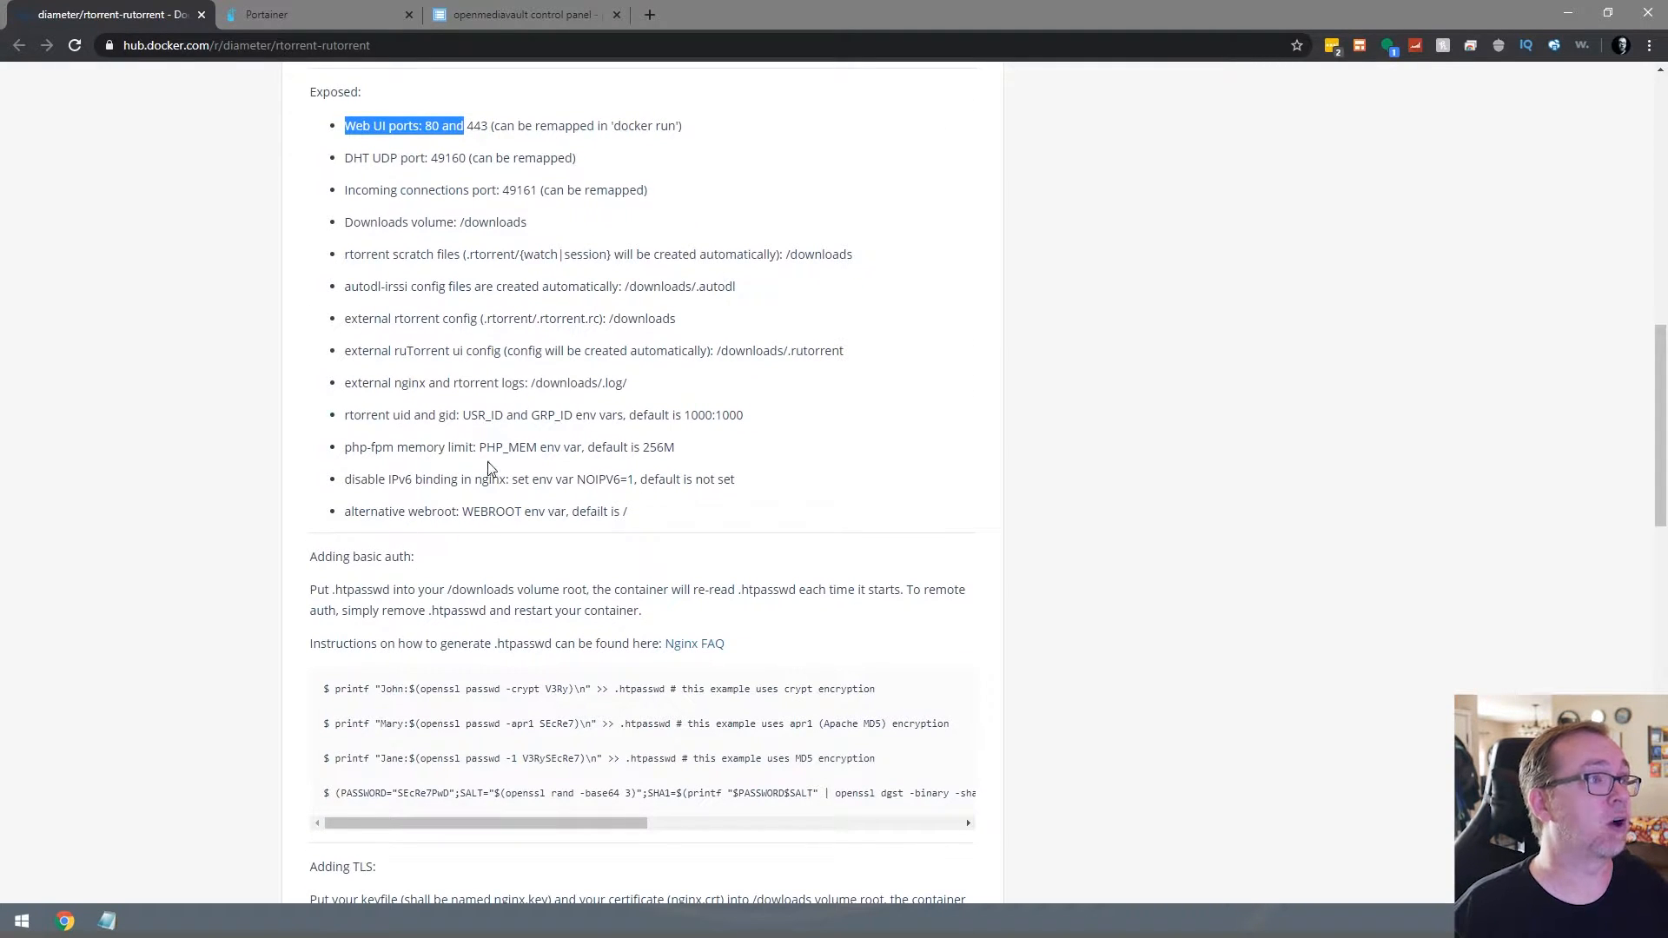
pyautogui.doubleClick(505, 447)
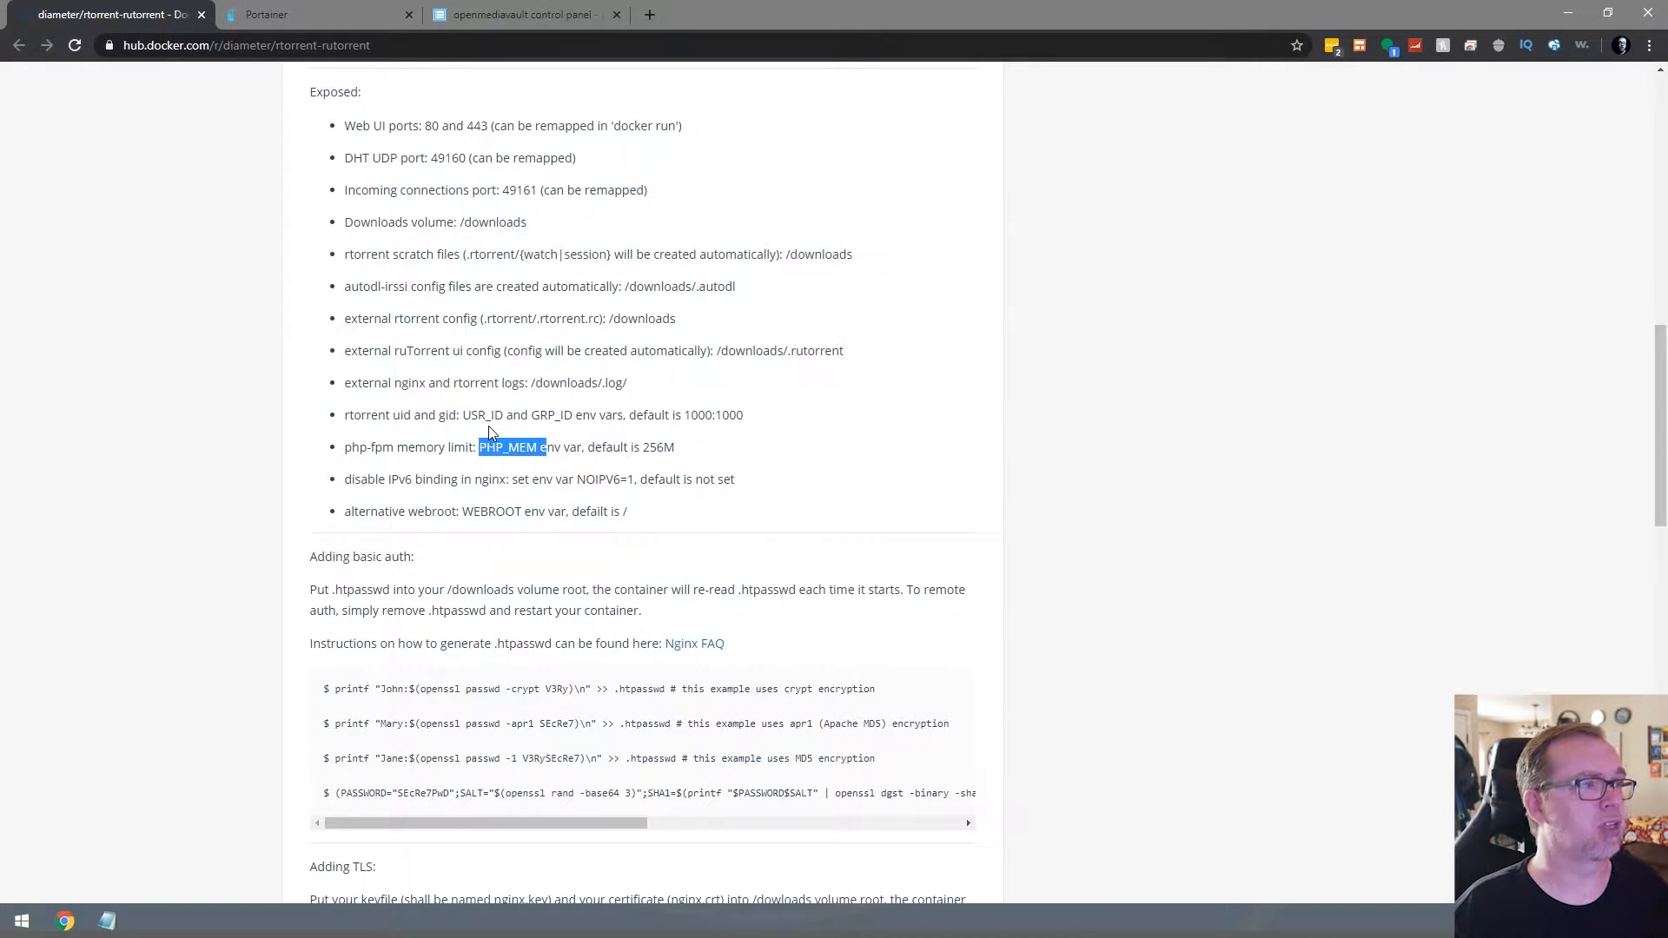
pyautogui.moveTo(495, 471)
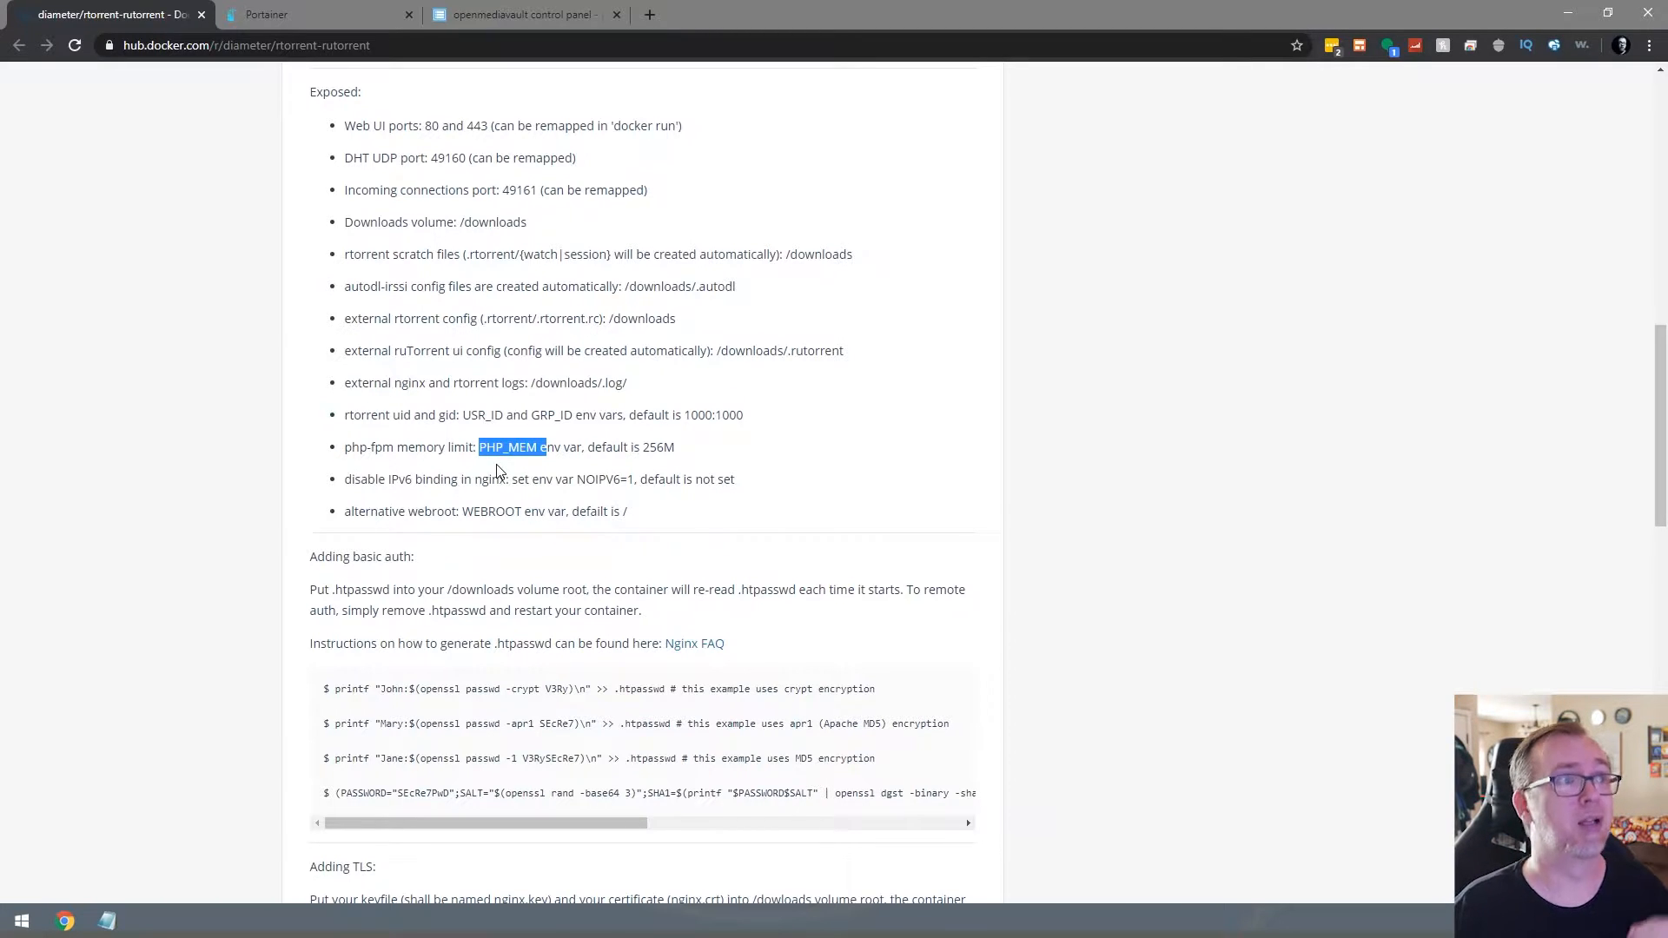
pyautogui.scroll(-3)
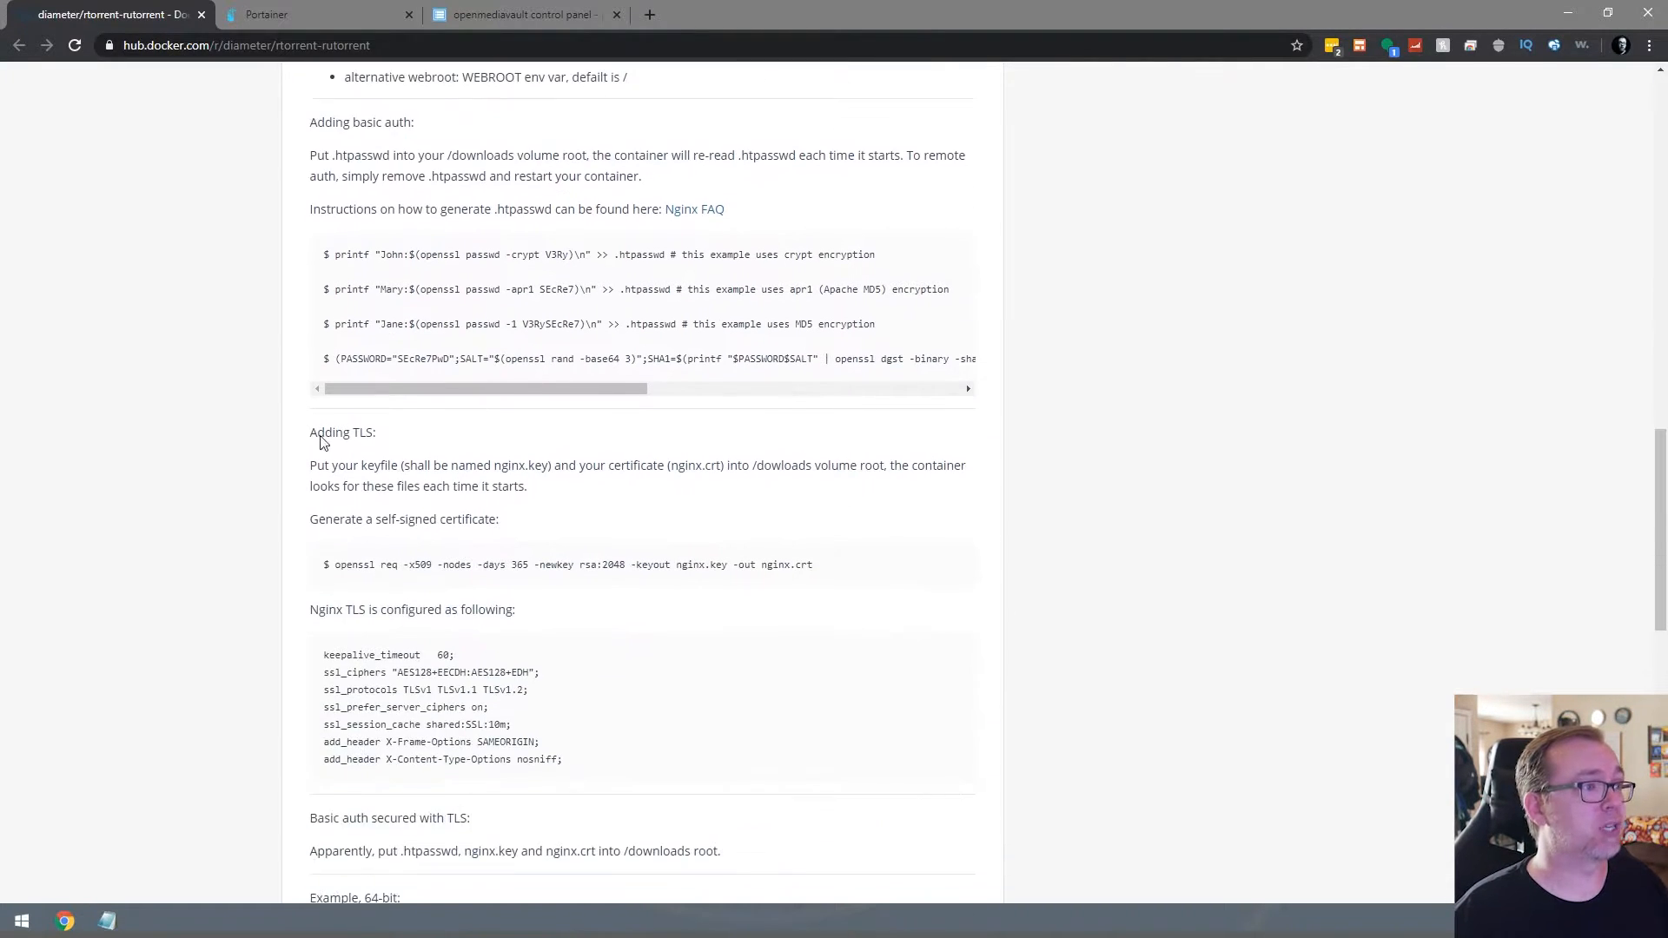
pyautogui.scroll(-3)
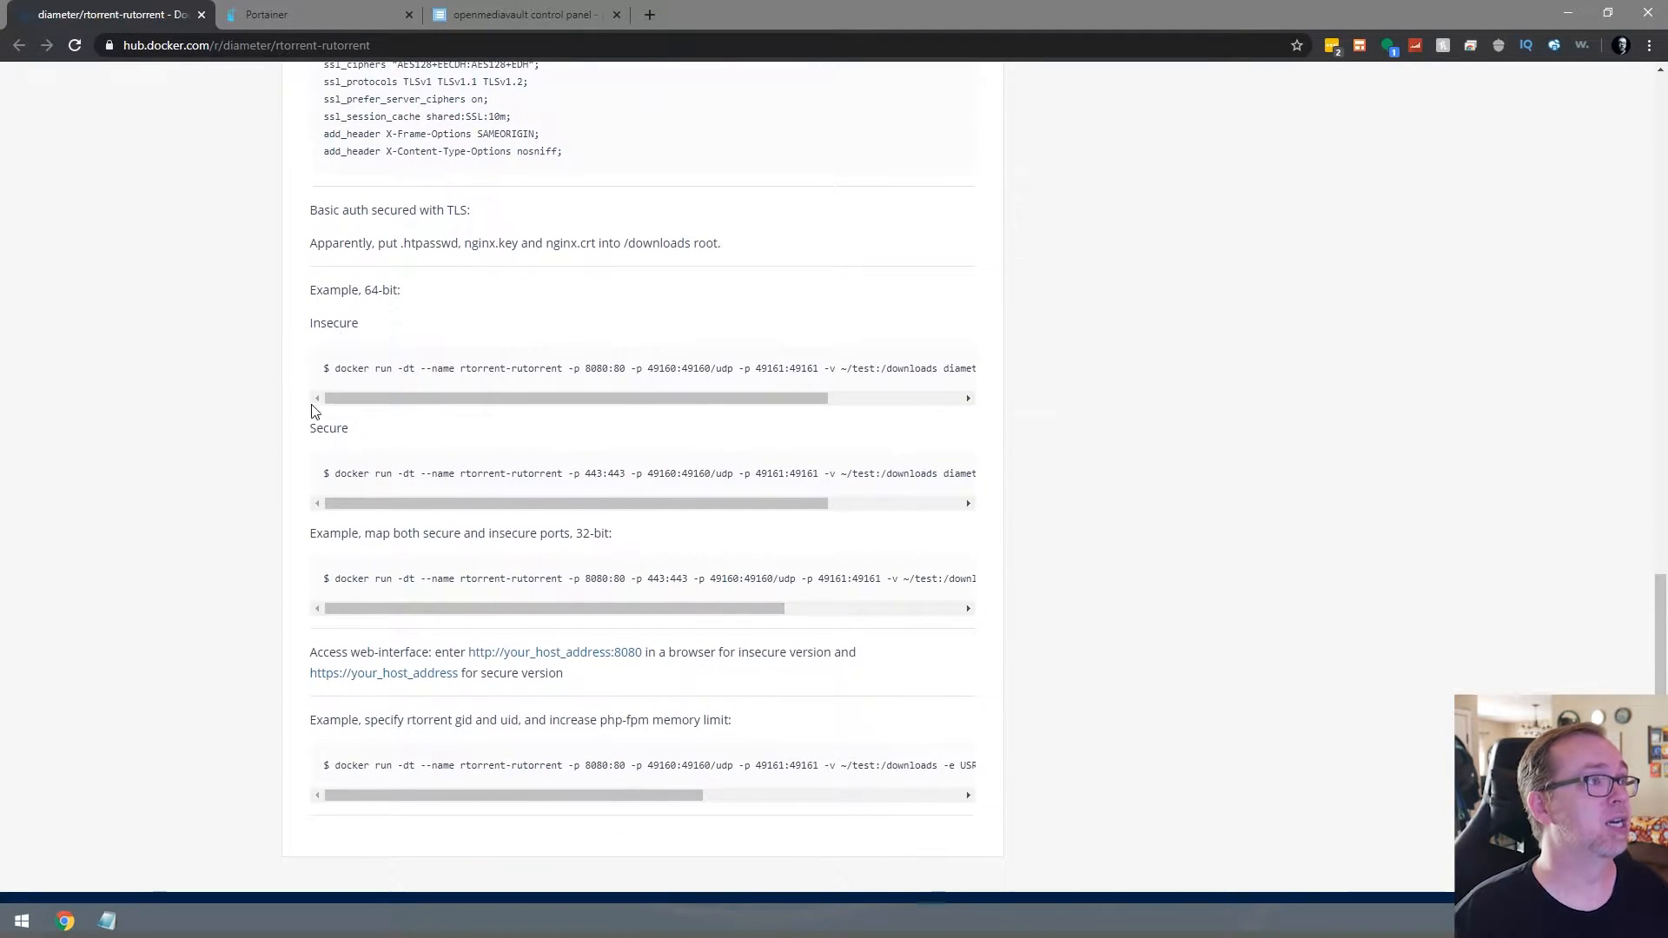
pyautogui.moveTo(386, 388)
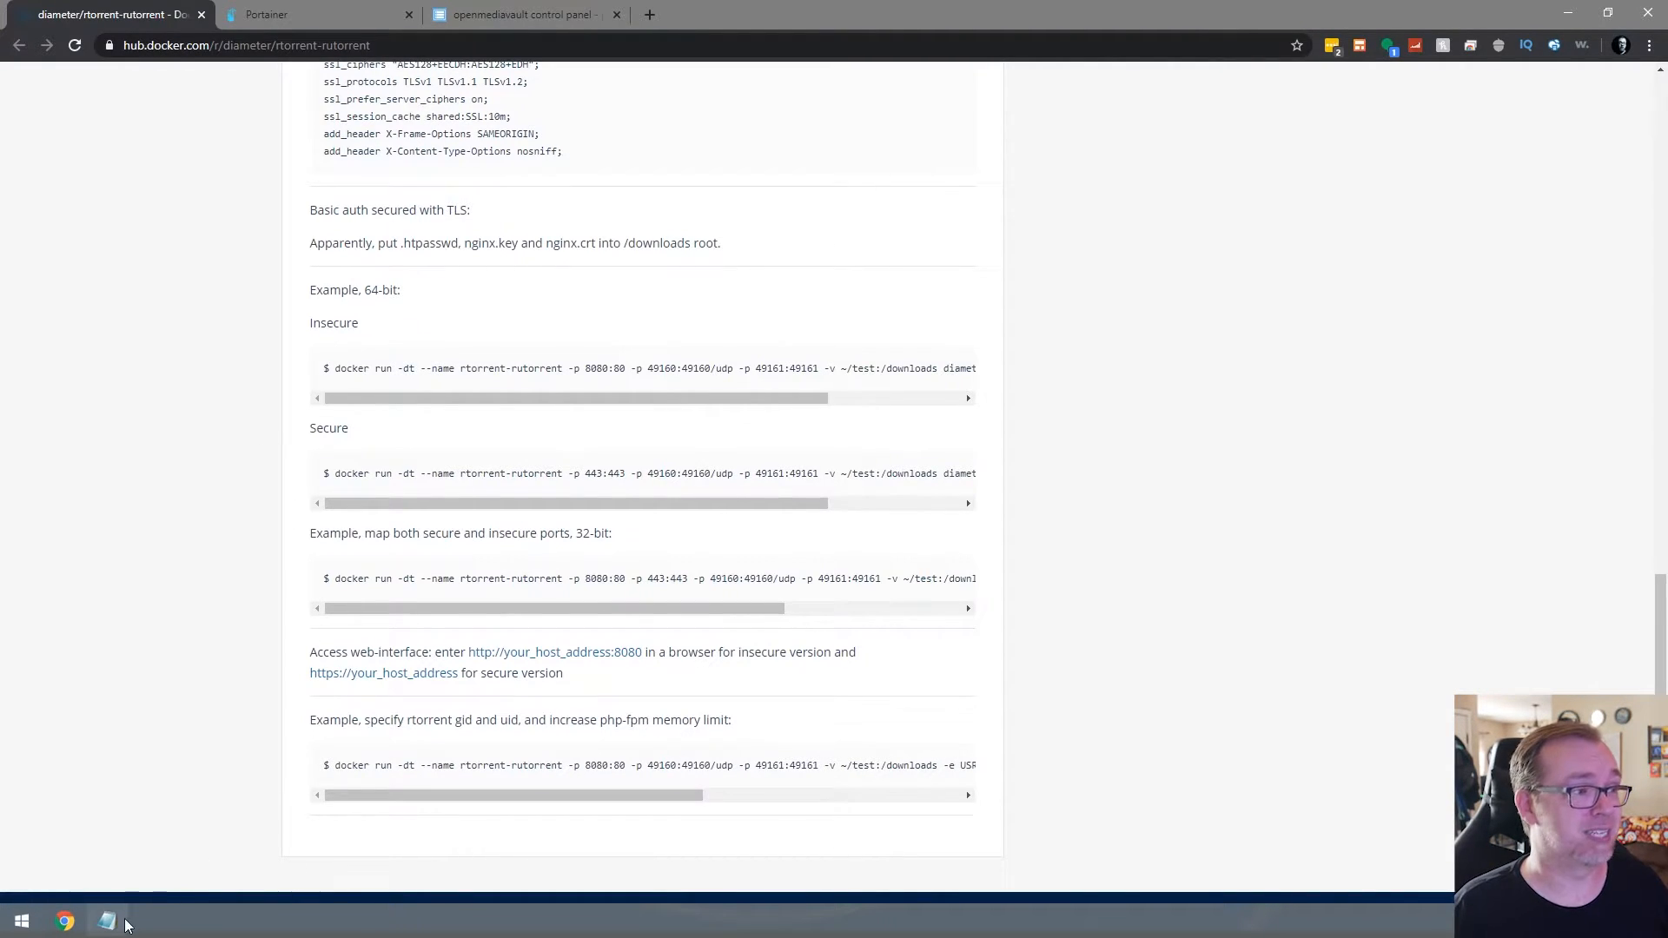
# Review the prepared compose file and its rtorrent-rutorrent service name
pyautogui.click(106, 921)
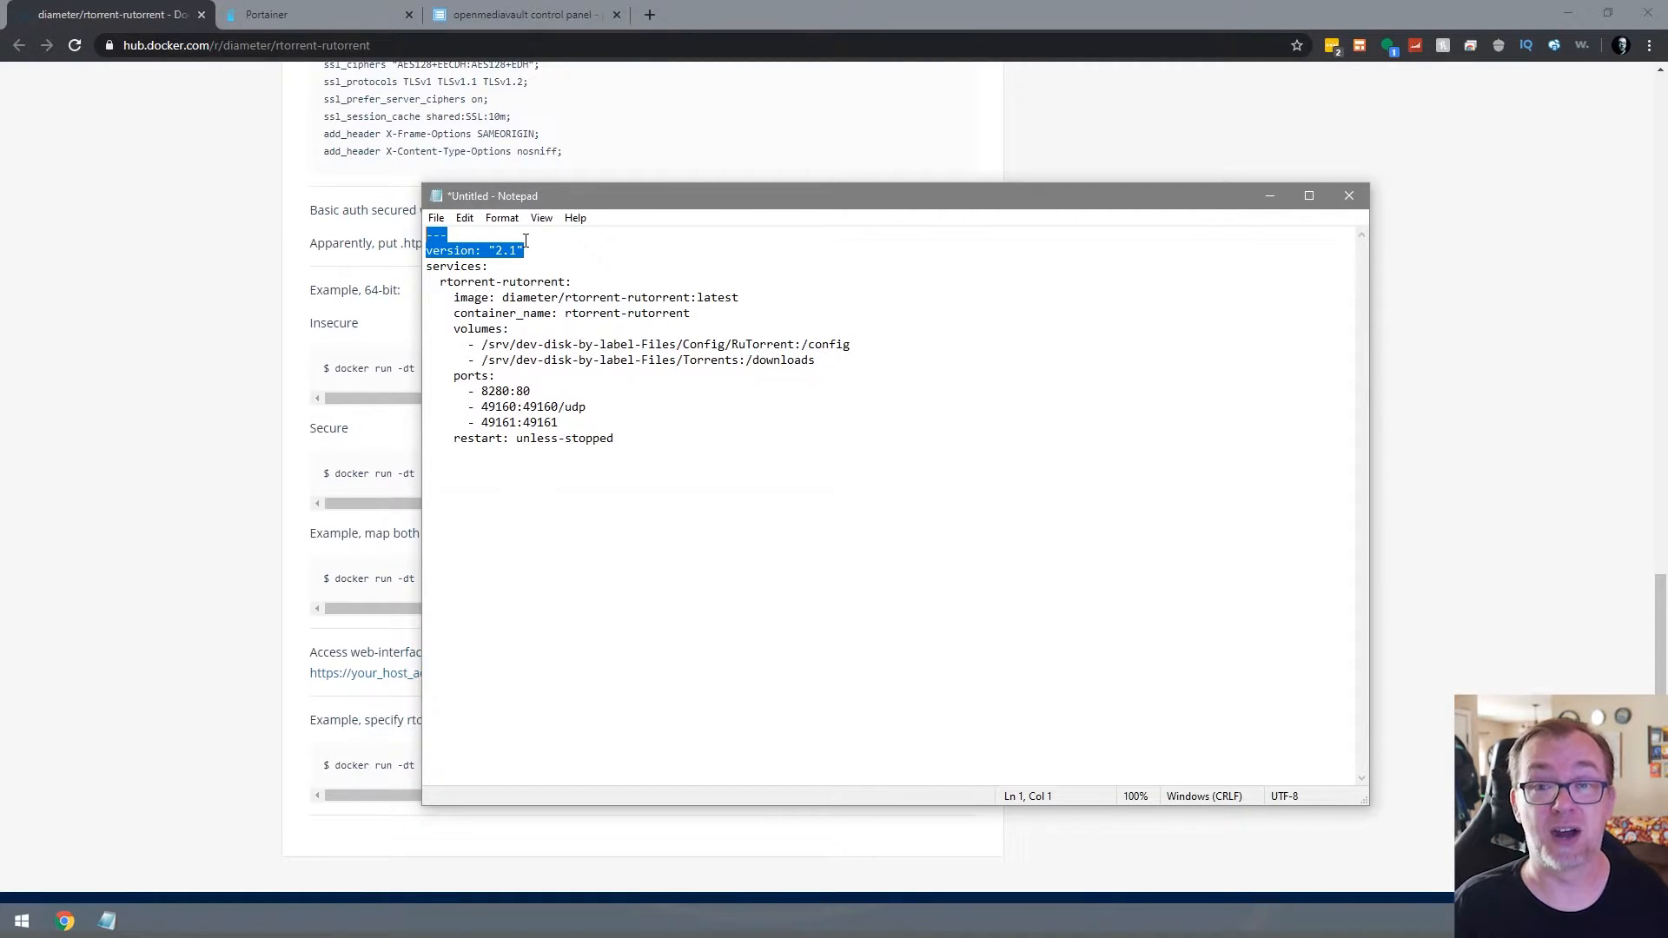
pyautogui.click(440, 281)
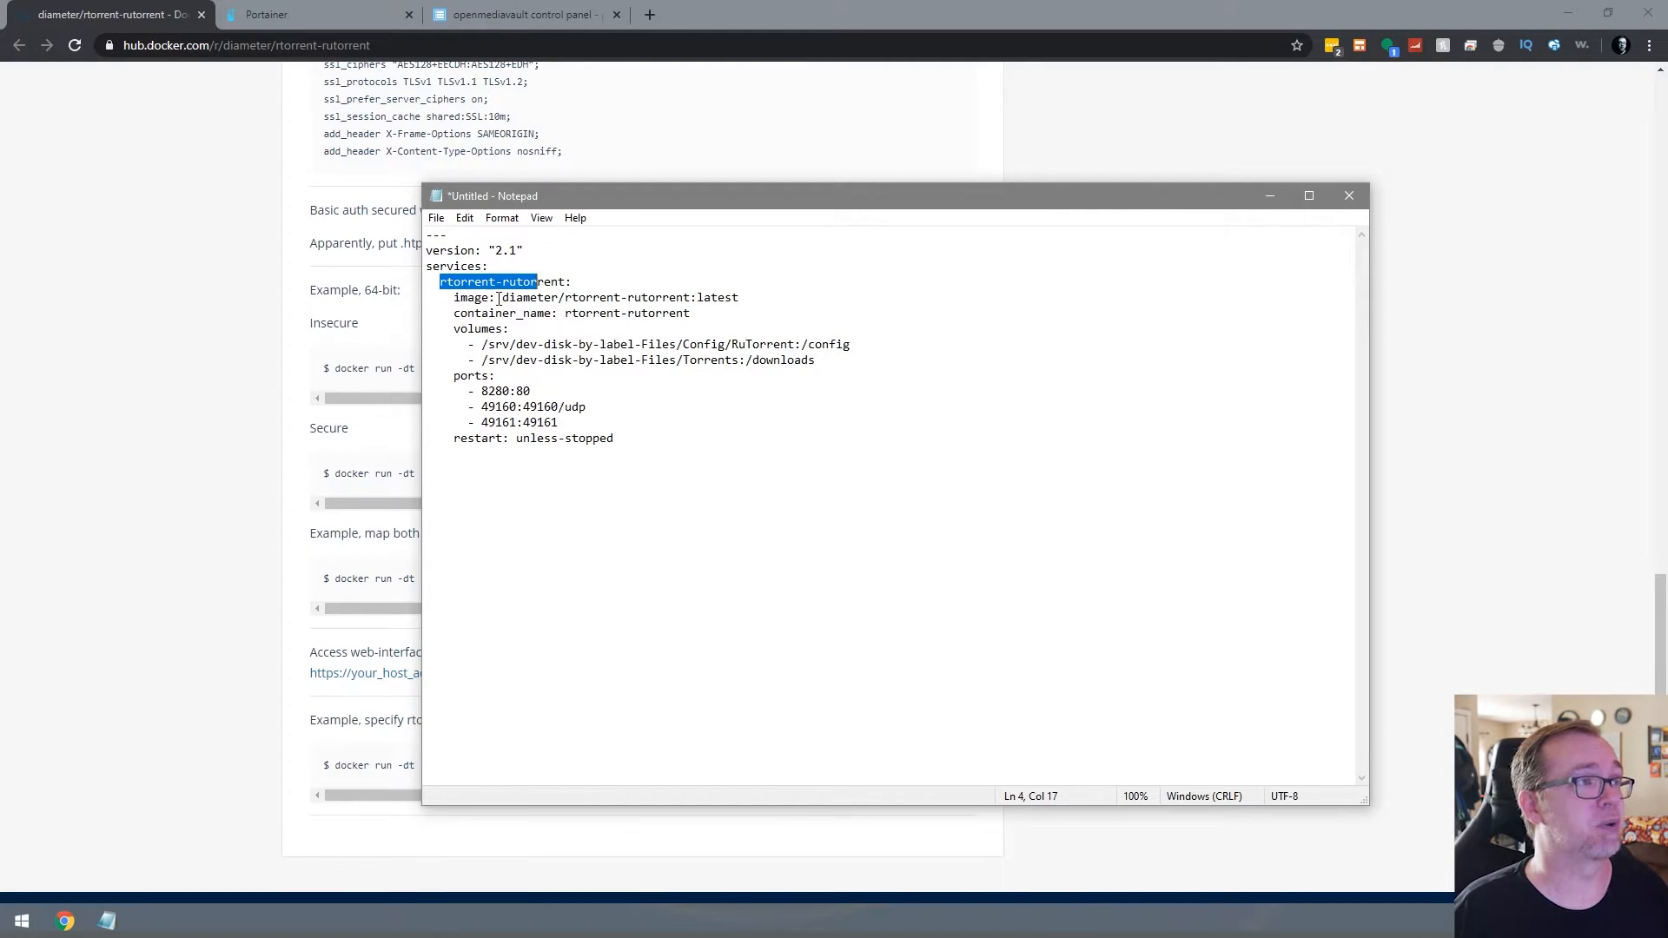
pyautogui.moveTo(572, 309)
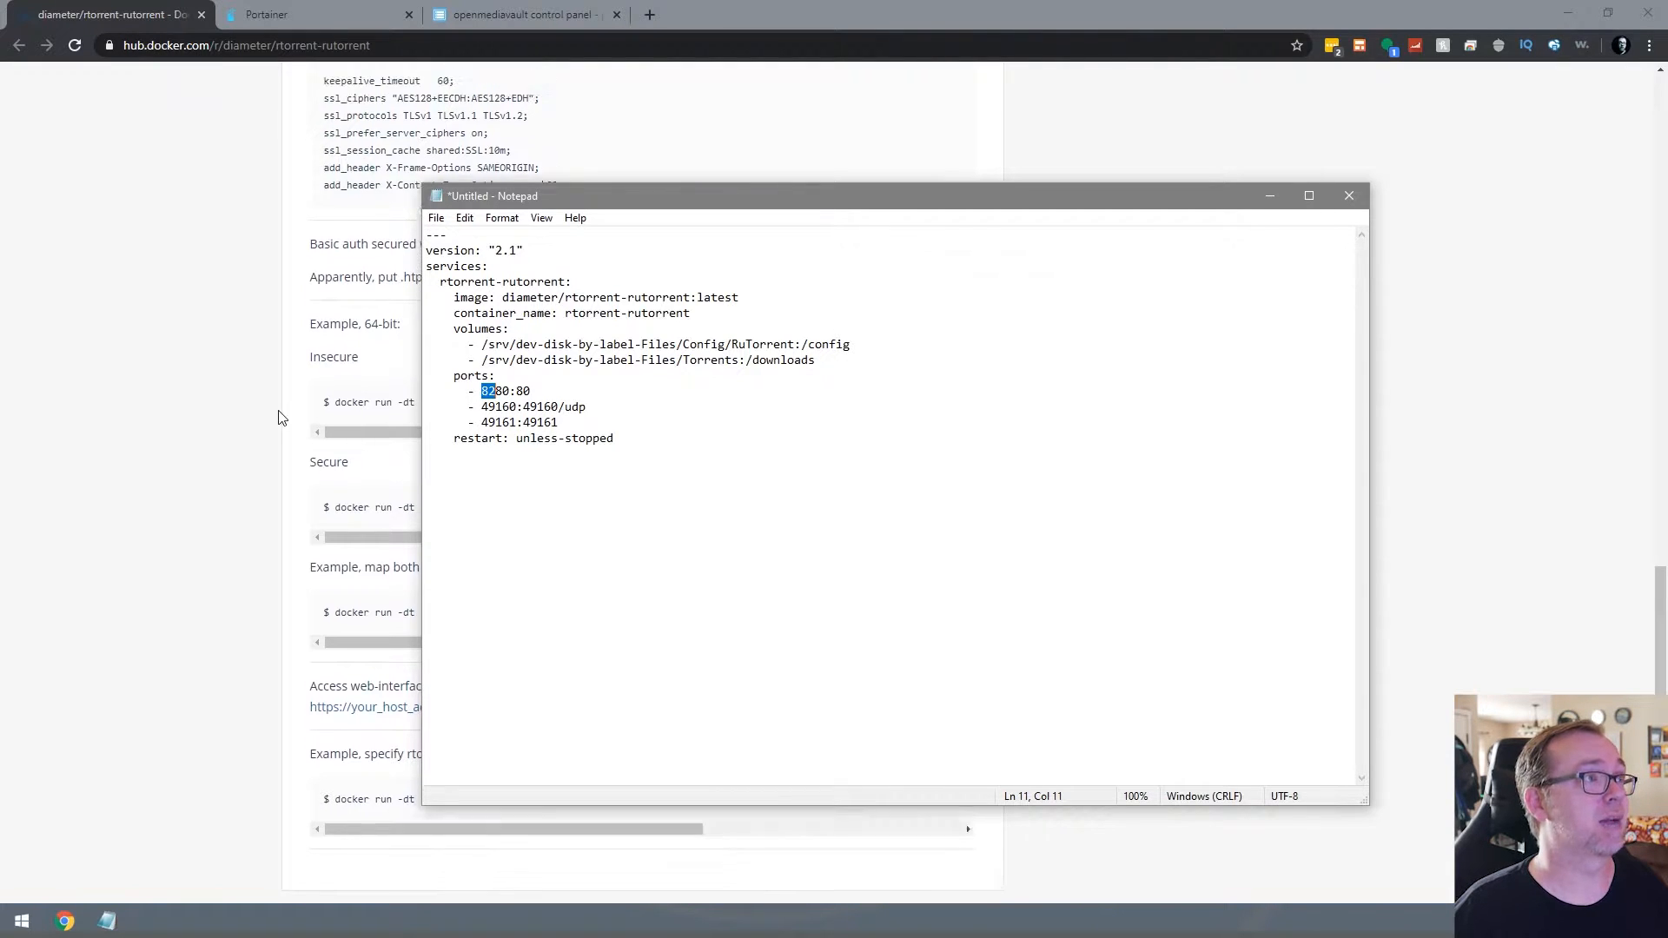
pyautogui.scroll(-3)
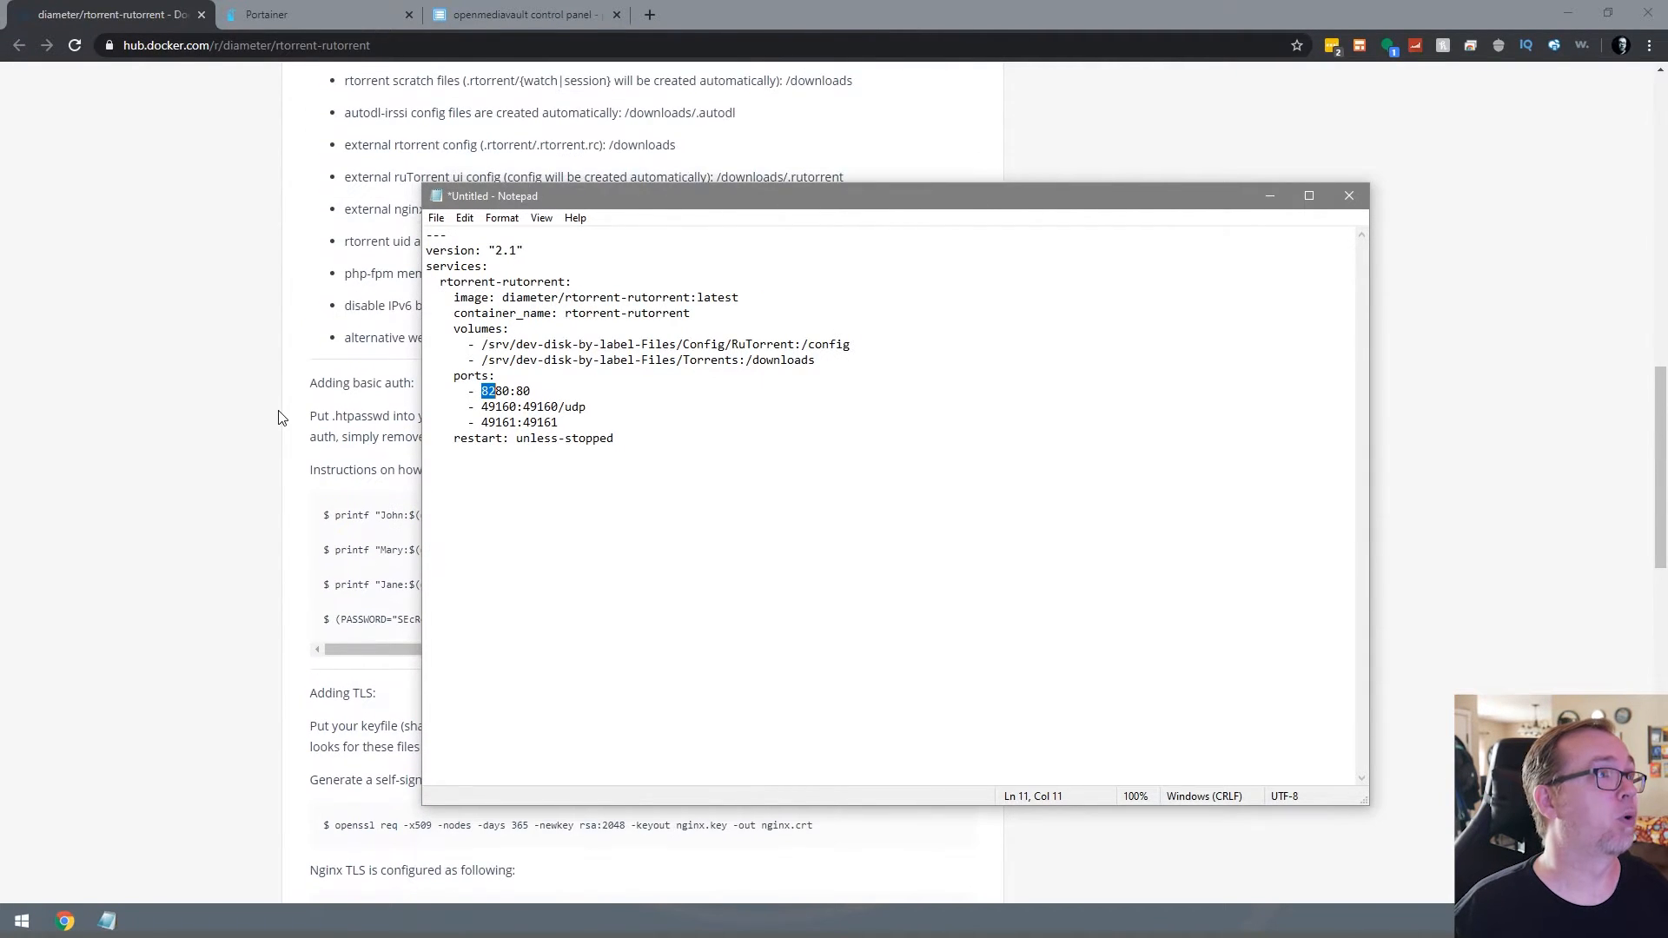
pyautogui.scroll(3)
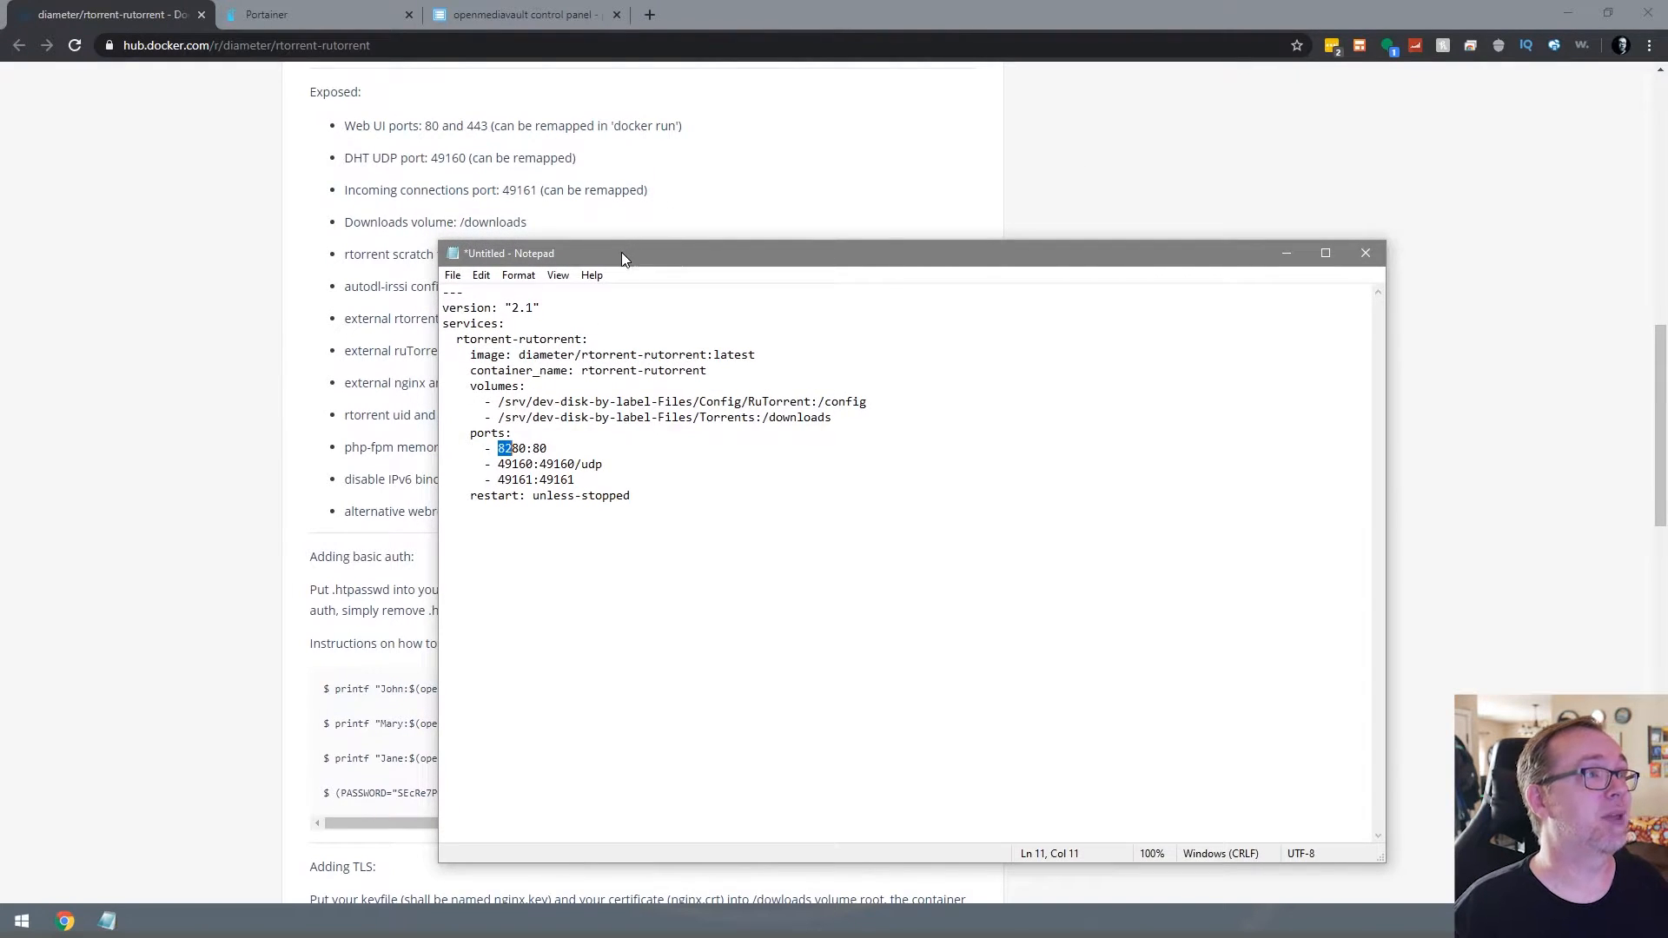
pyautogui.moveTo(495, 472)
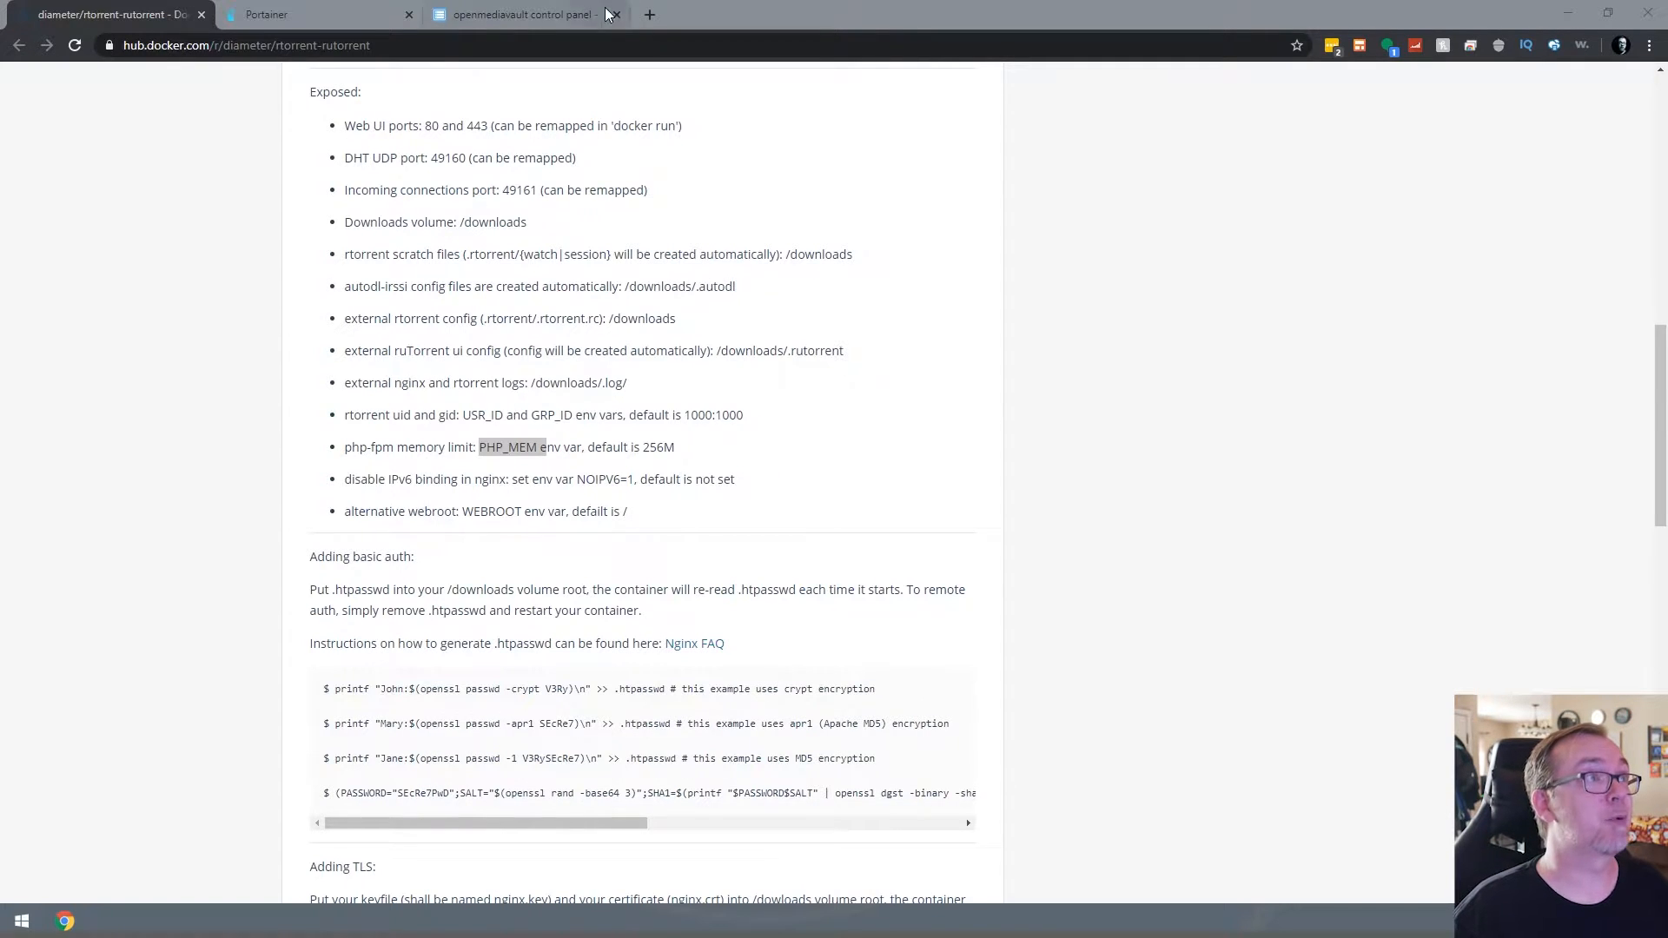
# Create a Torrents shared folder on the Files disk with Everyone: read/write permissions
pyautogui.click(520, 14)
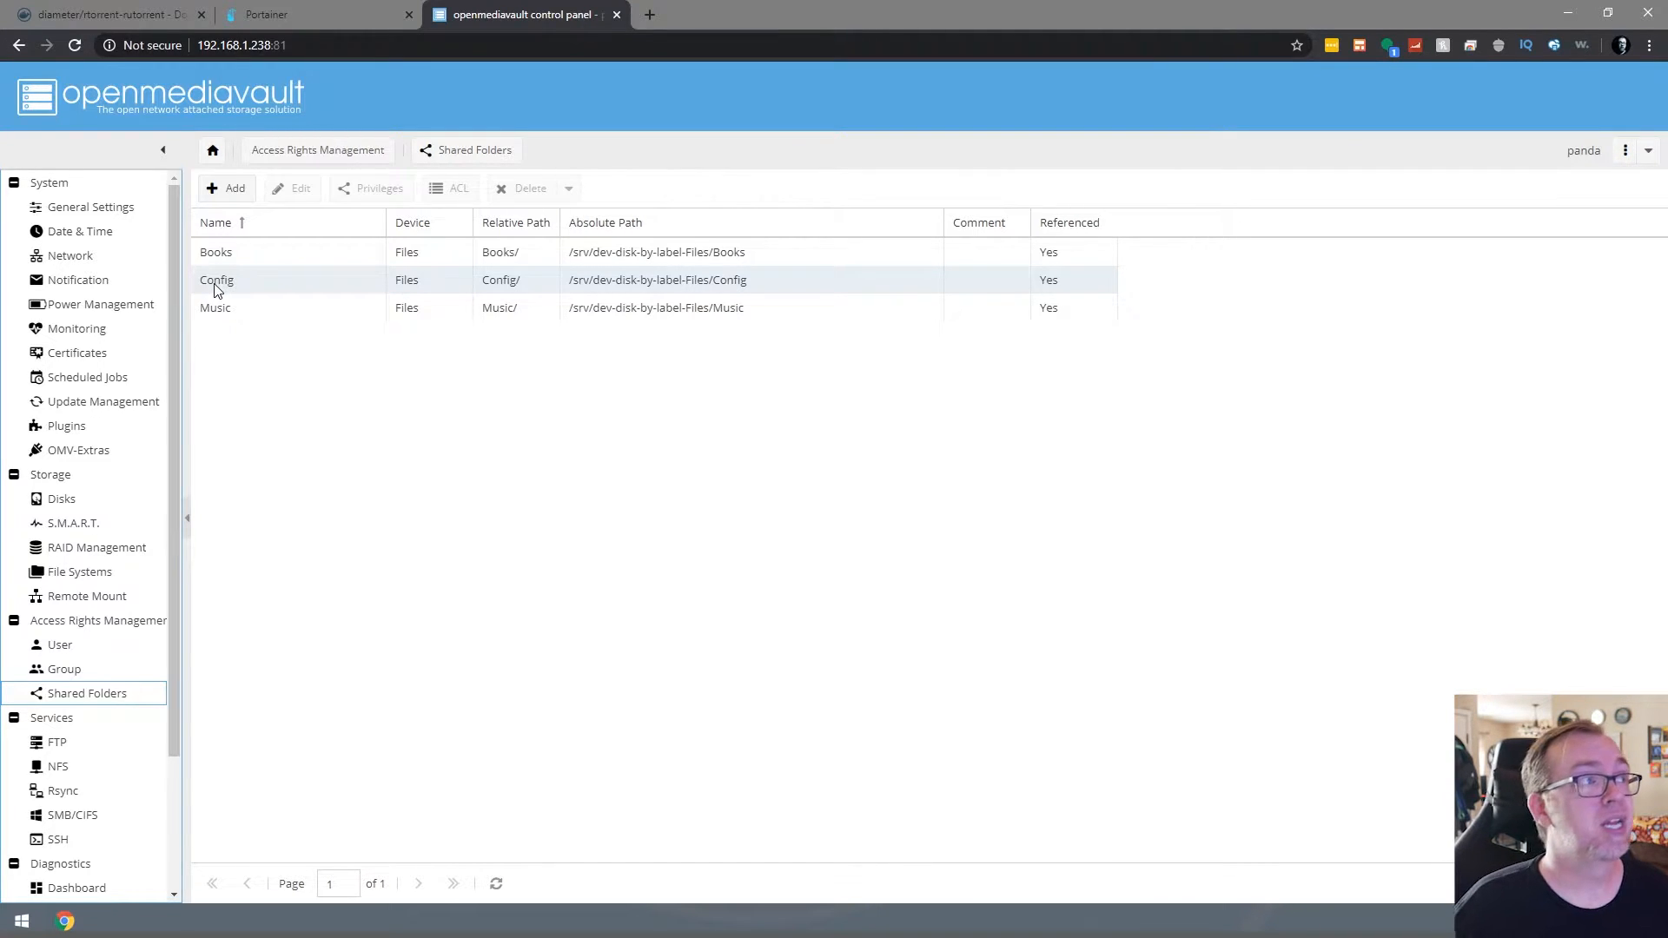
pyautogui.click(225, 188)
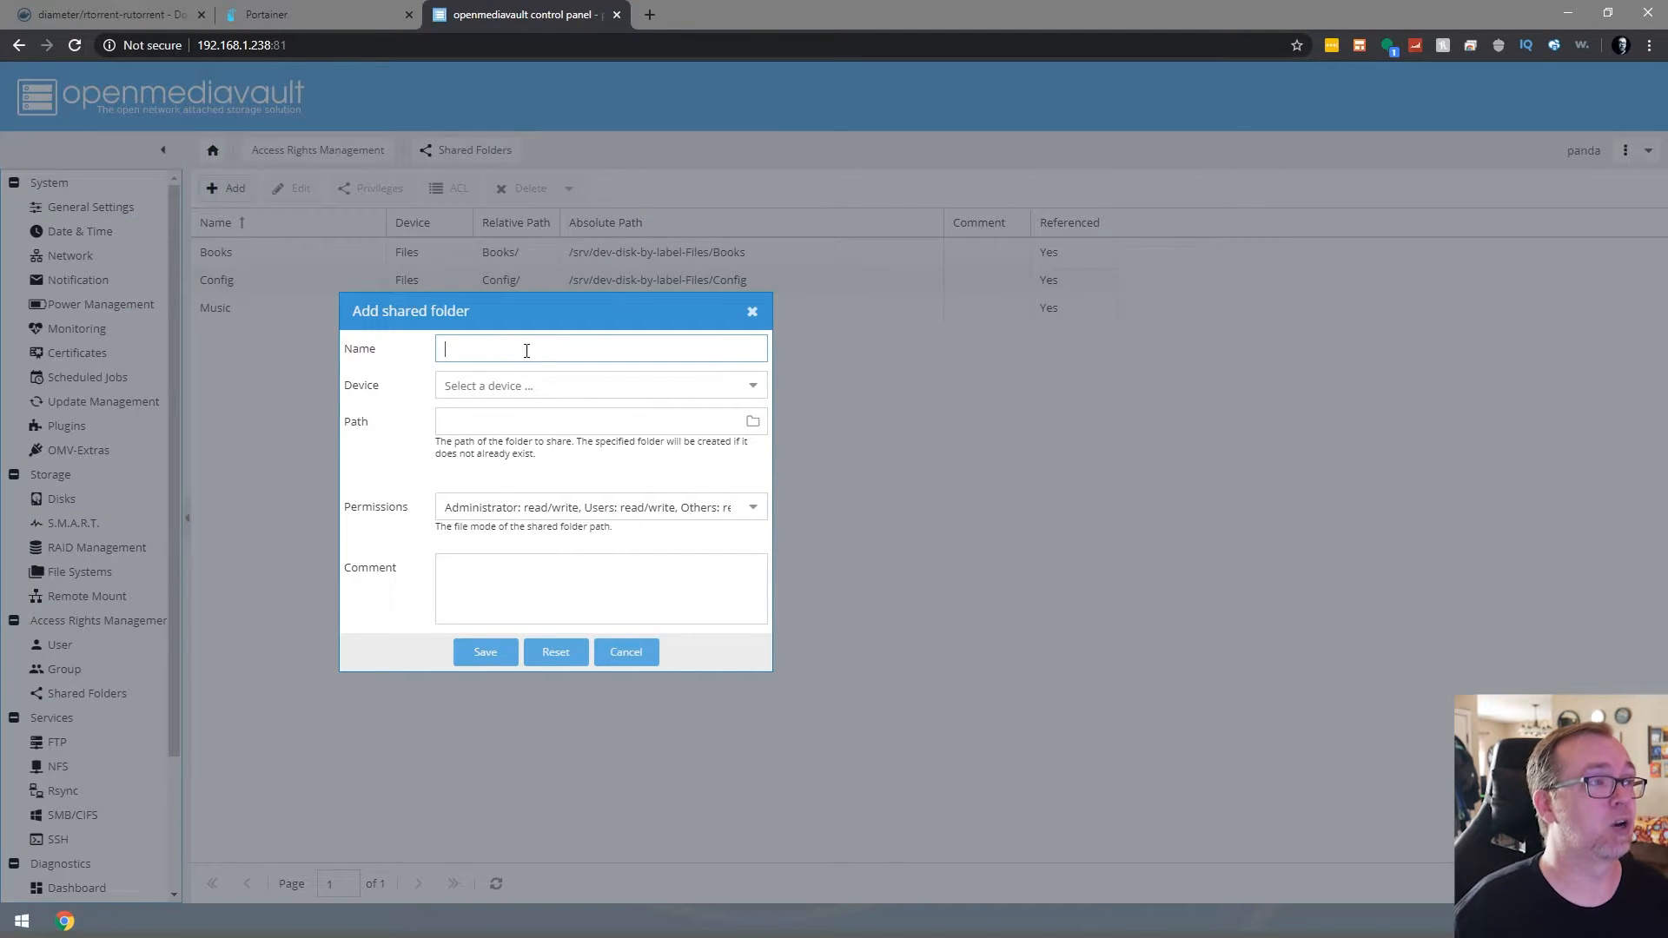
pyautogui.write('Torre')
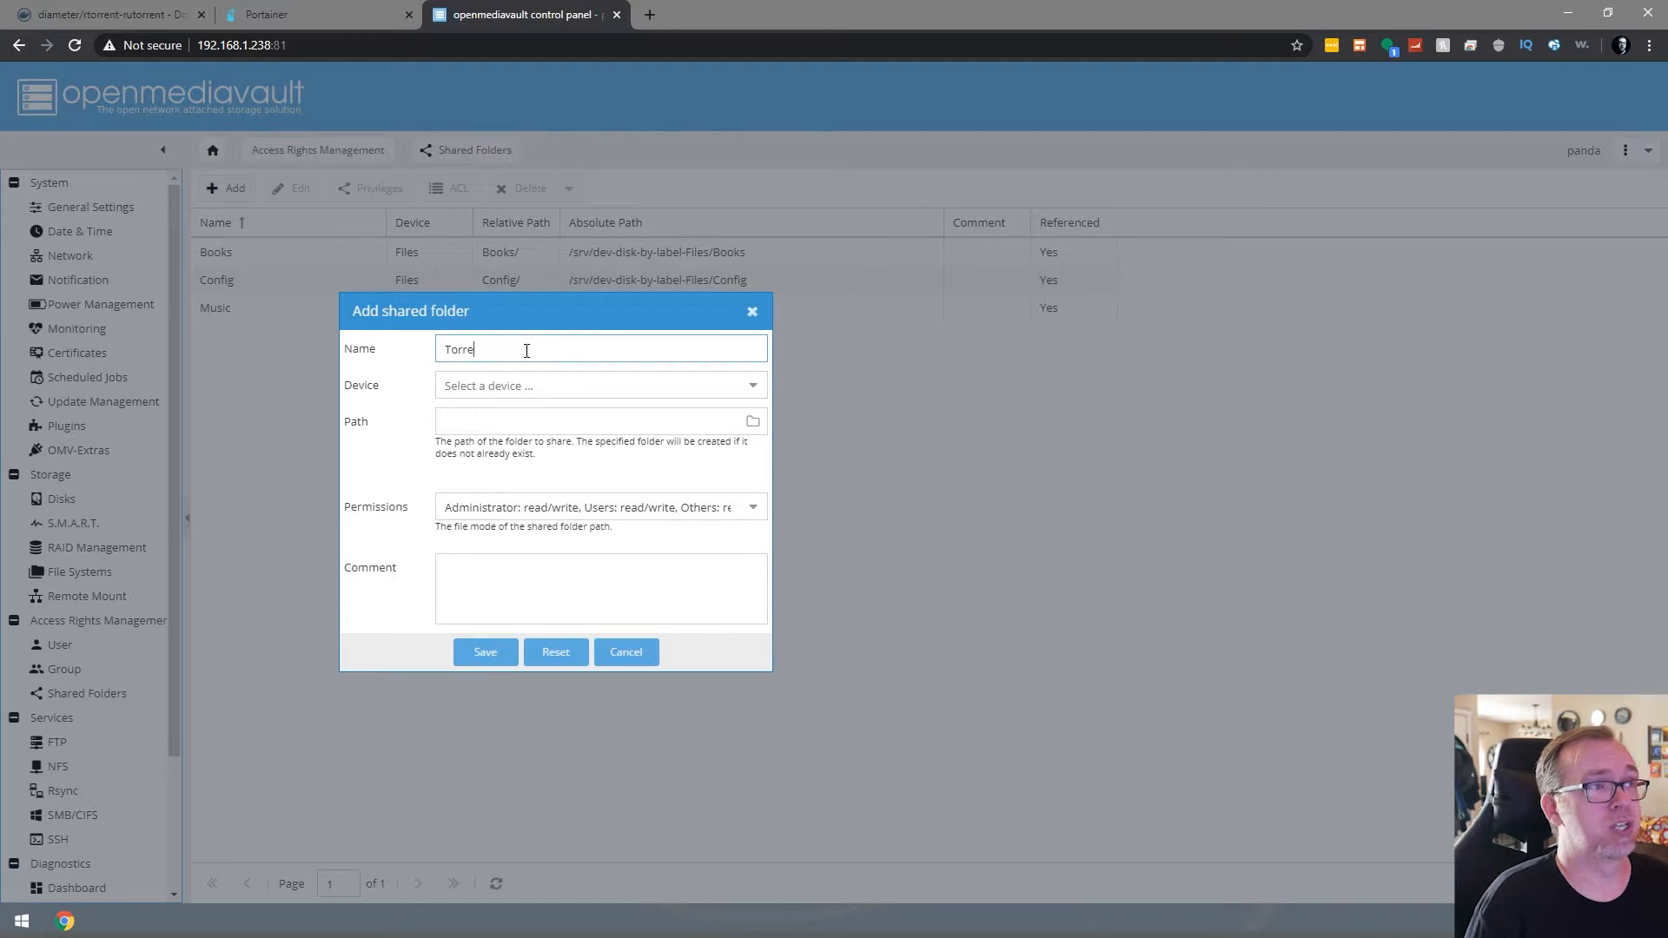
pyautogui.write('ts')
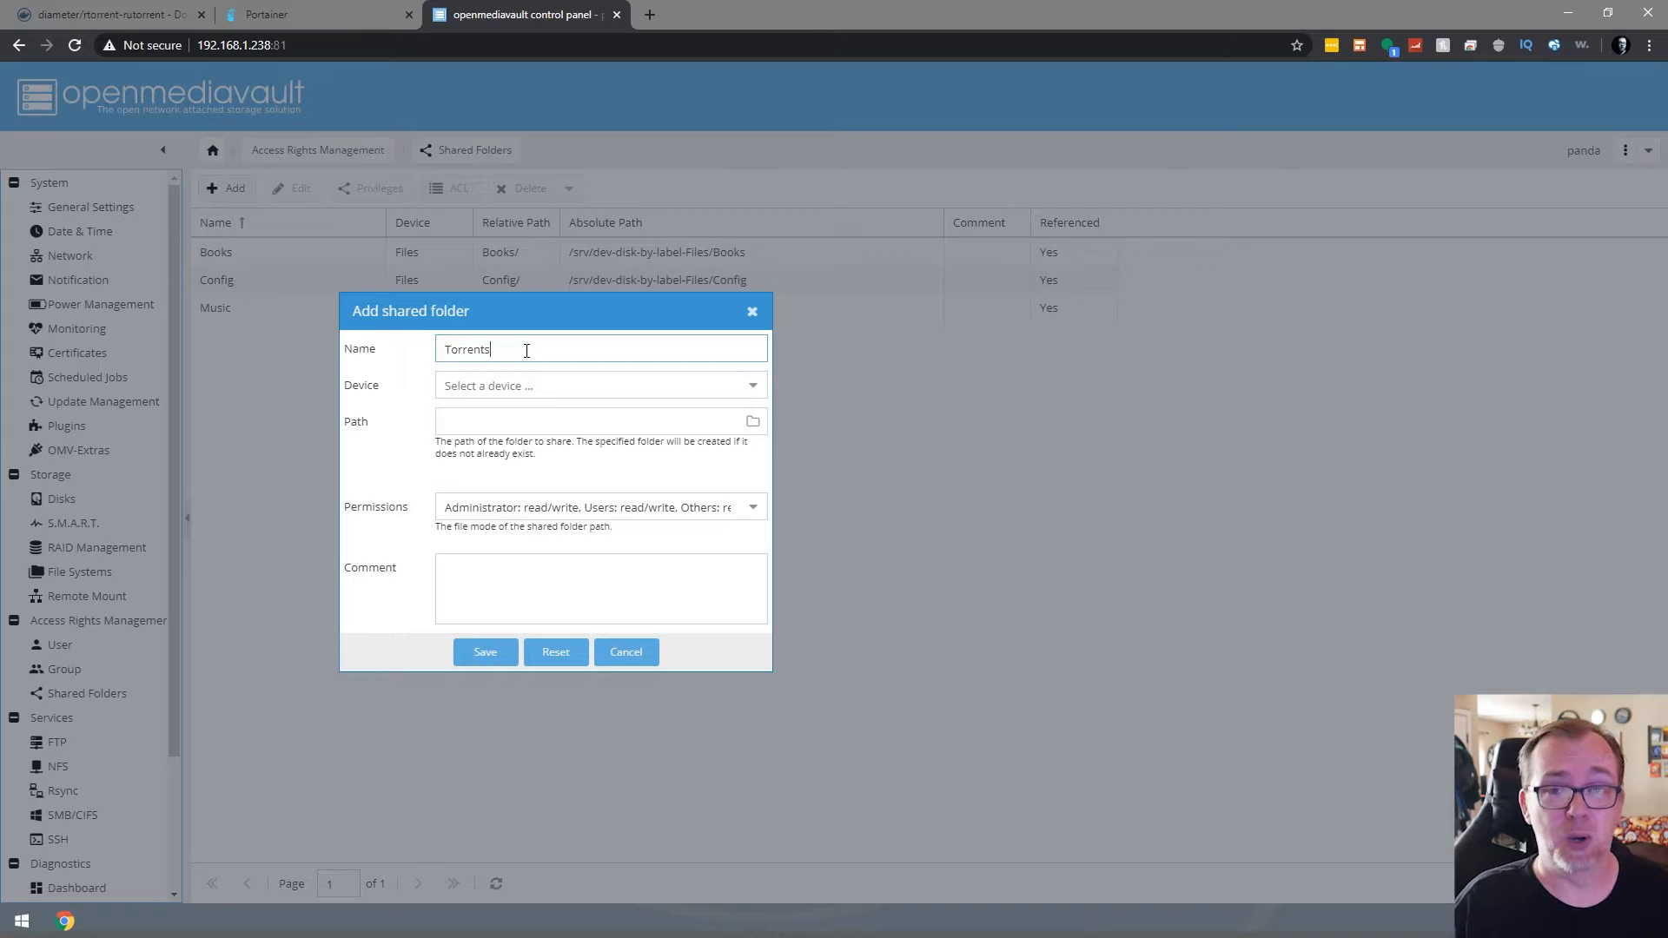
pyautogui.moveTo(666, 410)
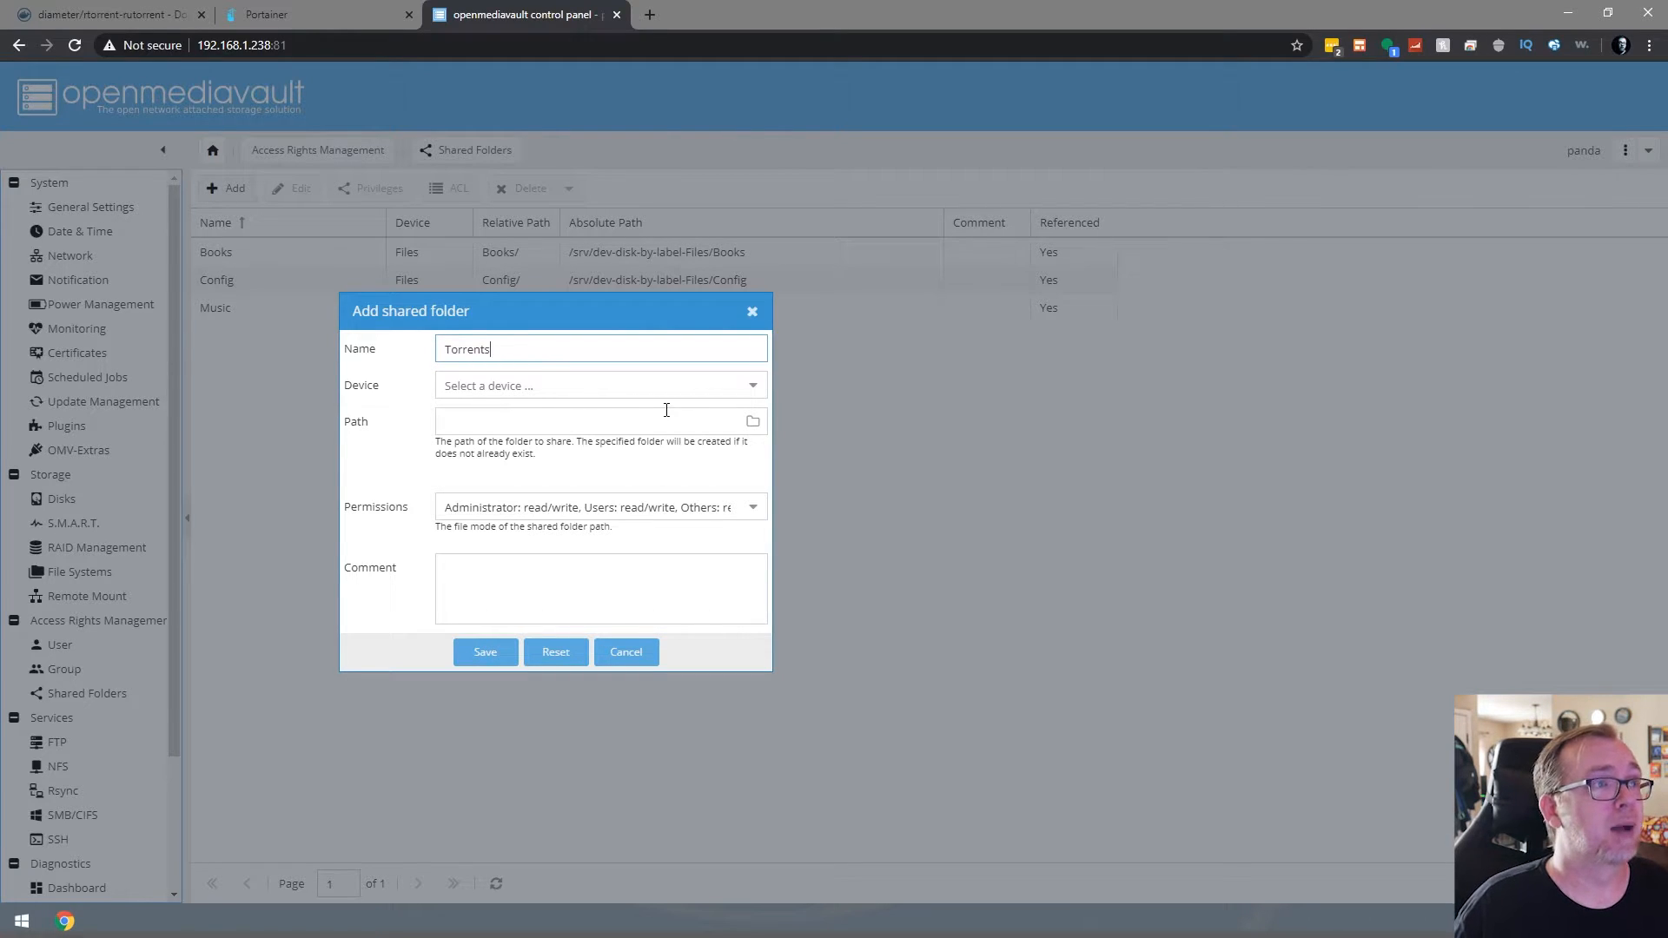
pyautogui.click(600, 386)
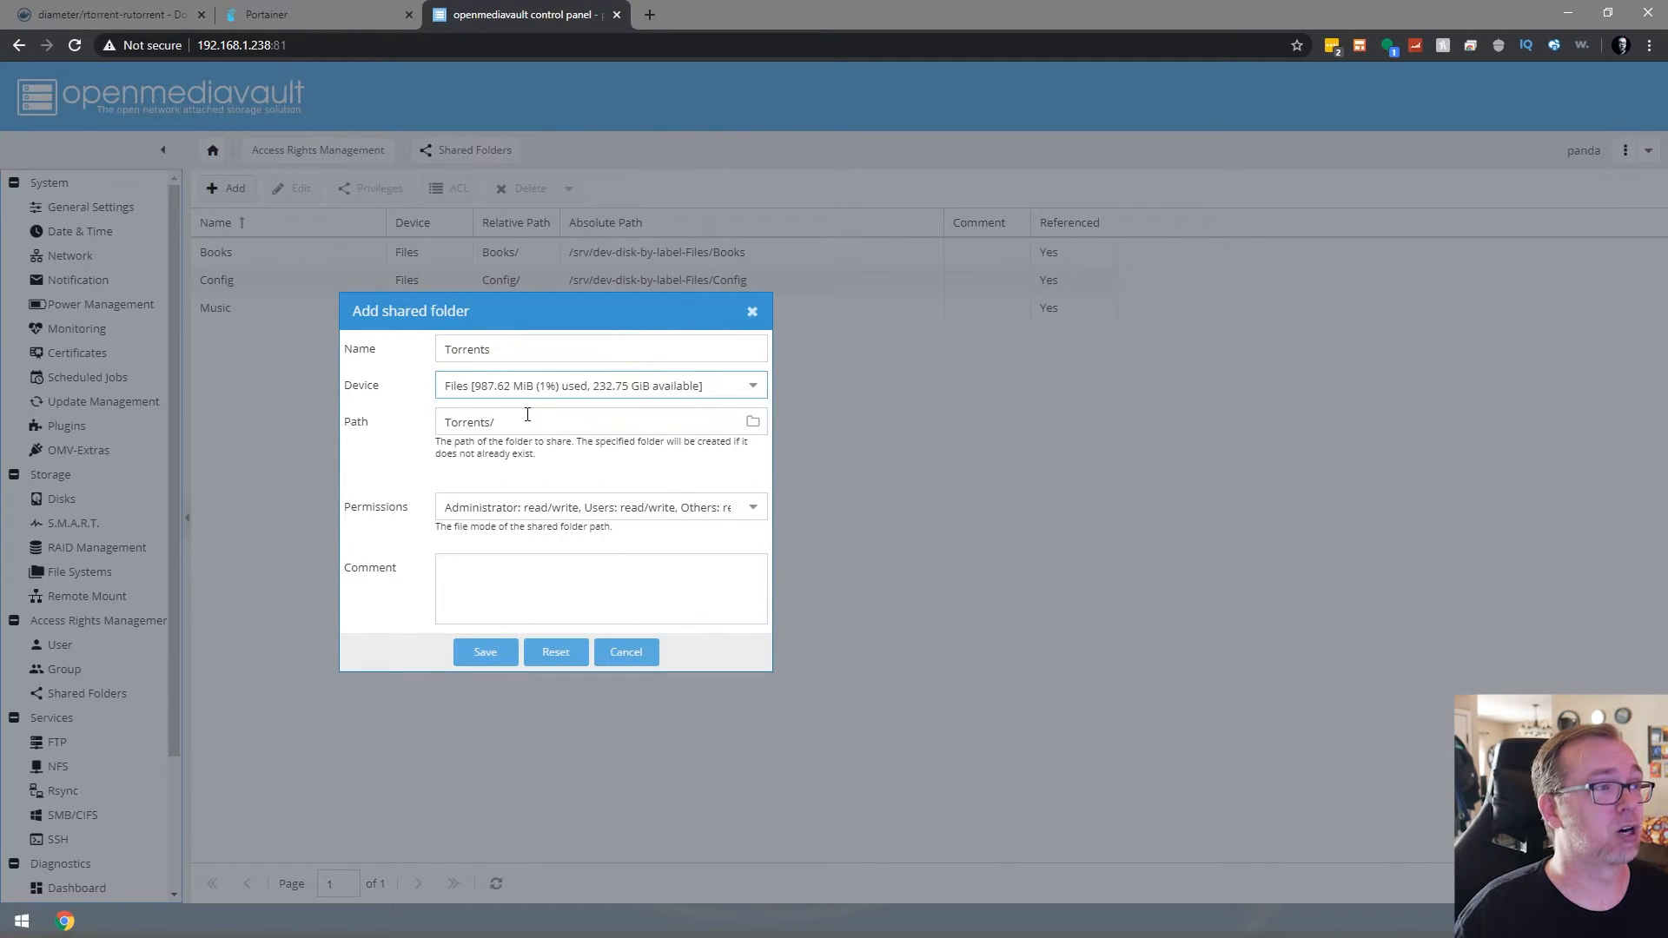
pyautogui.click(599, 505)
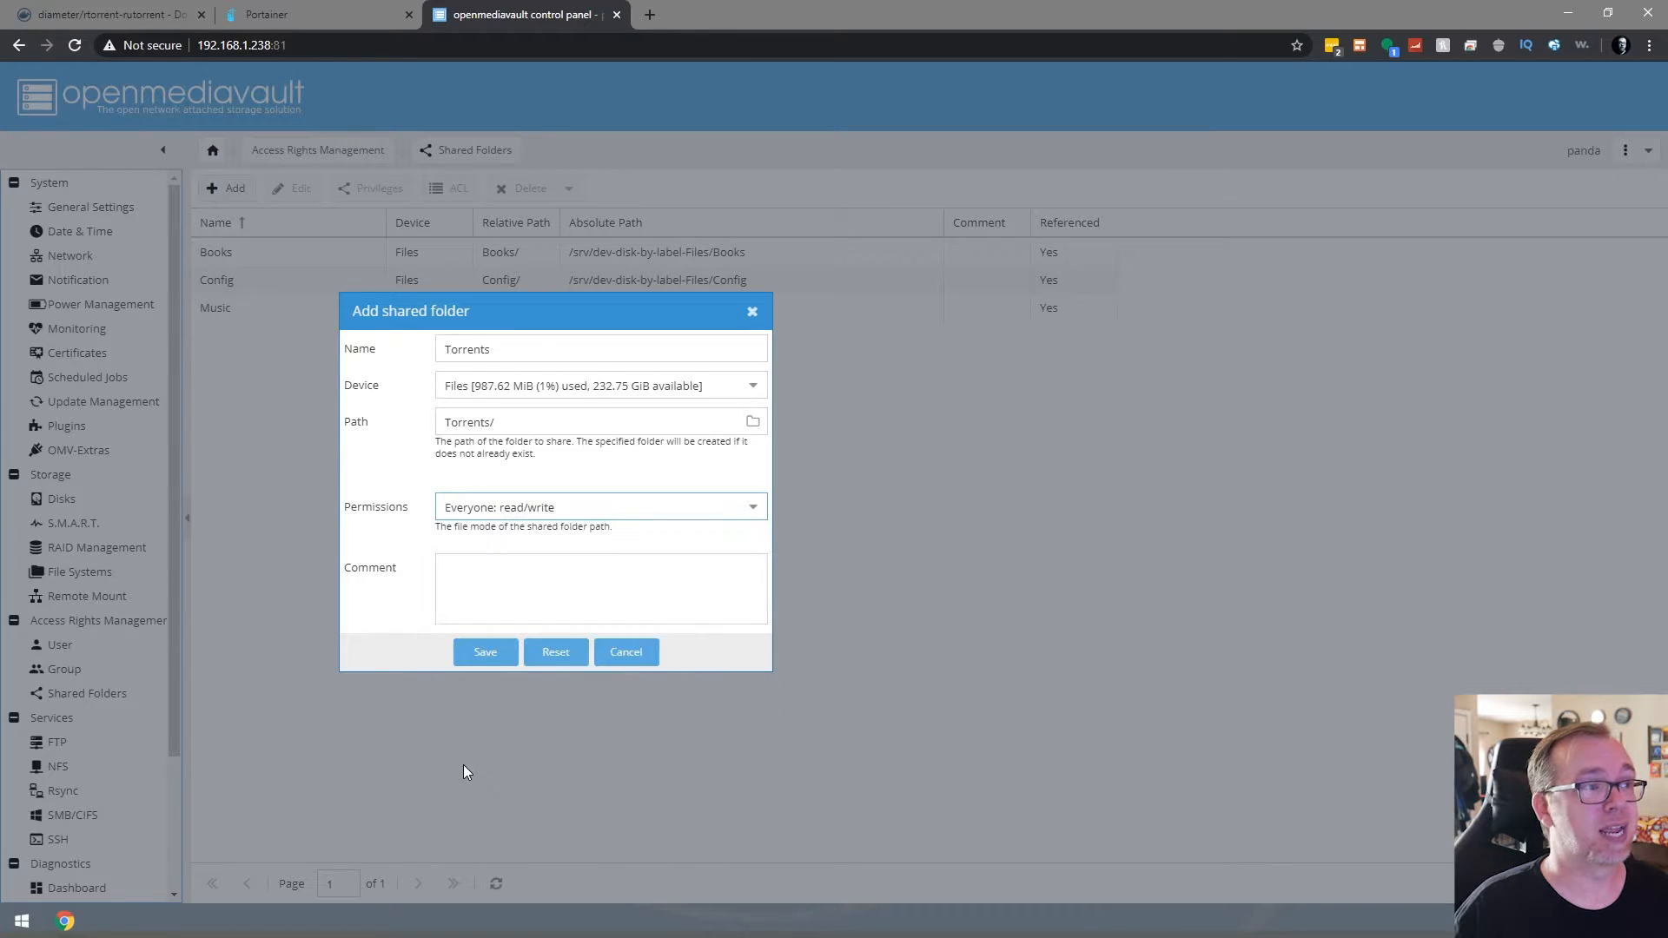
pyautogui.click(484, 651)
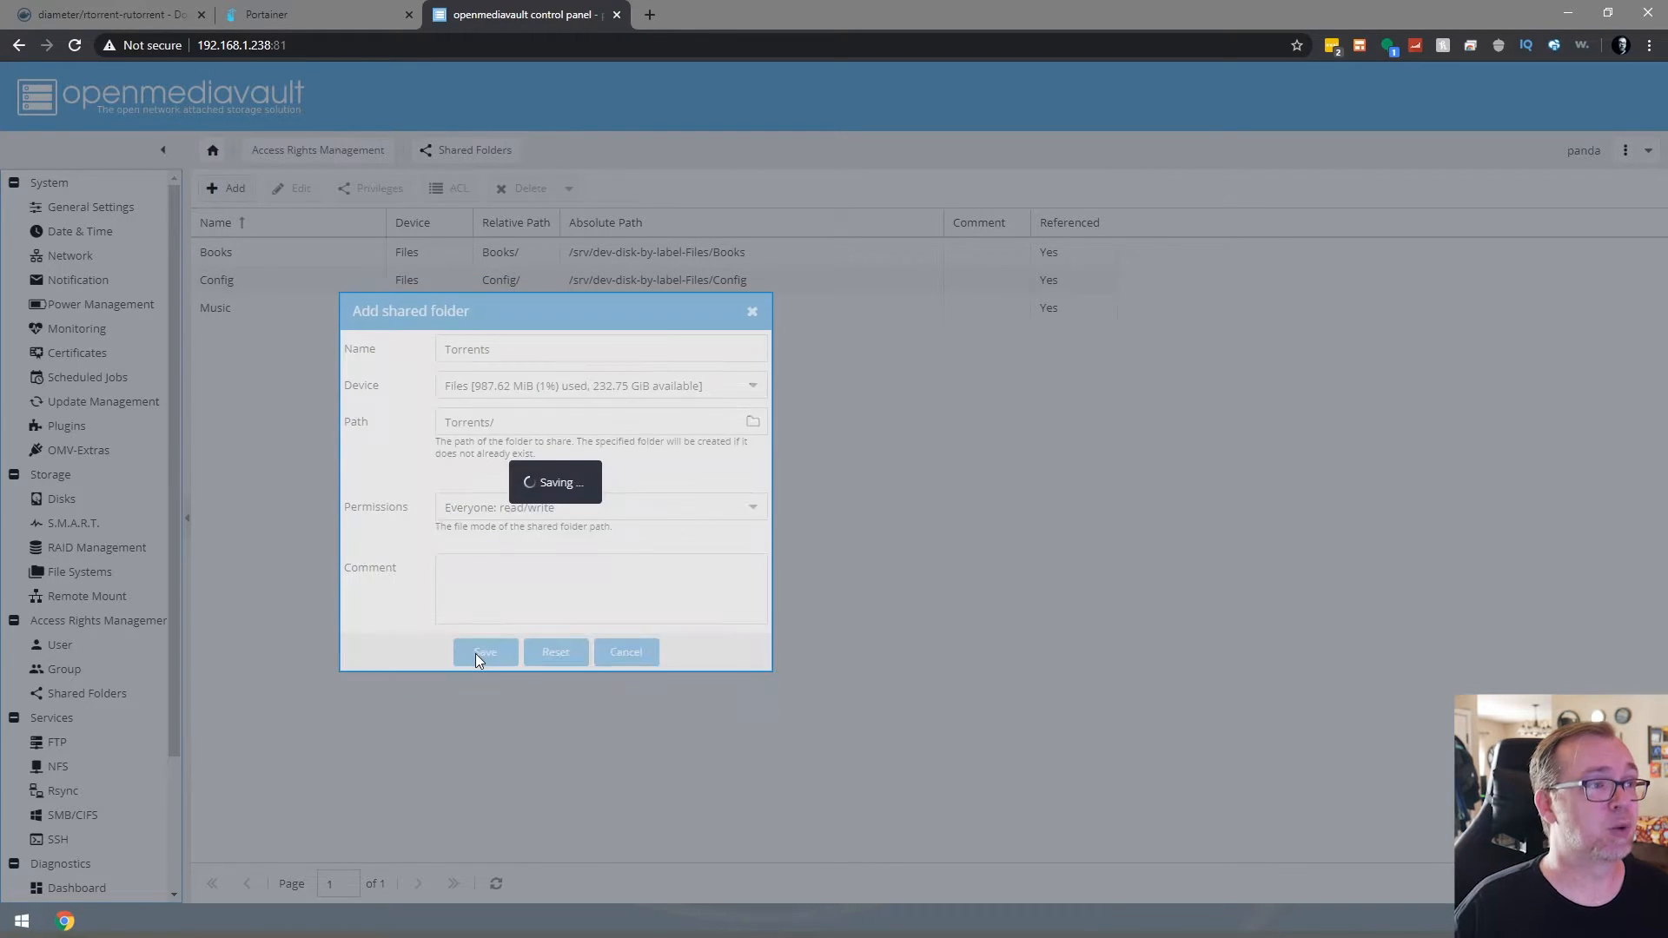
pyautogui.click(485, 651)
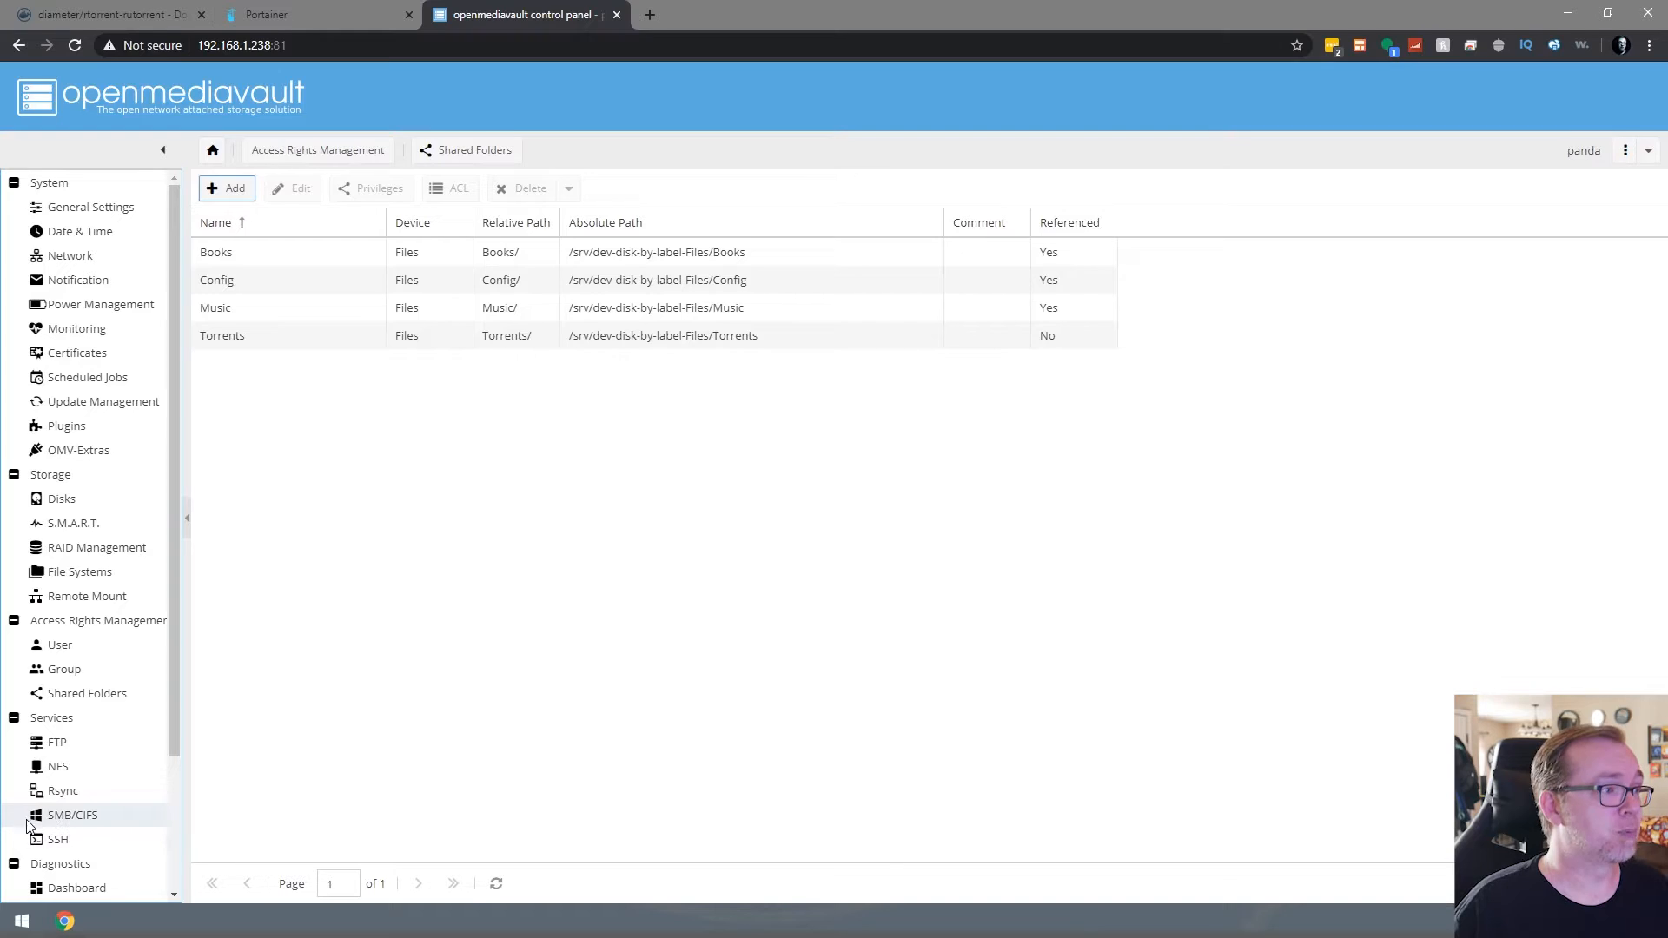
pyautogui.scroll(-3)
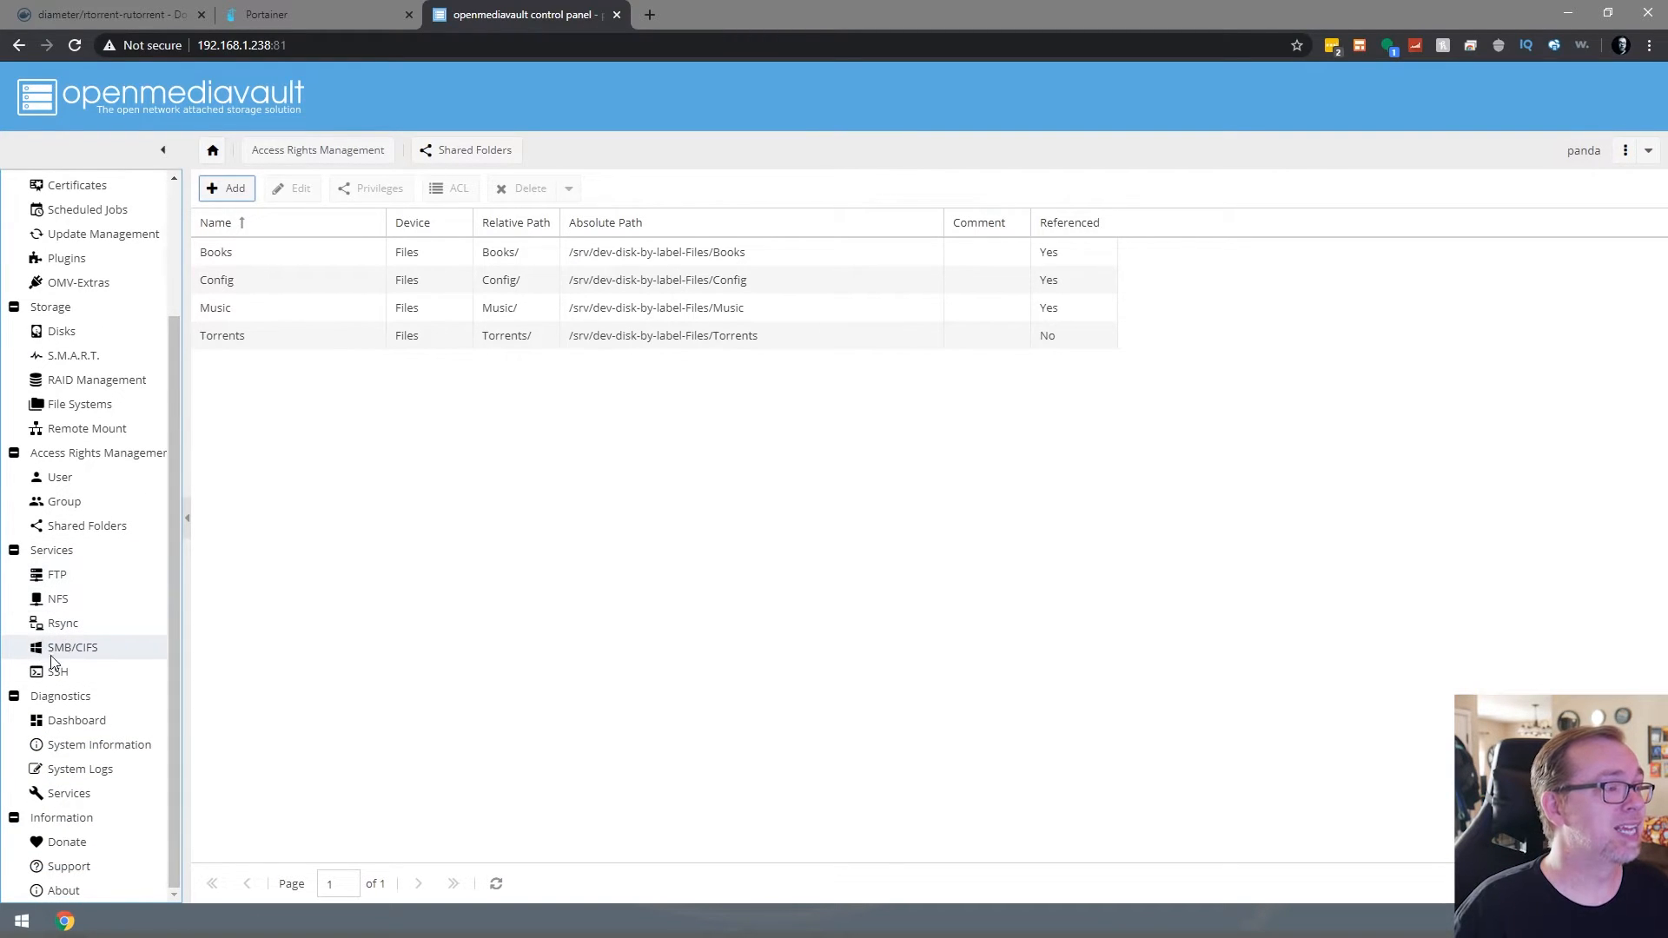
# Add an SMB/CIFS share for the Torrents folder with Public set to Only guests
pyautogui.click(73, 646)
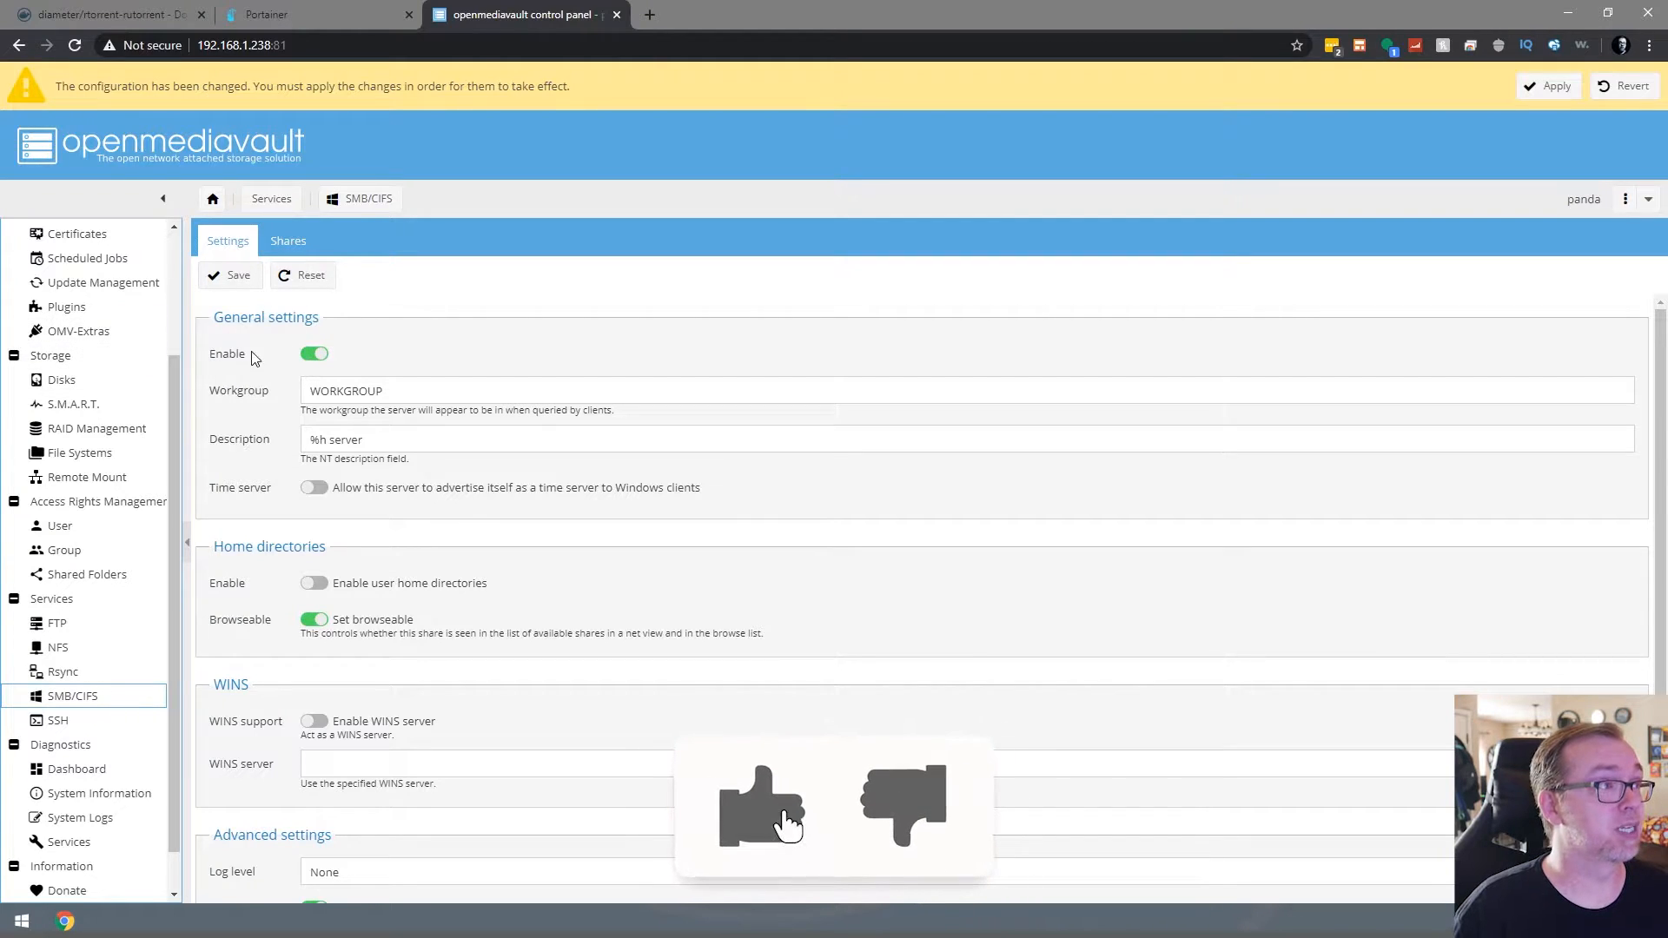
pyautogui.click(759, 805)
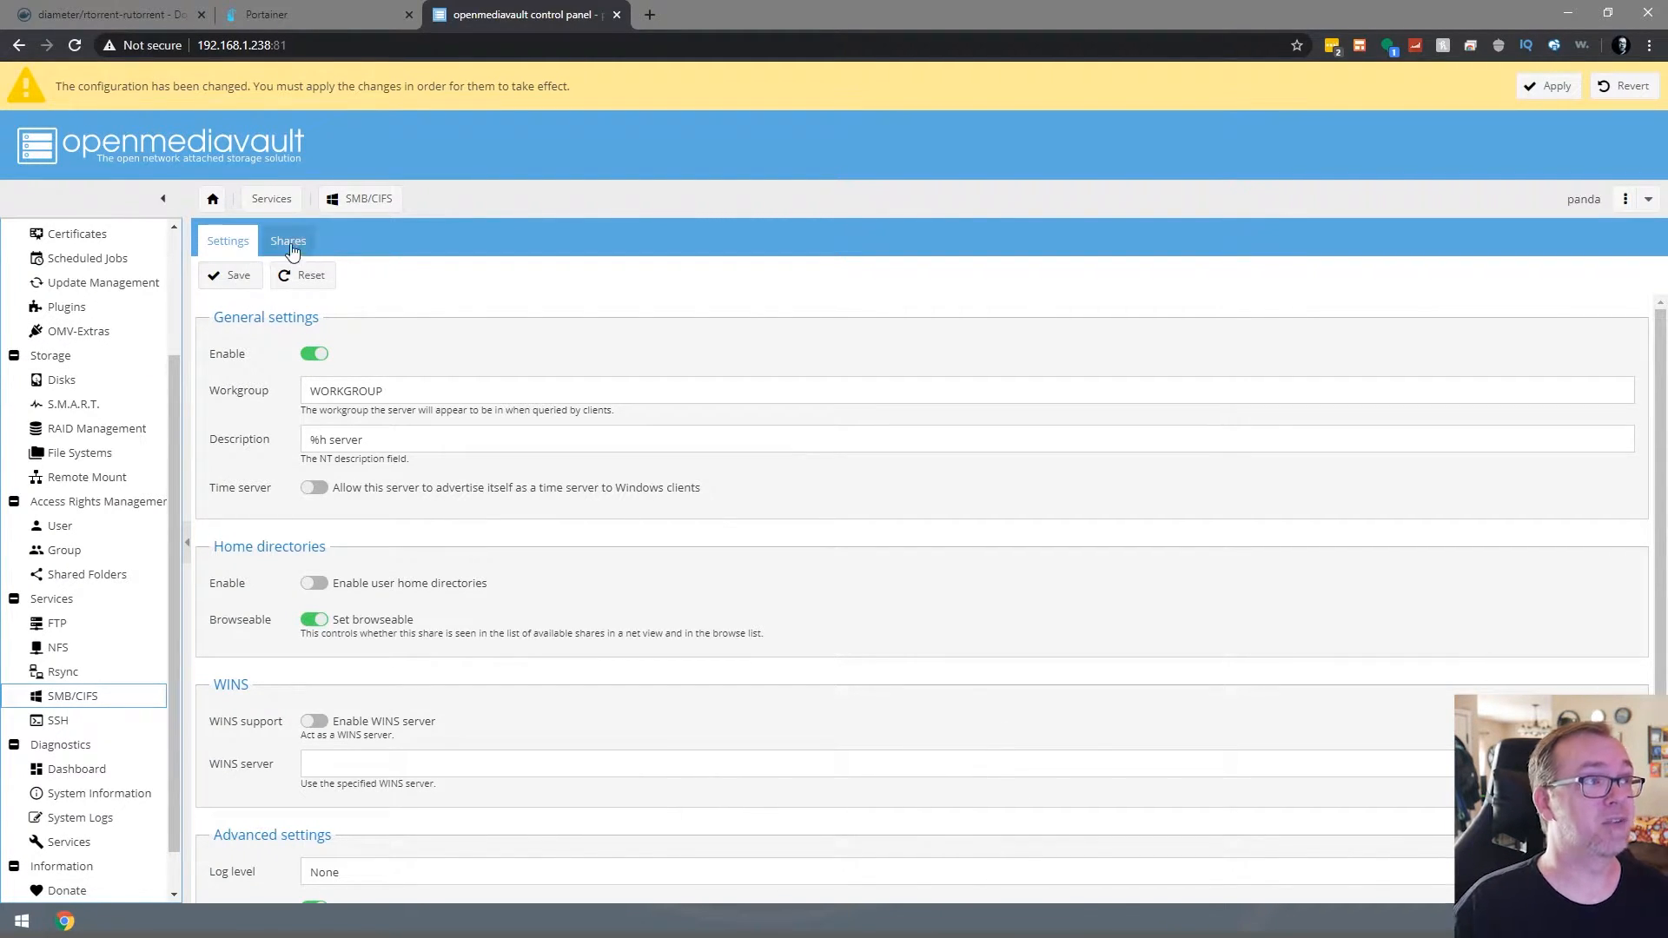
pyautogui.click(287, 240)
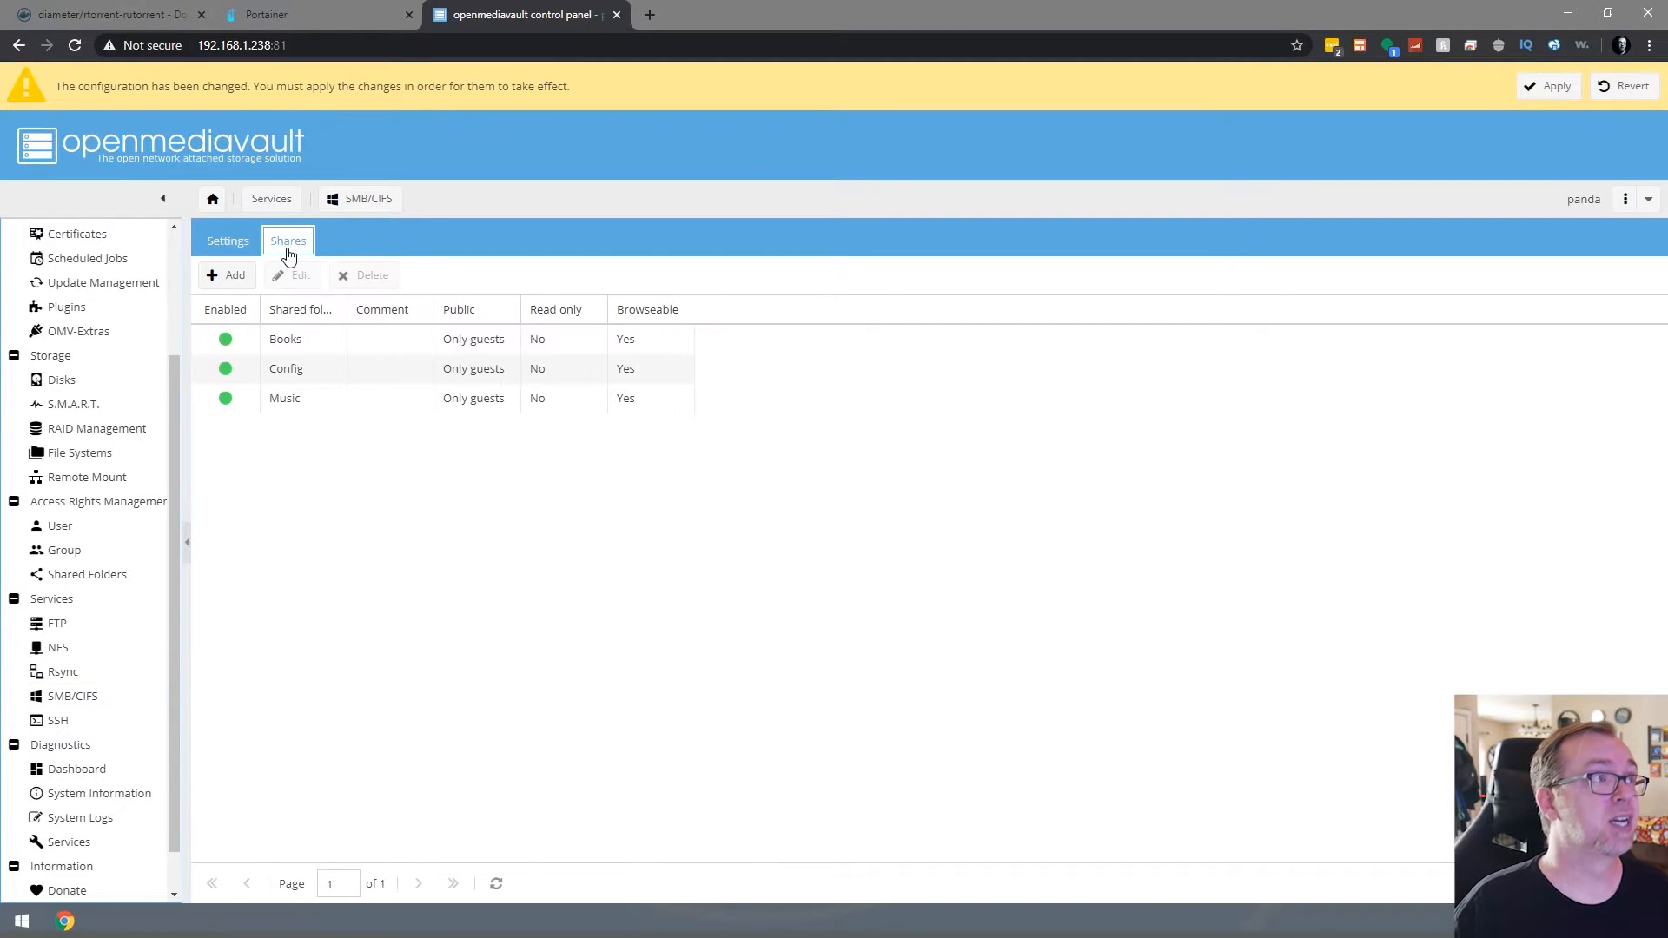
pyautogui.click(226, 274)
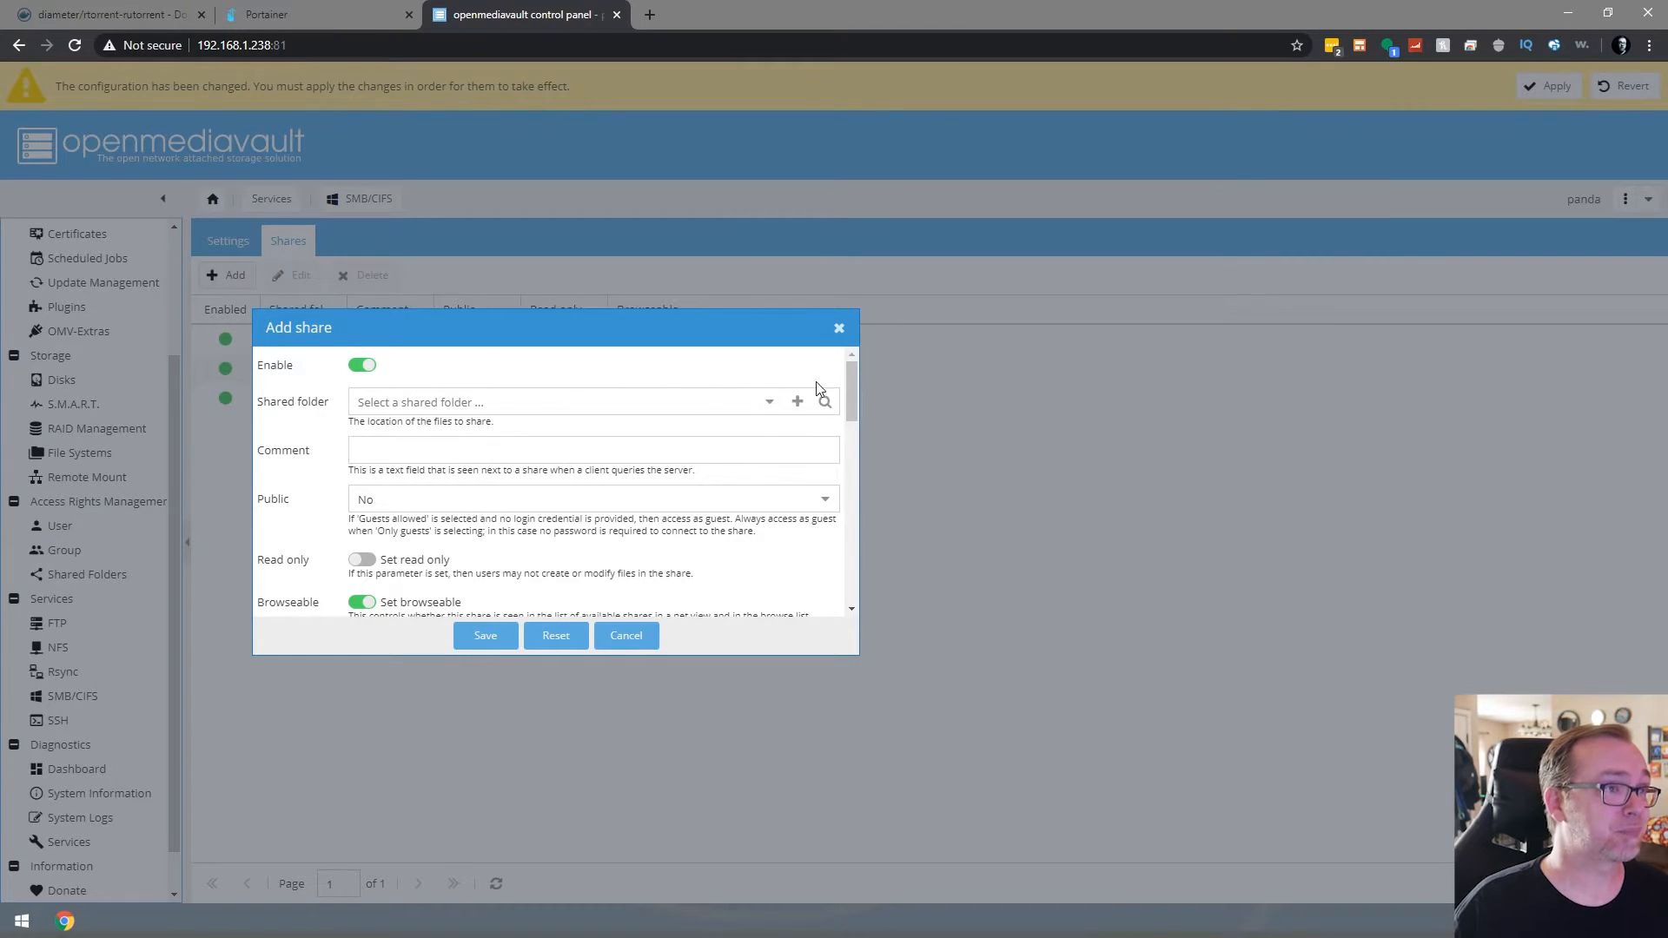
pyautogui.click(768, 401)
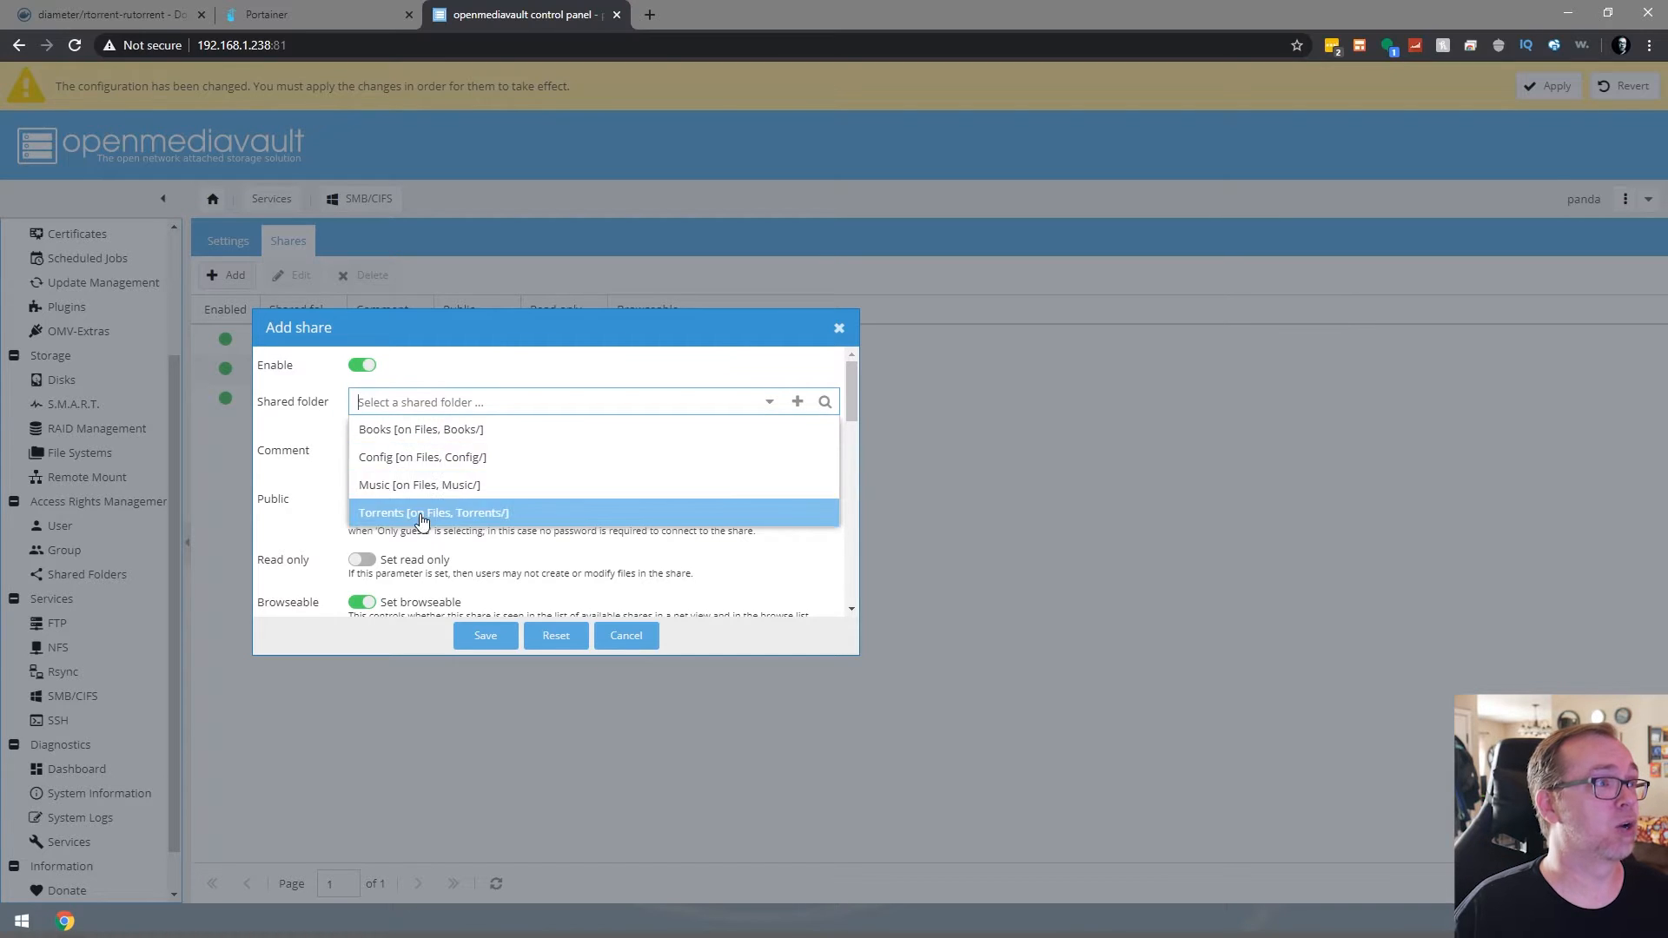
pyautogui.click(433, 510)
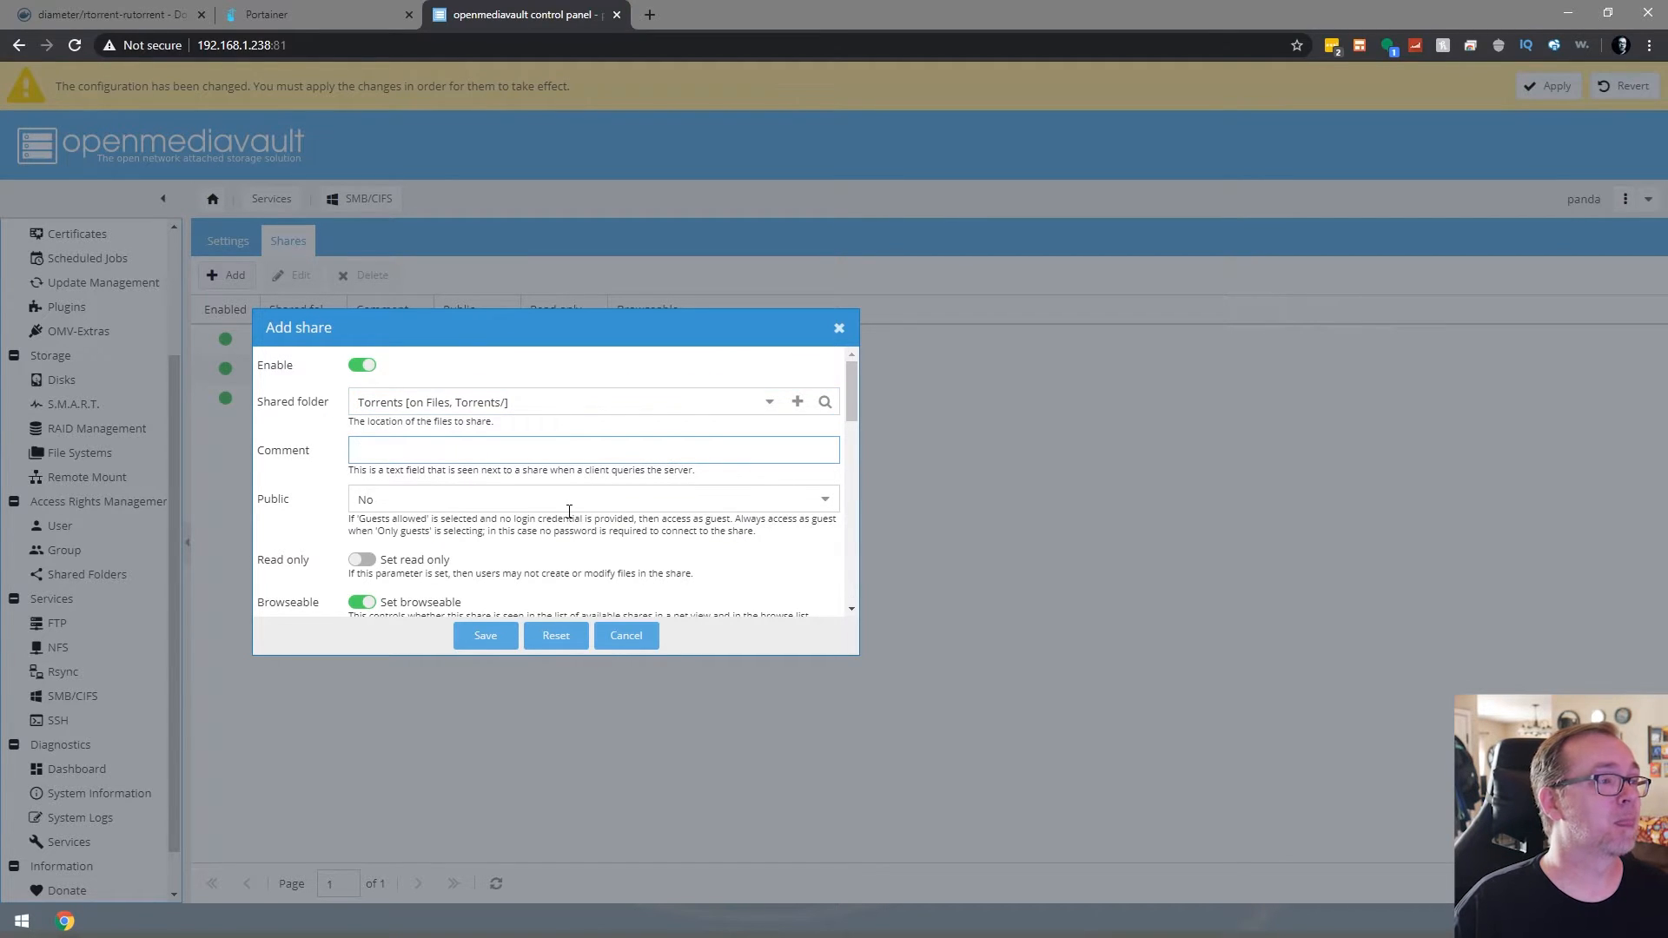
pyautogui.click(594, 499)
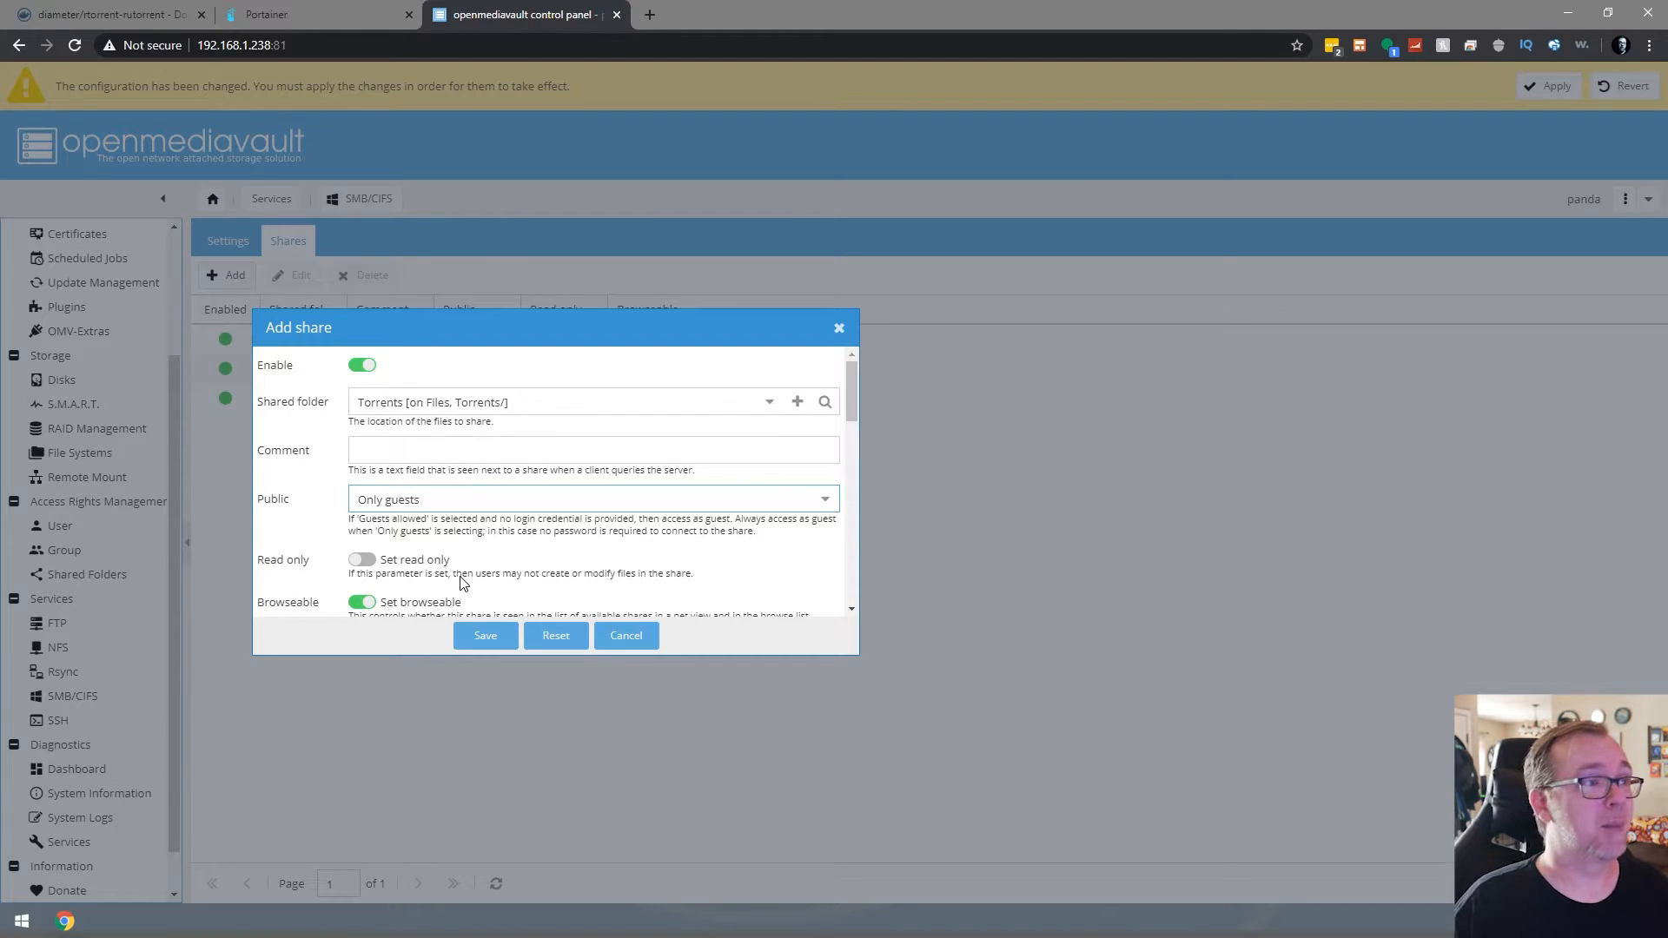
# Save the Torrents share and apply the pending configuration changes
pyautogui.click(484, 636)
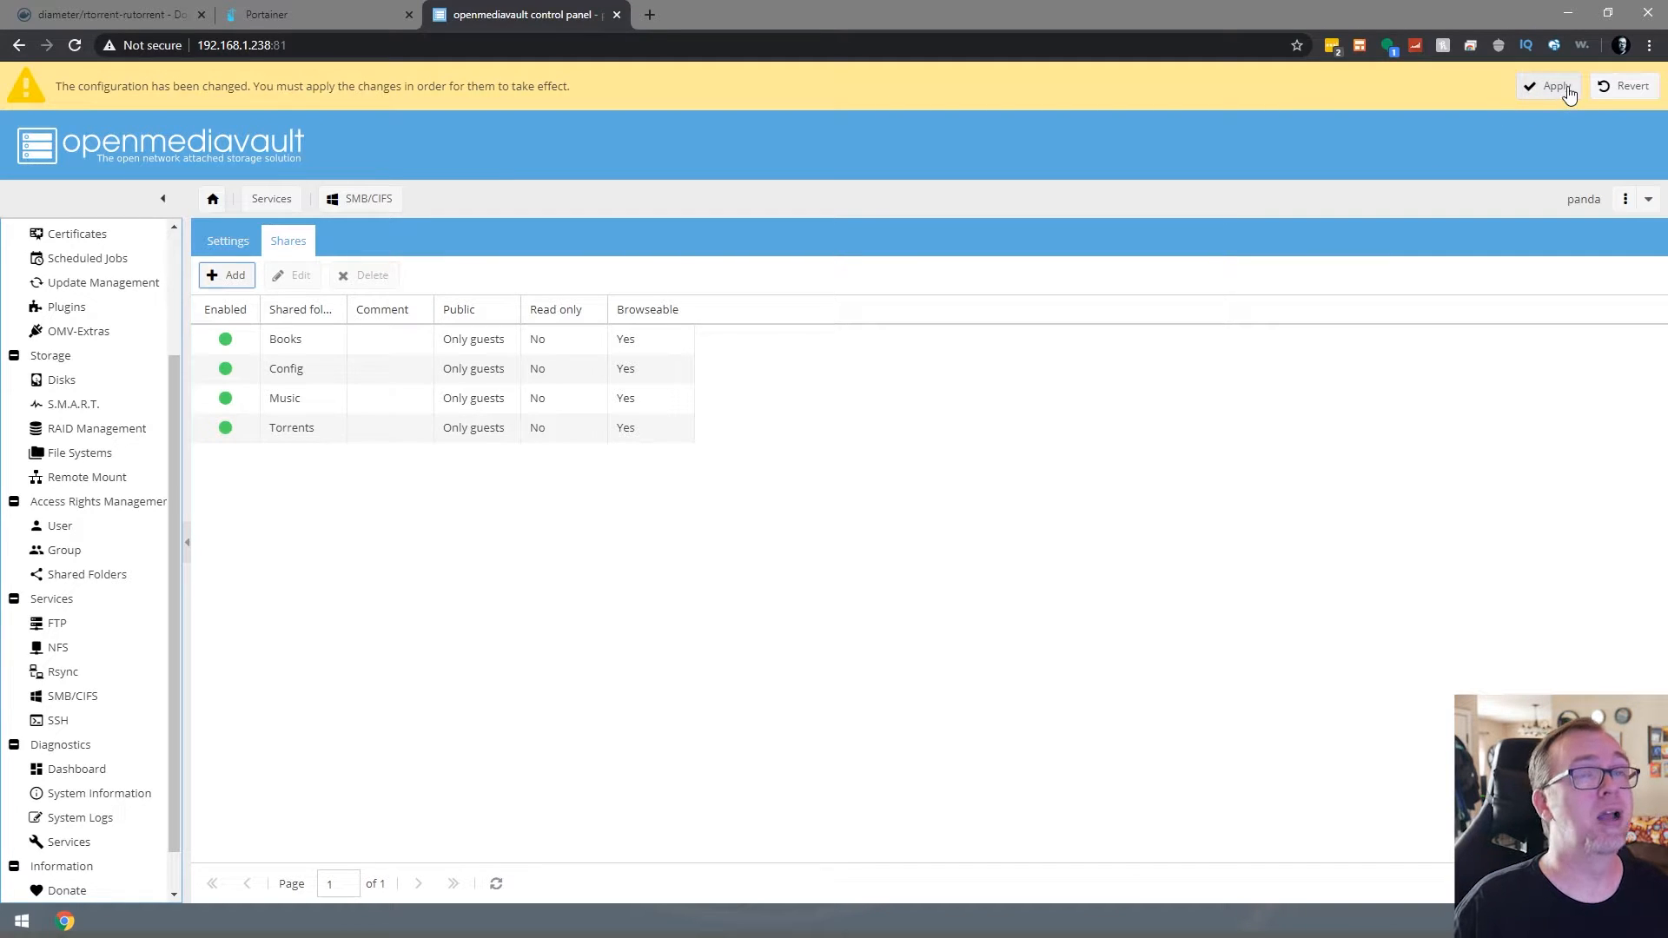
pyautogui.click(1553, 86)
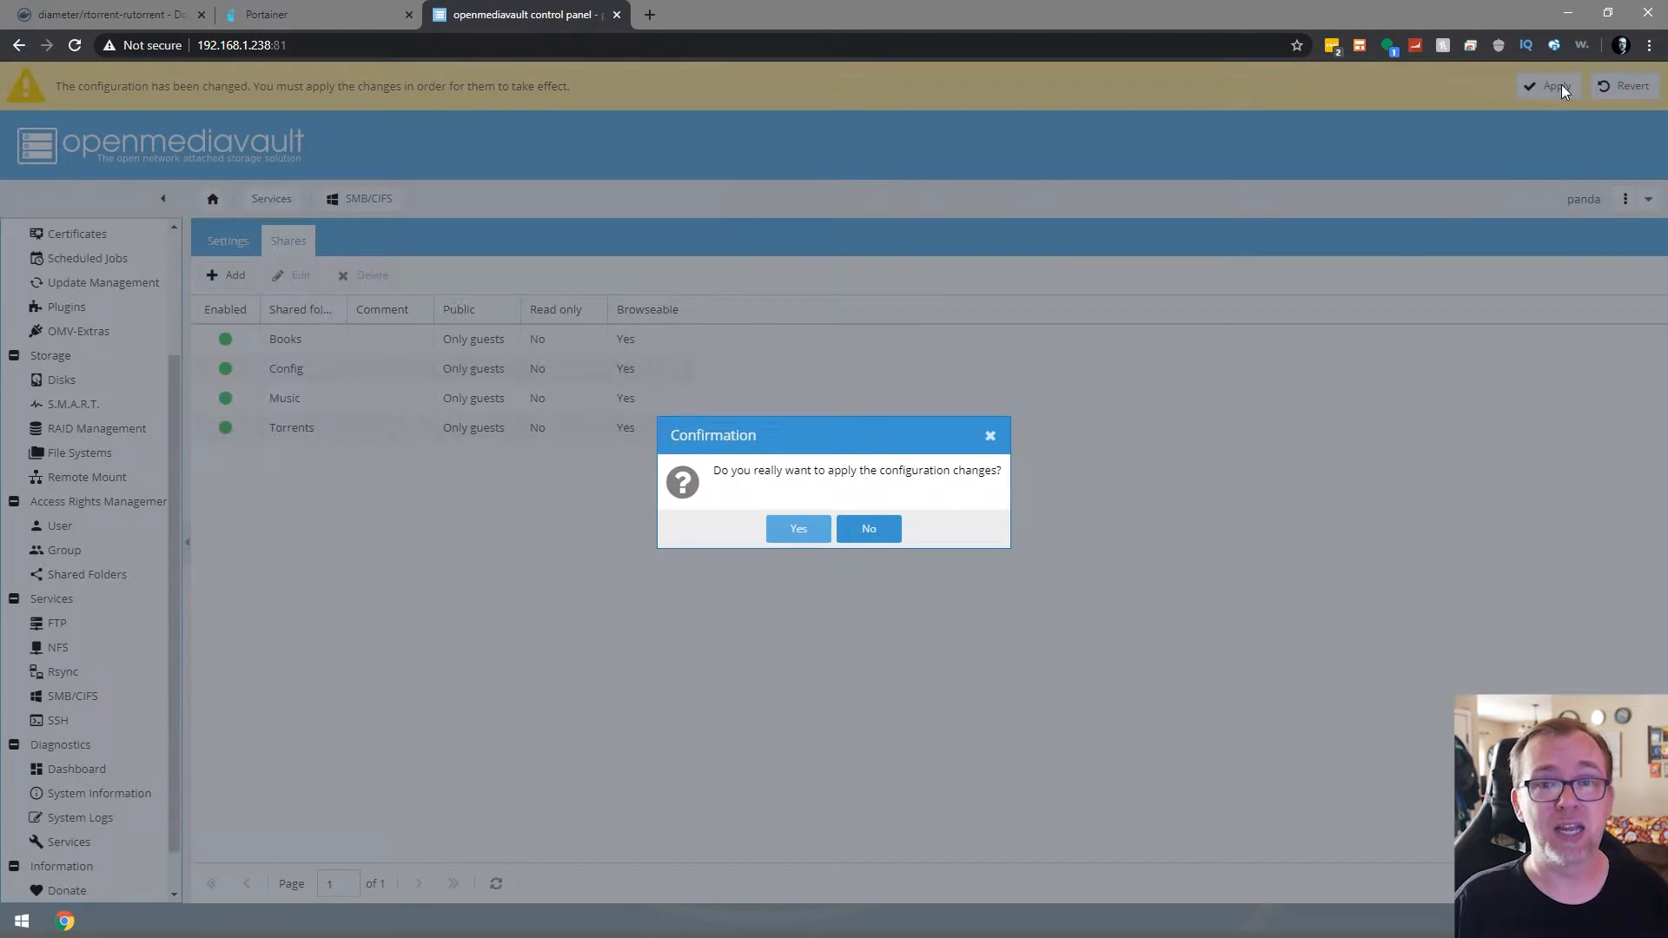
pyautogui.click(797, 529)
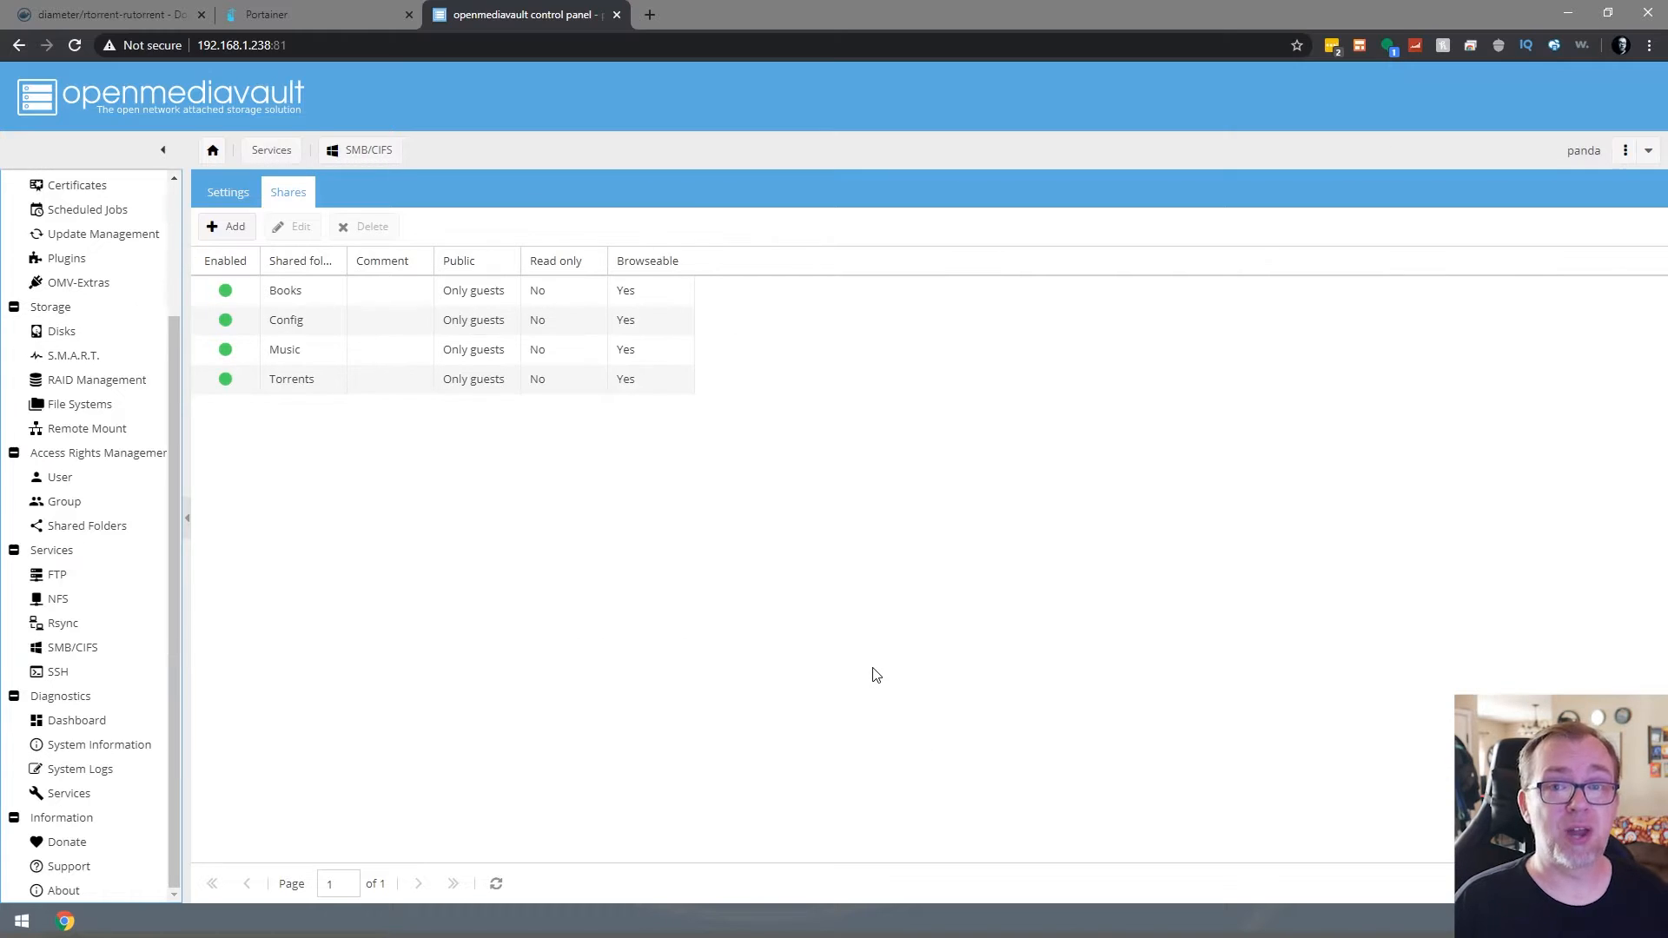
pyautogui.moveTo(93, 554)
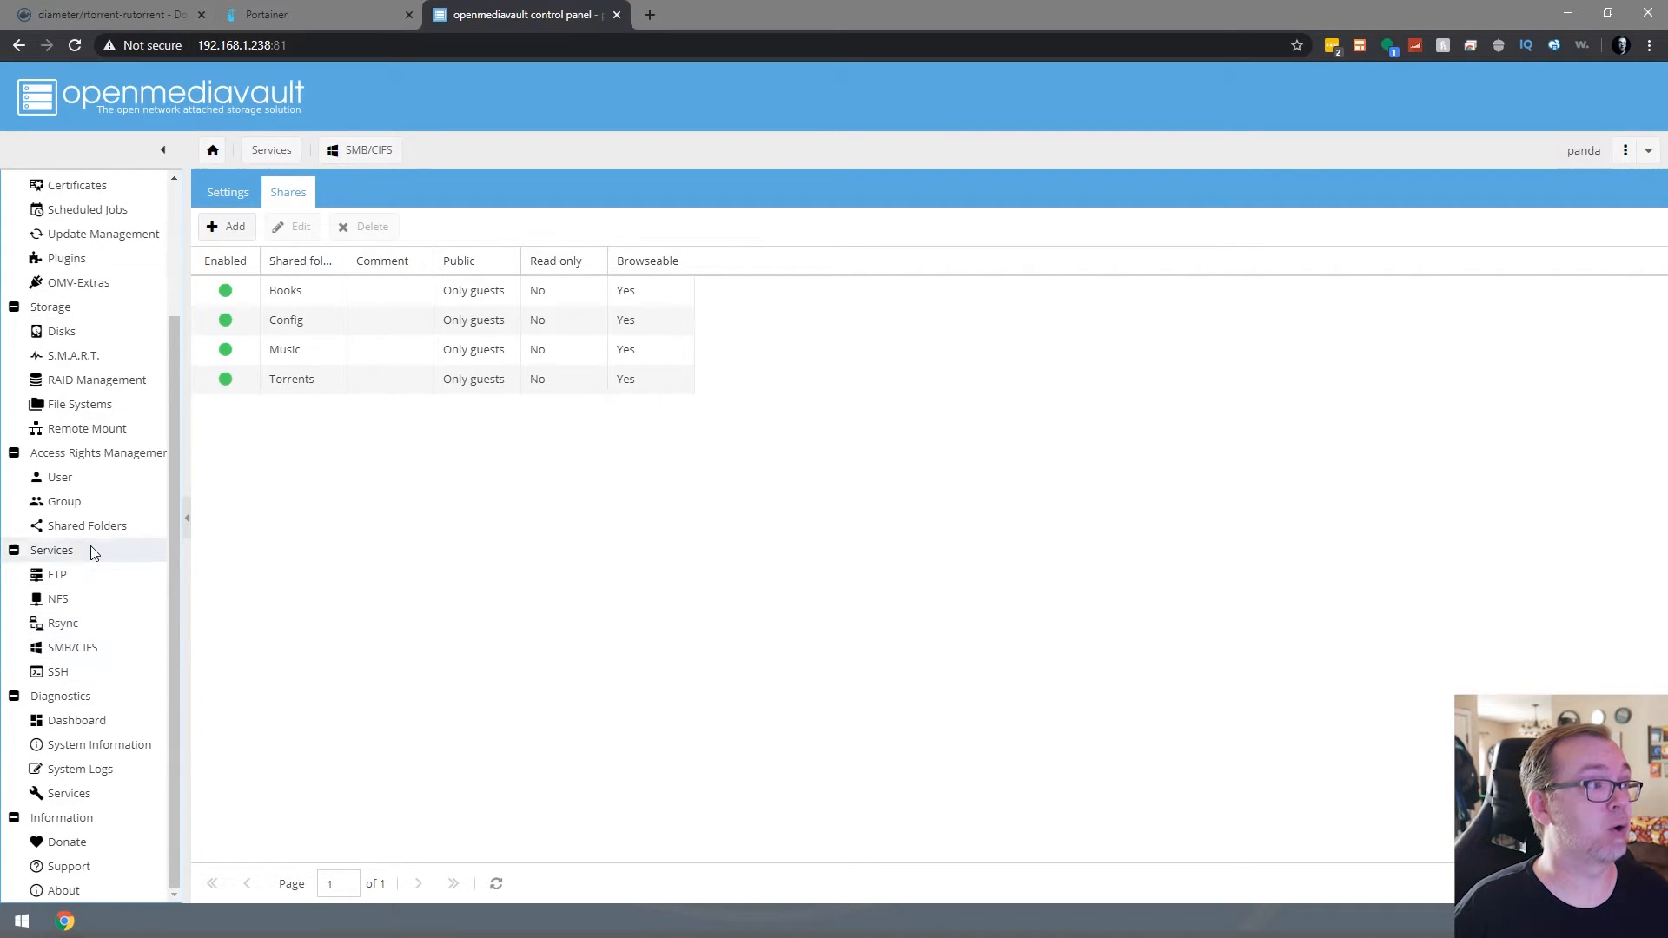
# Start a new Portainer stack named rtorrent-rutorrent with the compose YAML in the web editor
pyautogui.click(87, 524)
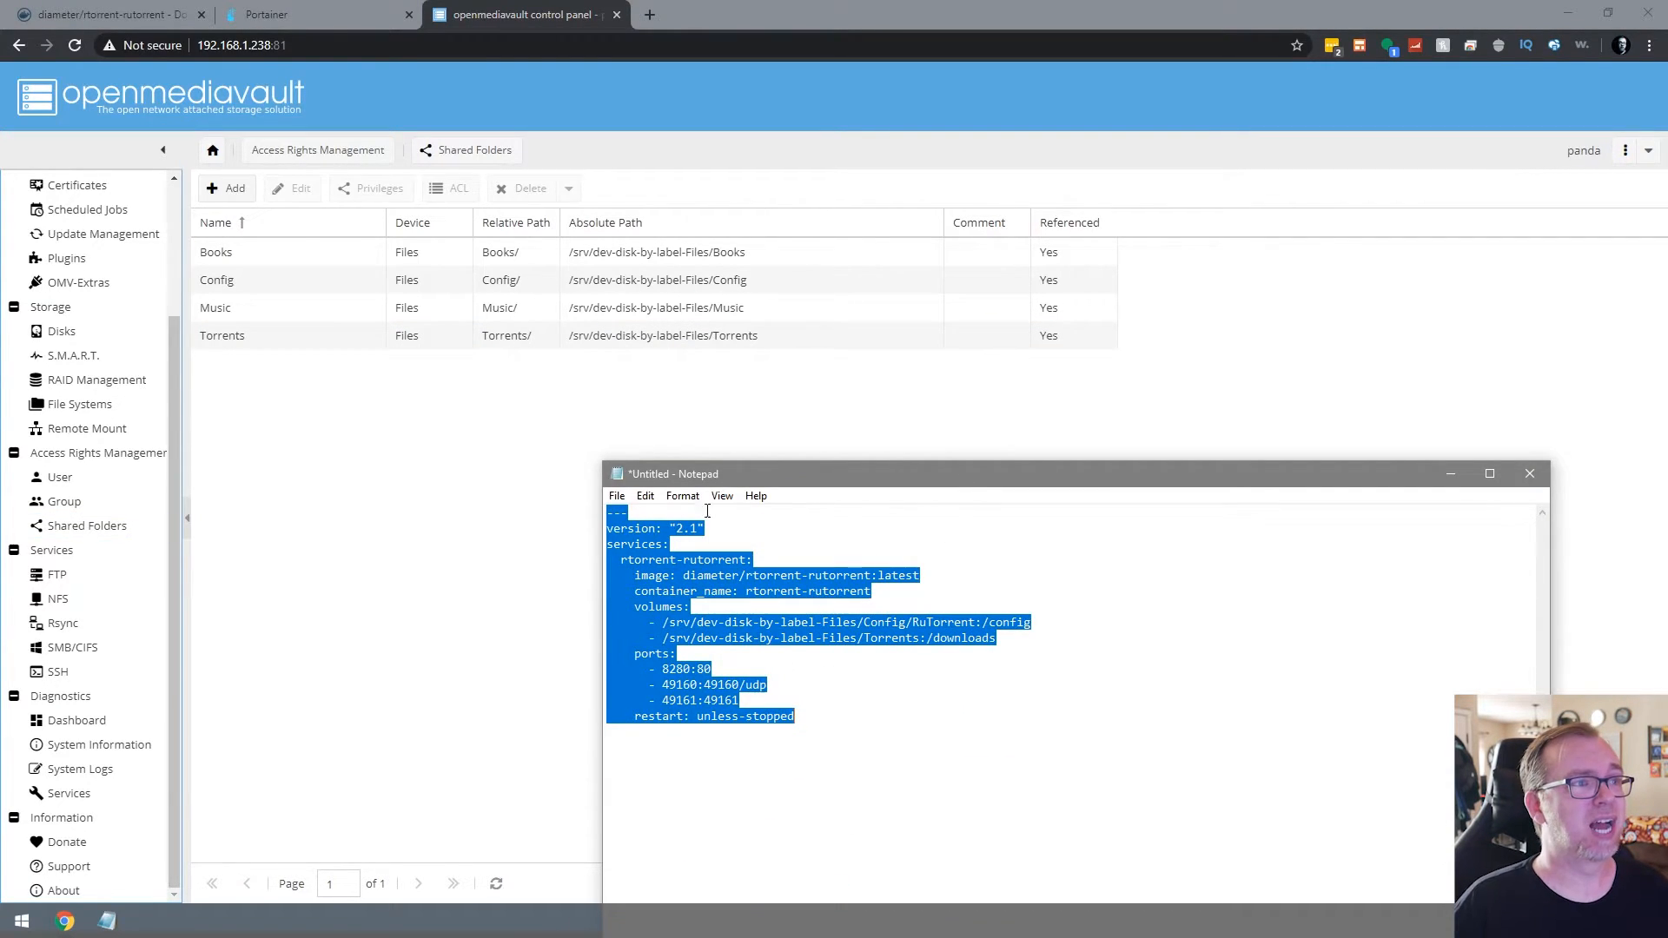
pyautogui.click(309, 14)
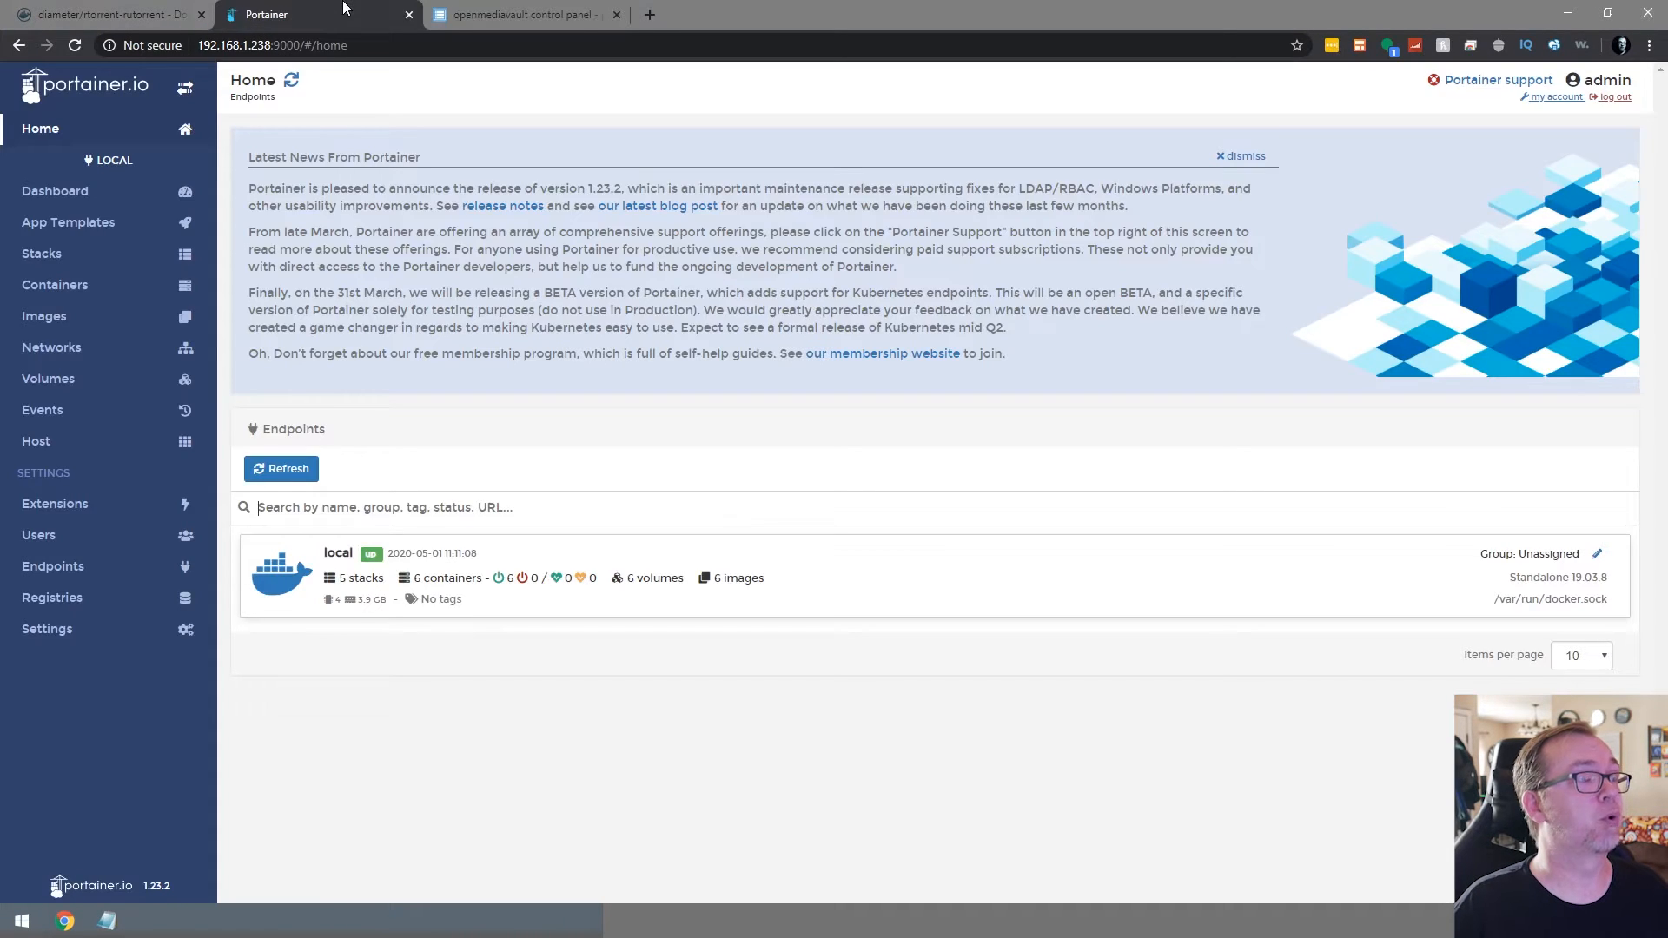
pyautogui.click(42, 254)
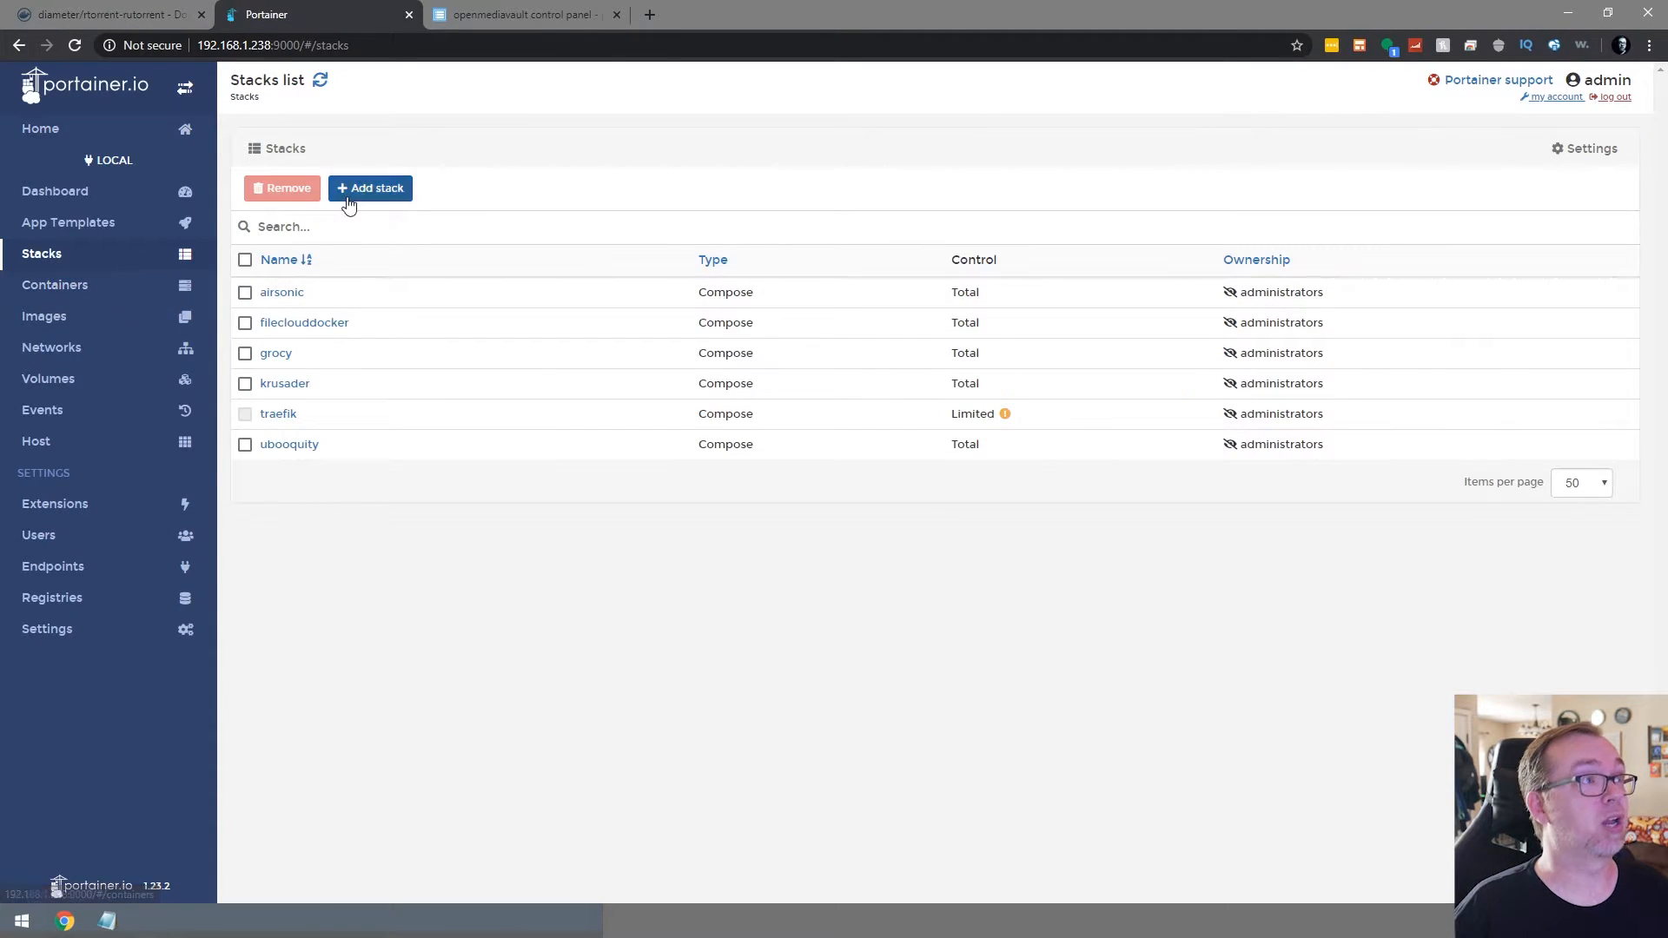
pyautogui.click(370, 188)
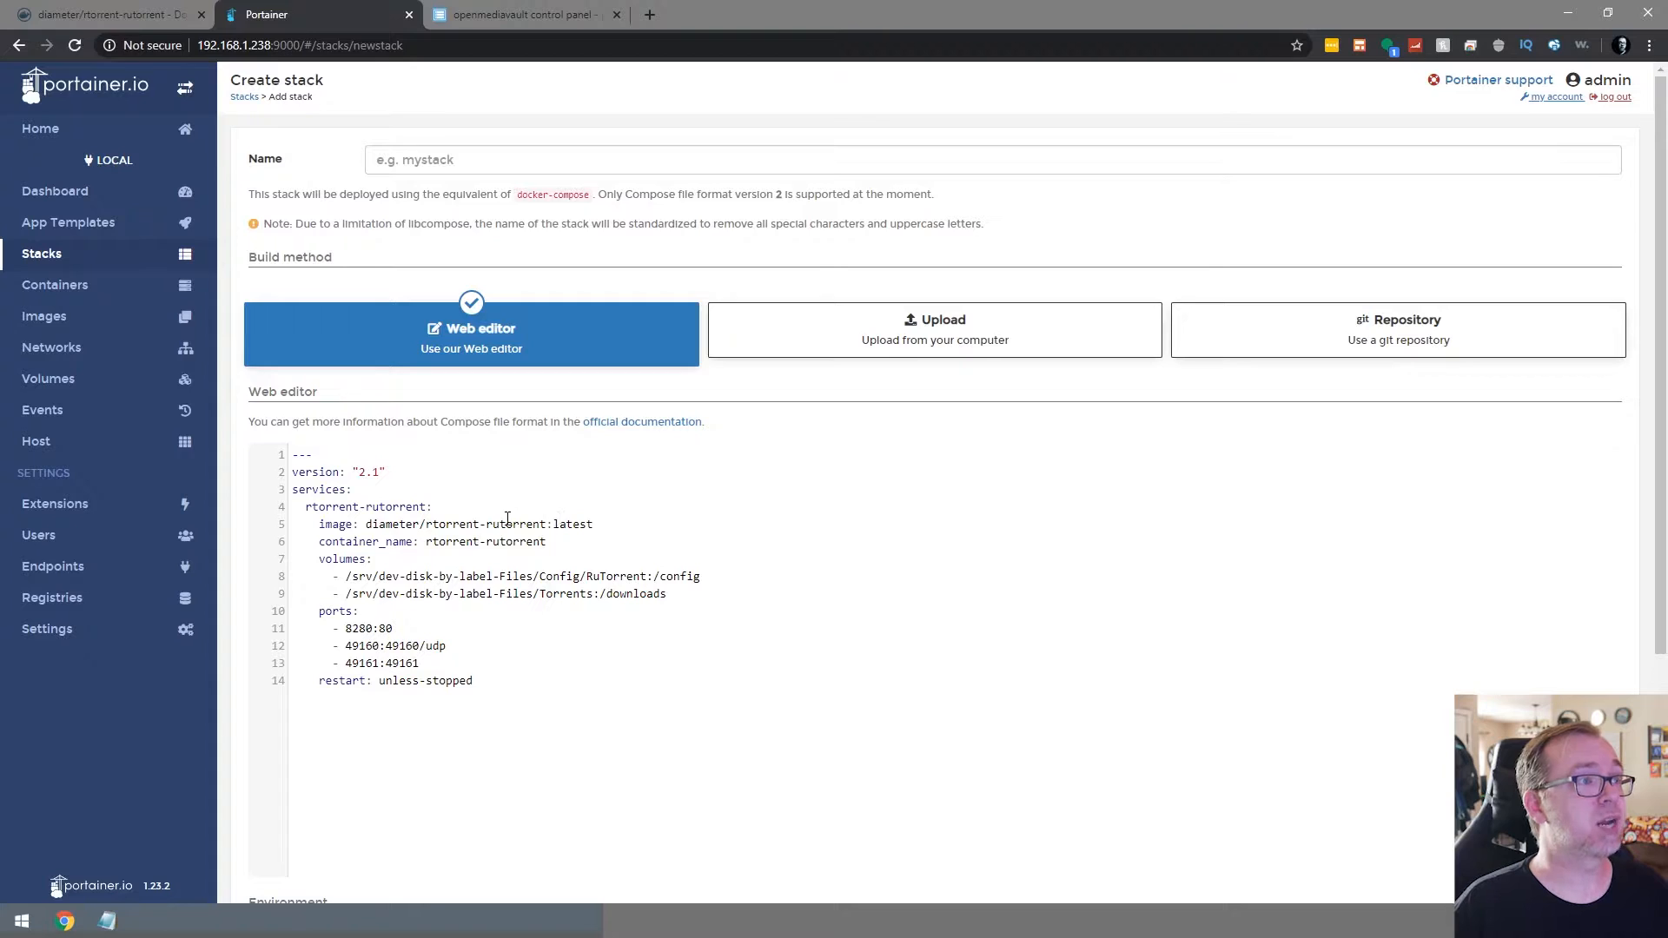
pyautogui.doubleClick(450, 523)
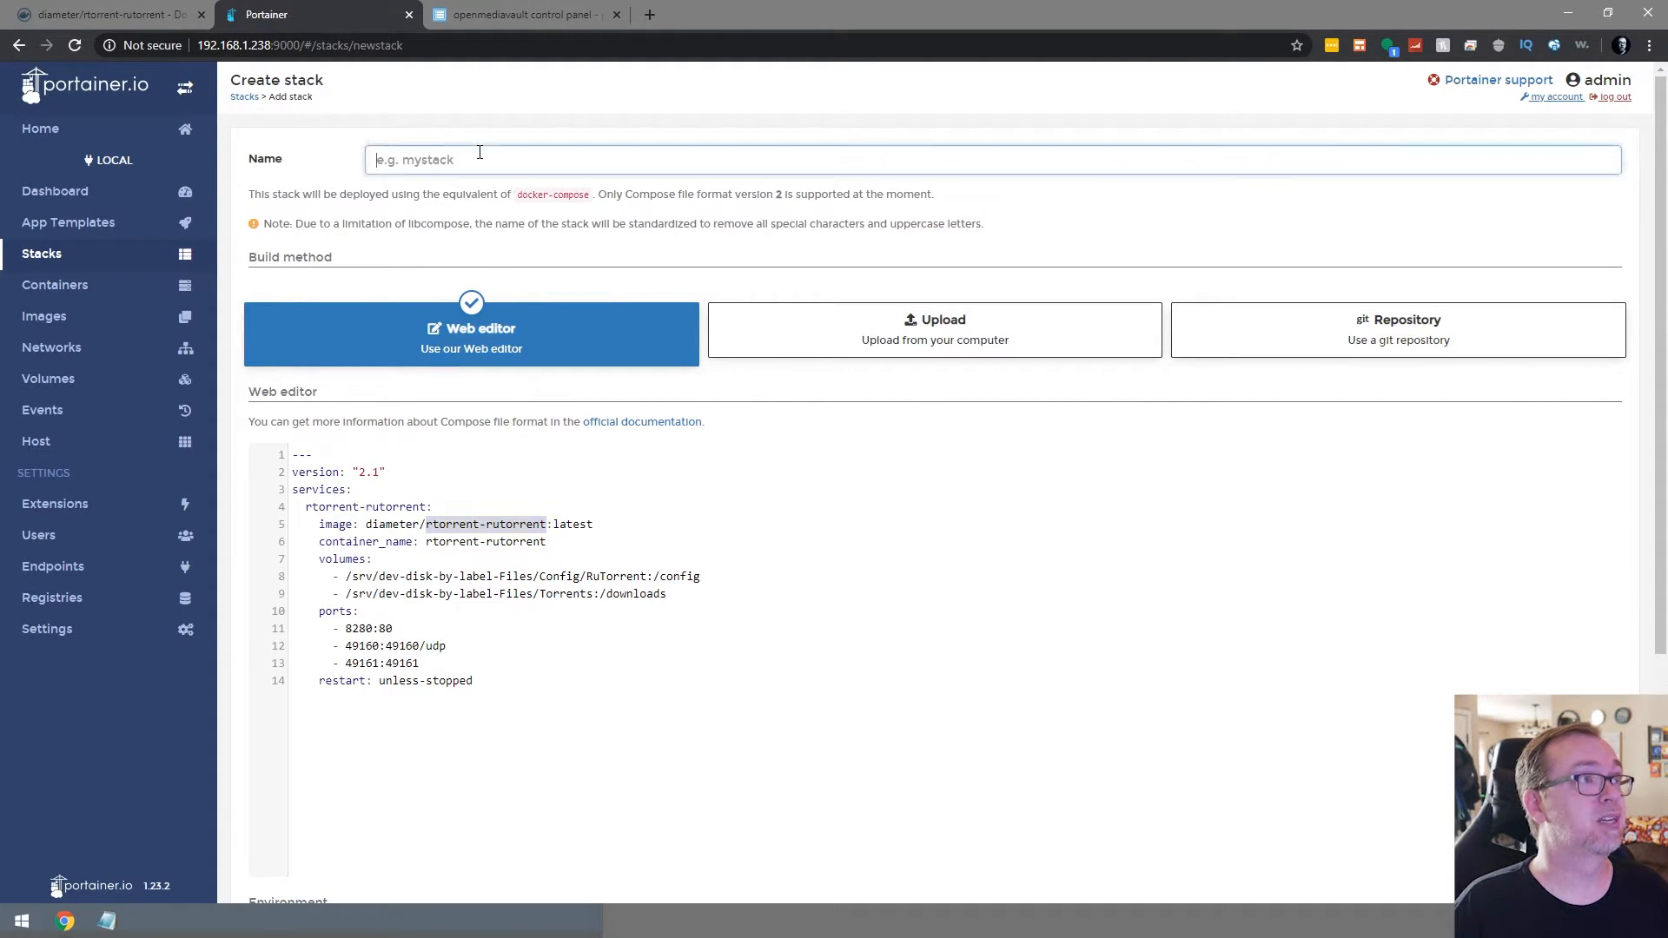
pyautogui.write('rtorrent-rutorrent')
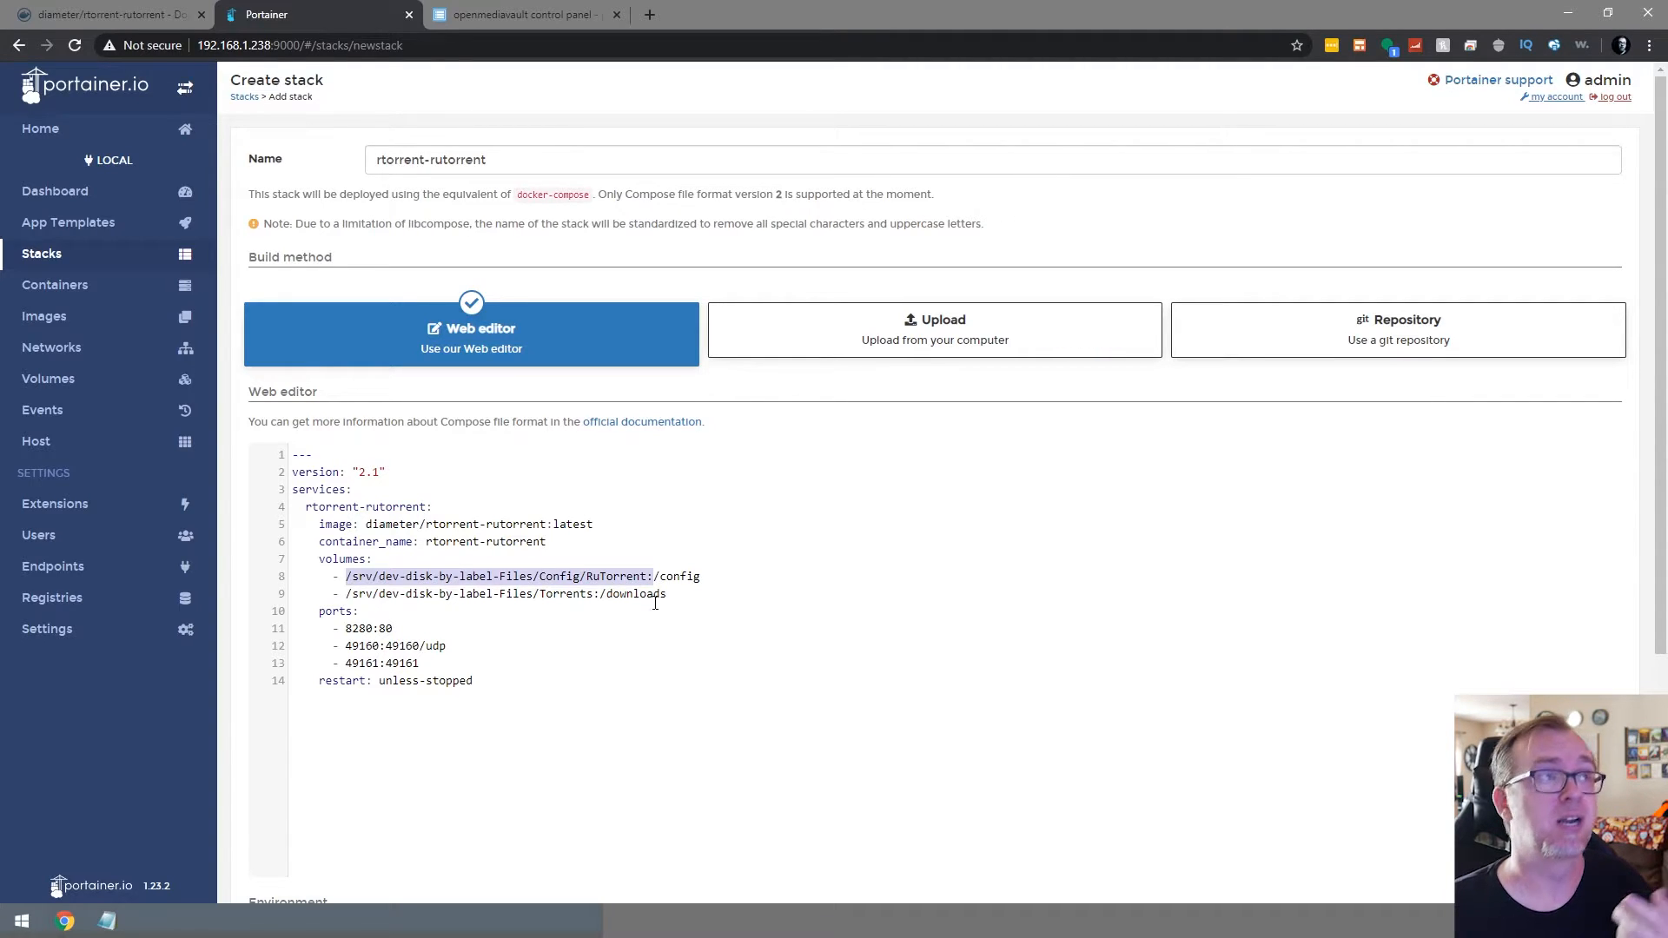
# Look up the Config folder's absolute path and use Files/Config/RuTorrent as the config volume
pyautogui.click(519, 14)
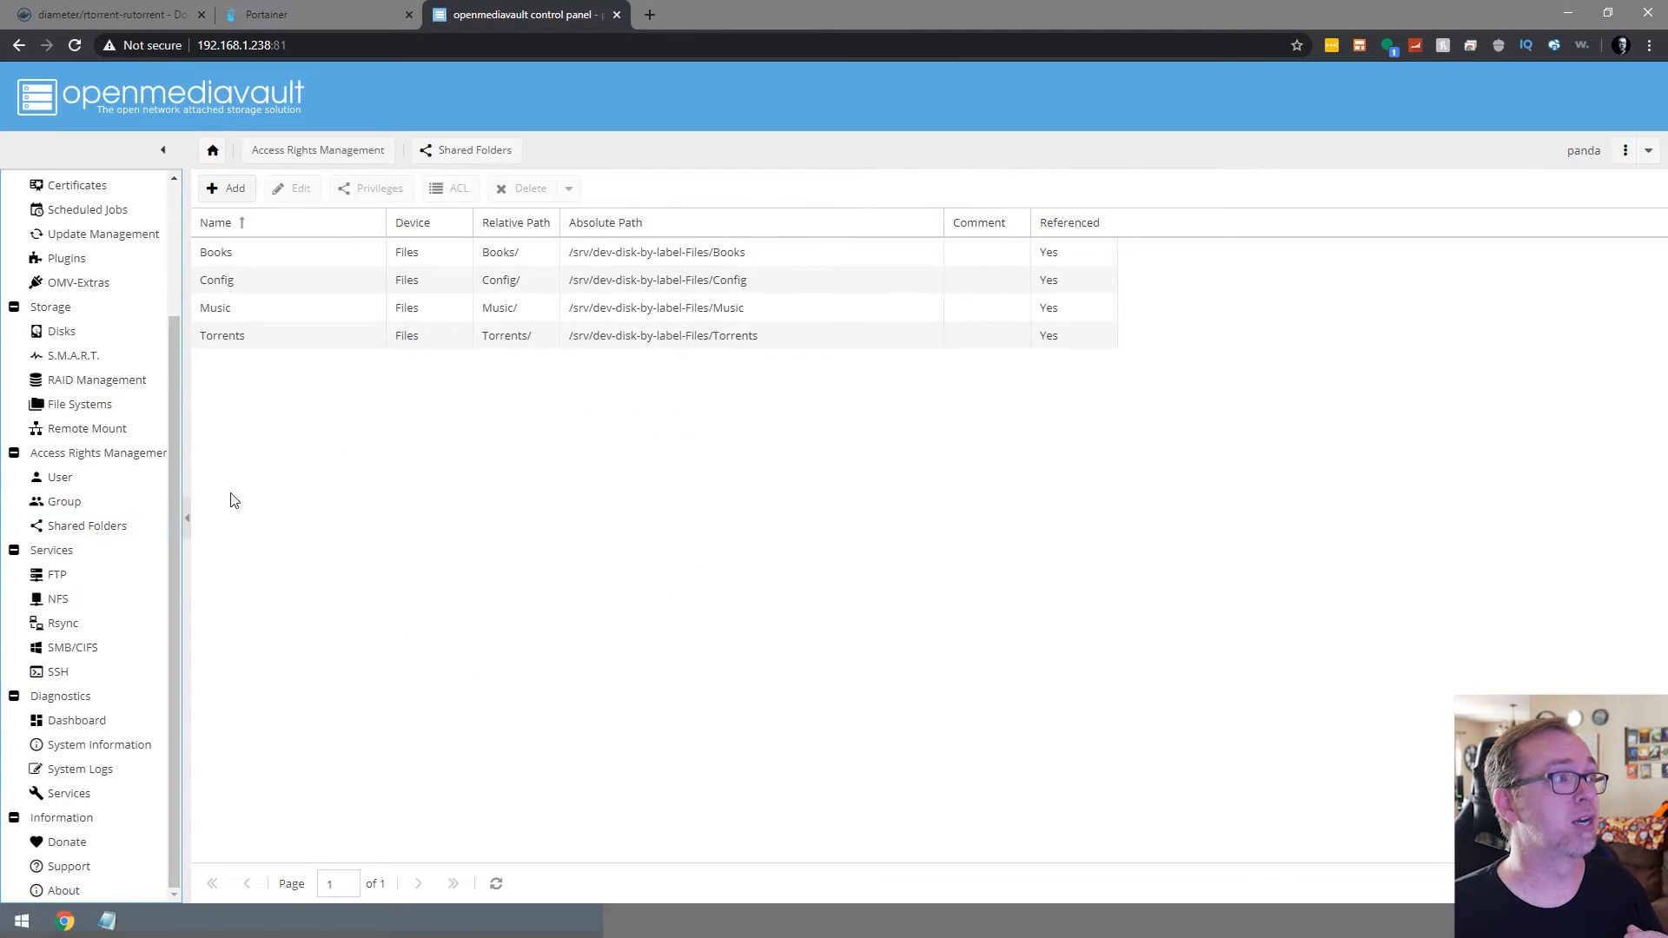
pyautogui.moveTo(646, 290)
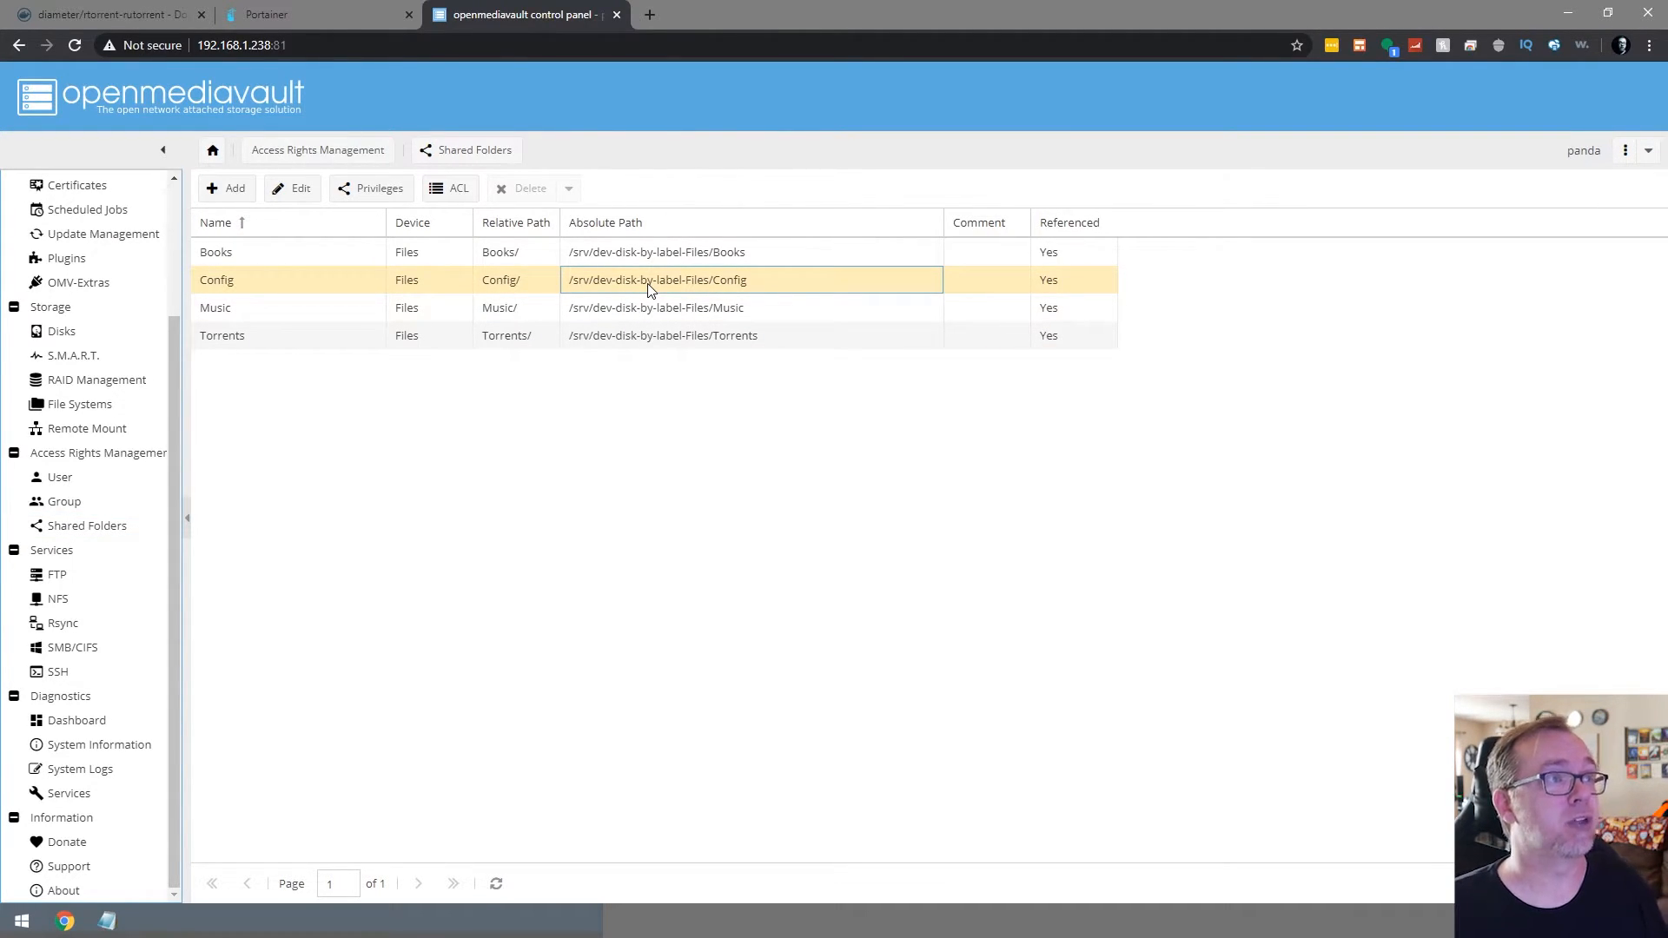
pyautogui.press('F12')
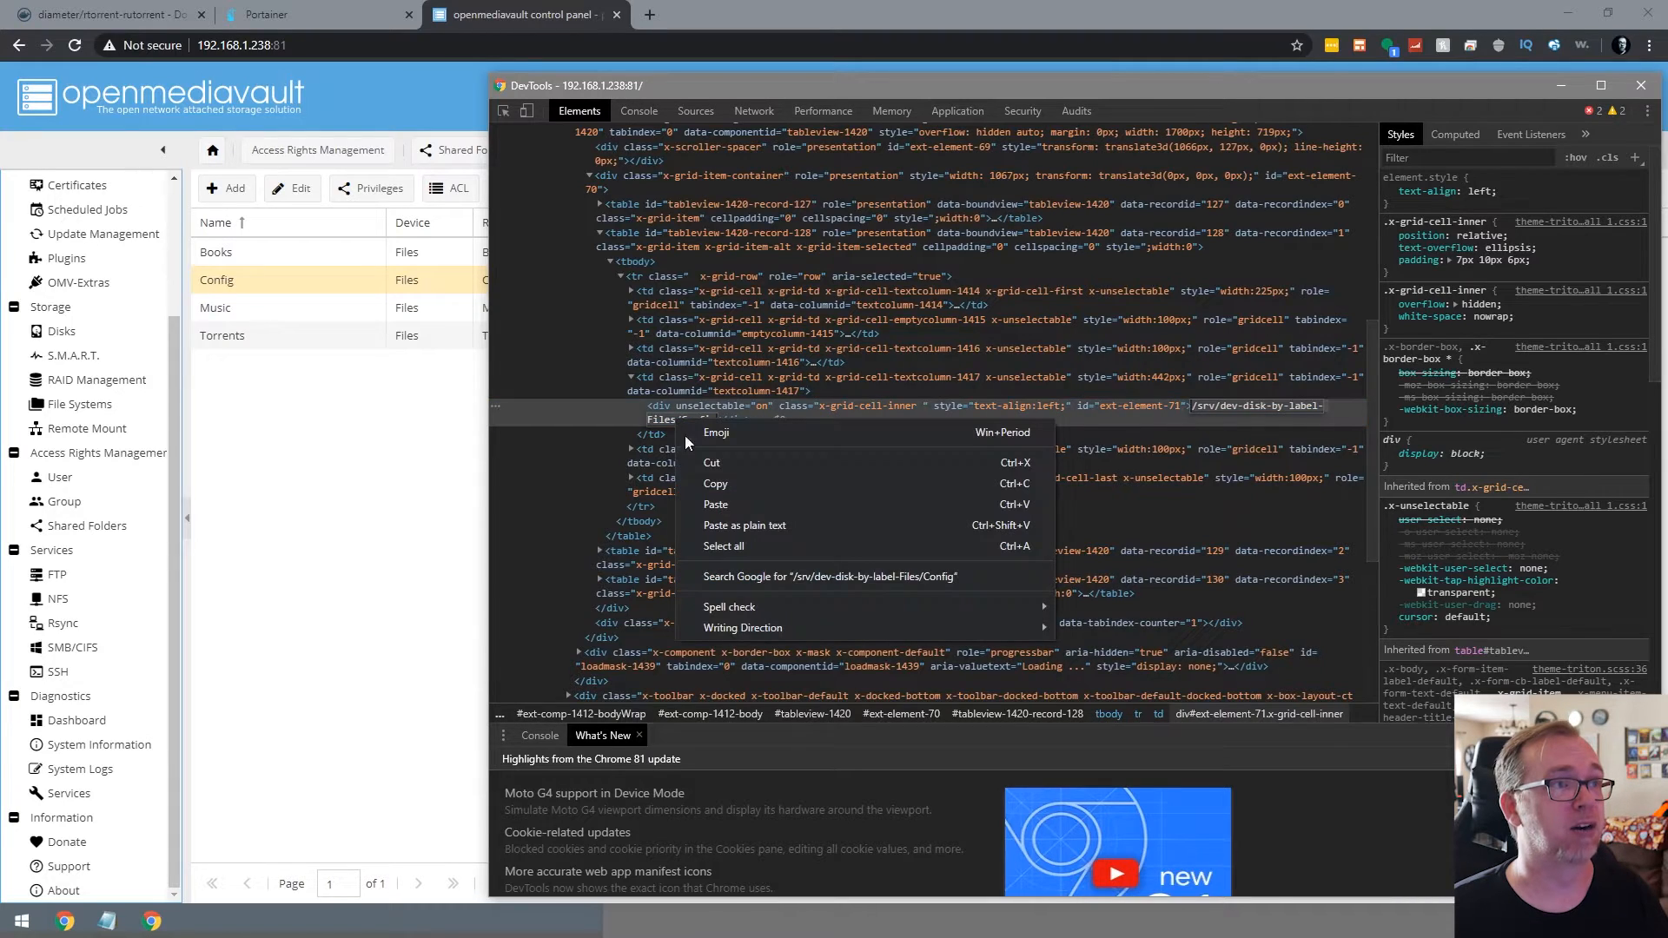
pyautogui.click(305, 14)
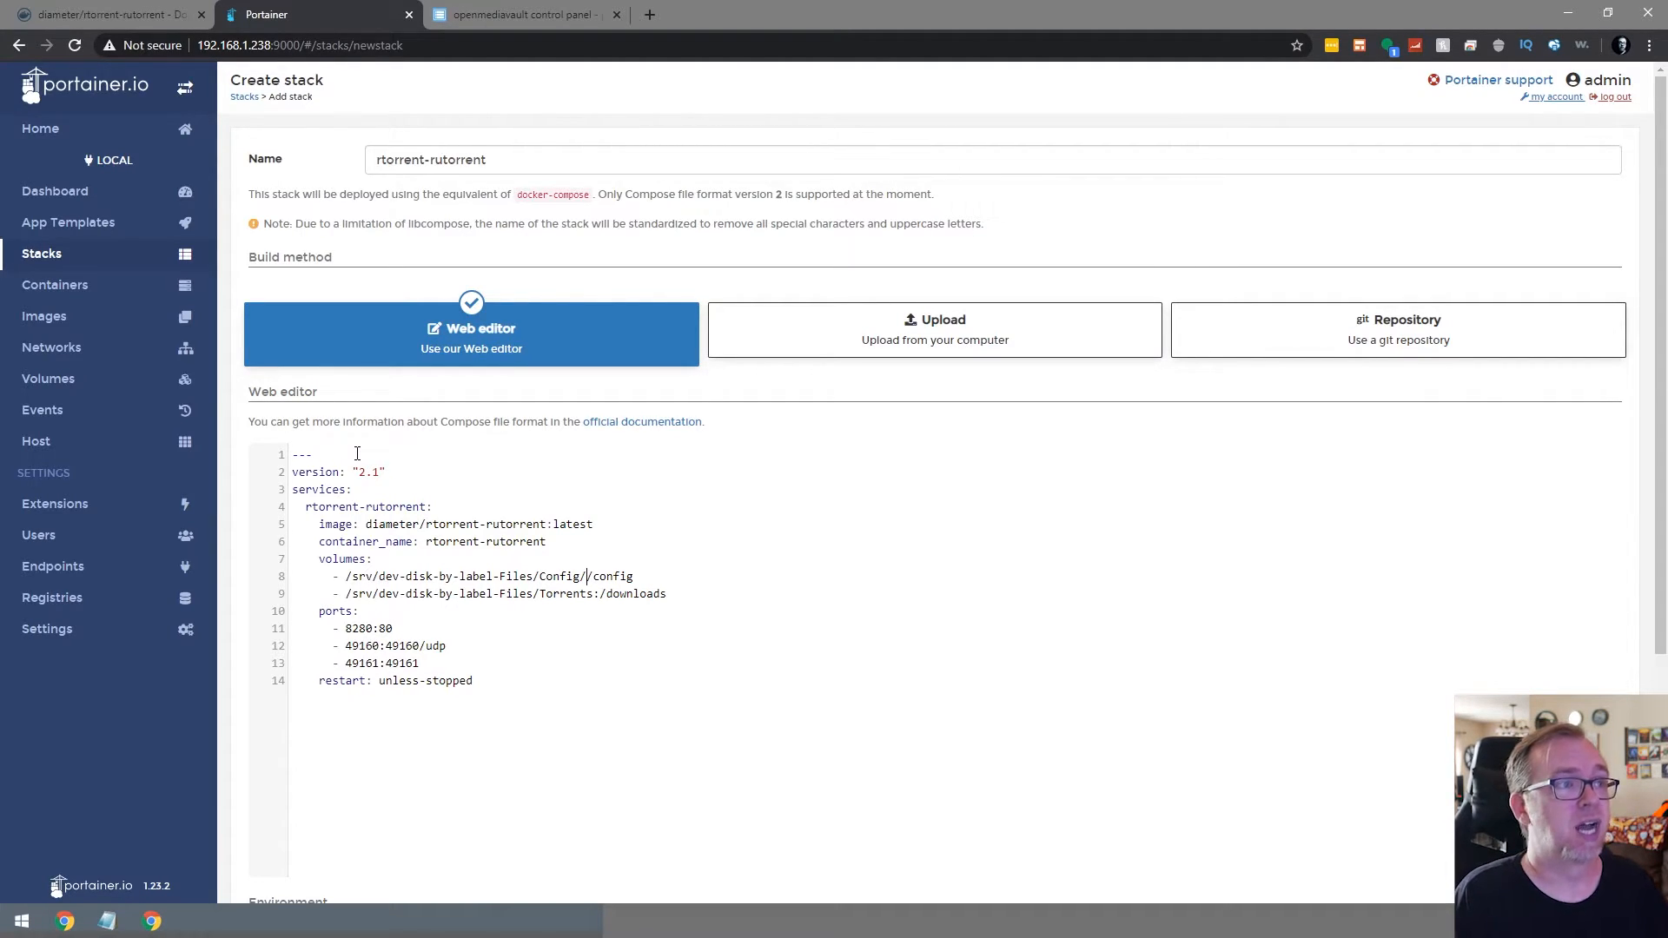
pyautogui.write('RuTorrent')
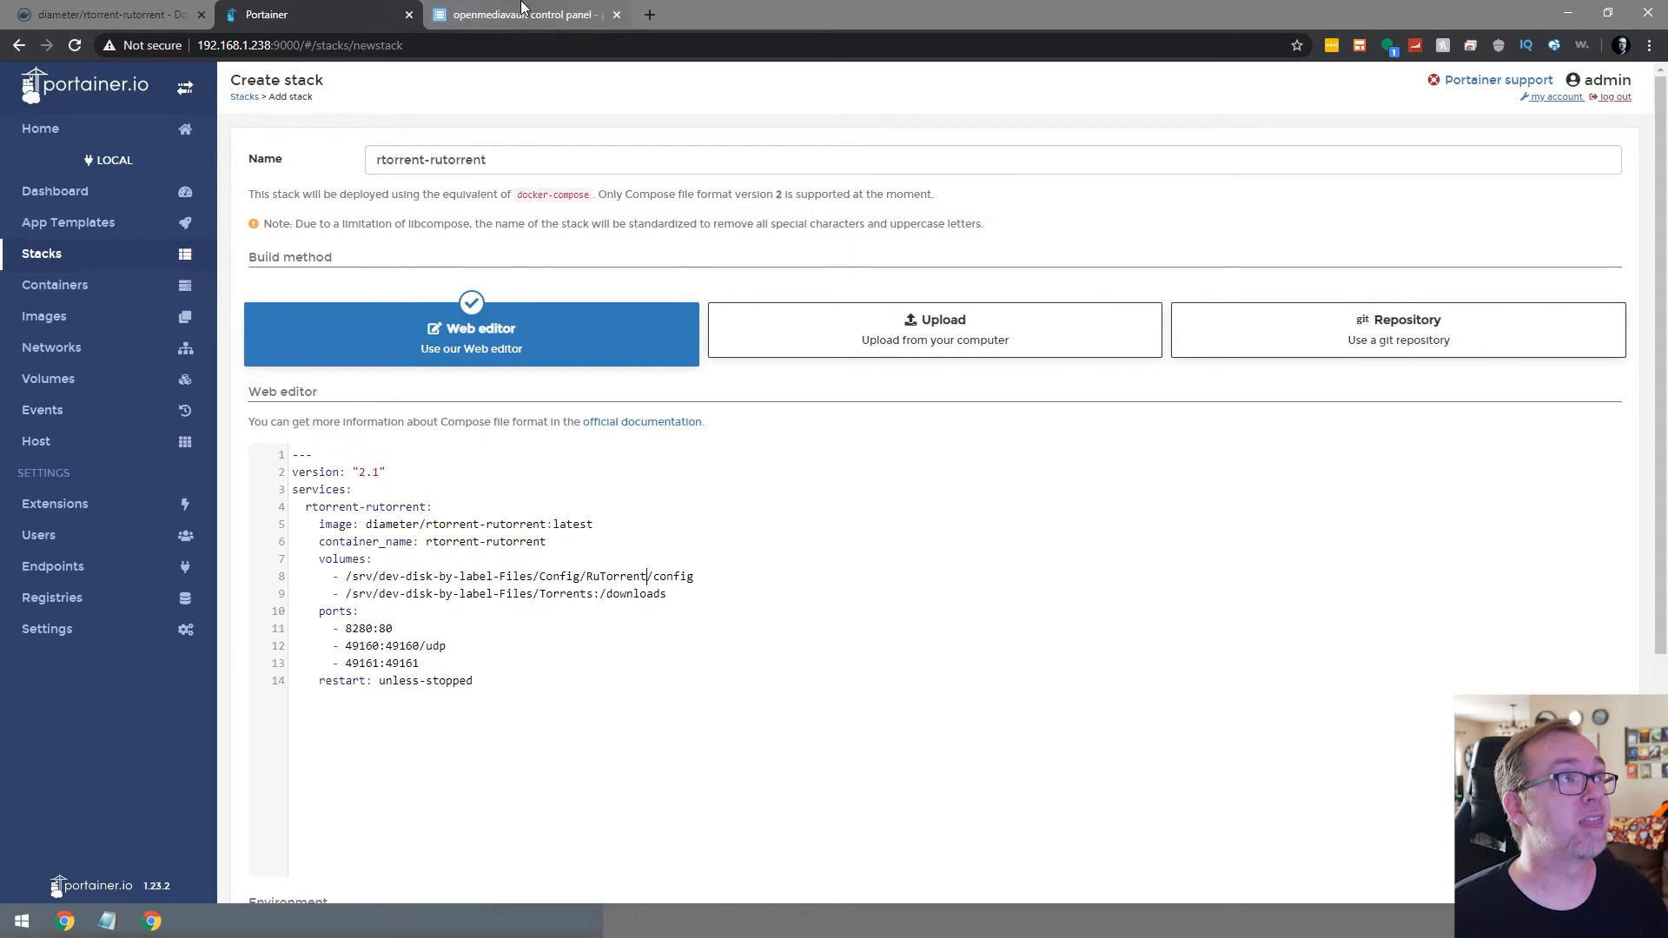
# Look up the Torrents share's absolute path for the downloads volume
pyautogui.rightClick(643, 335)
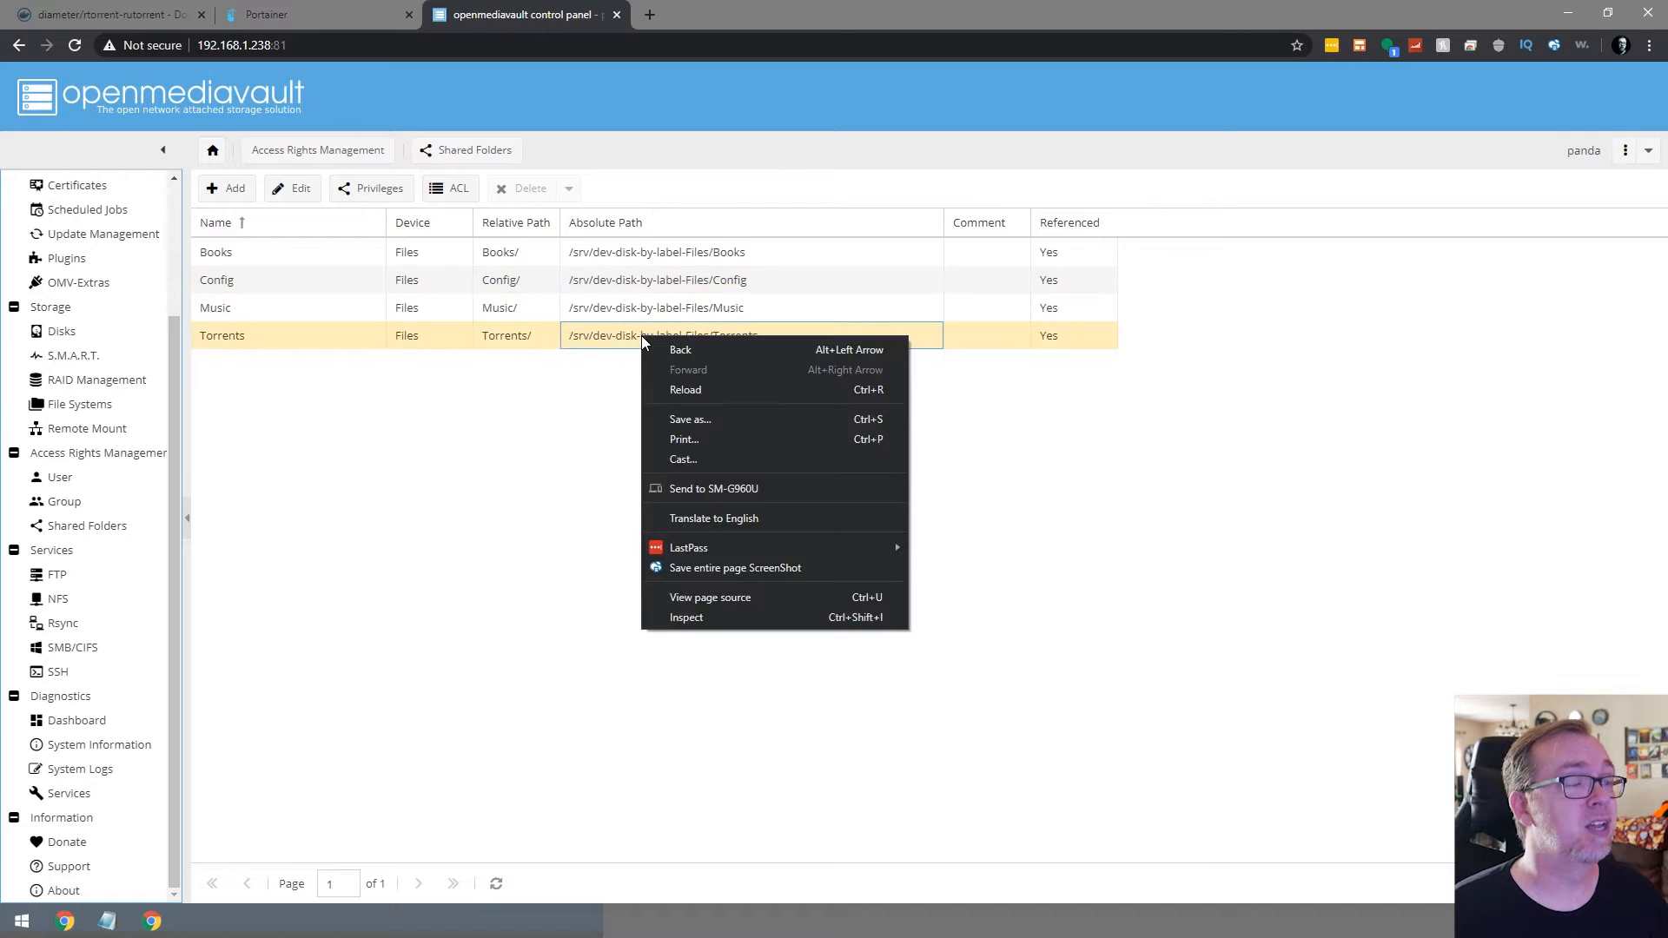
pyautogui.click(687, 617)
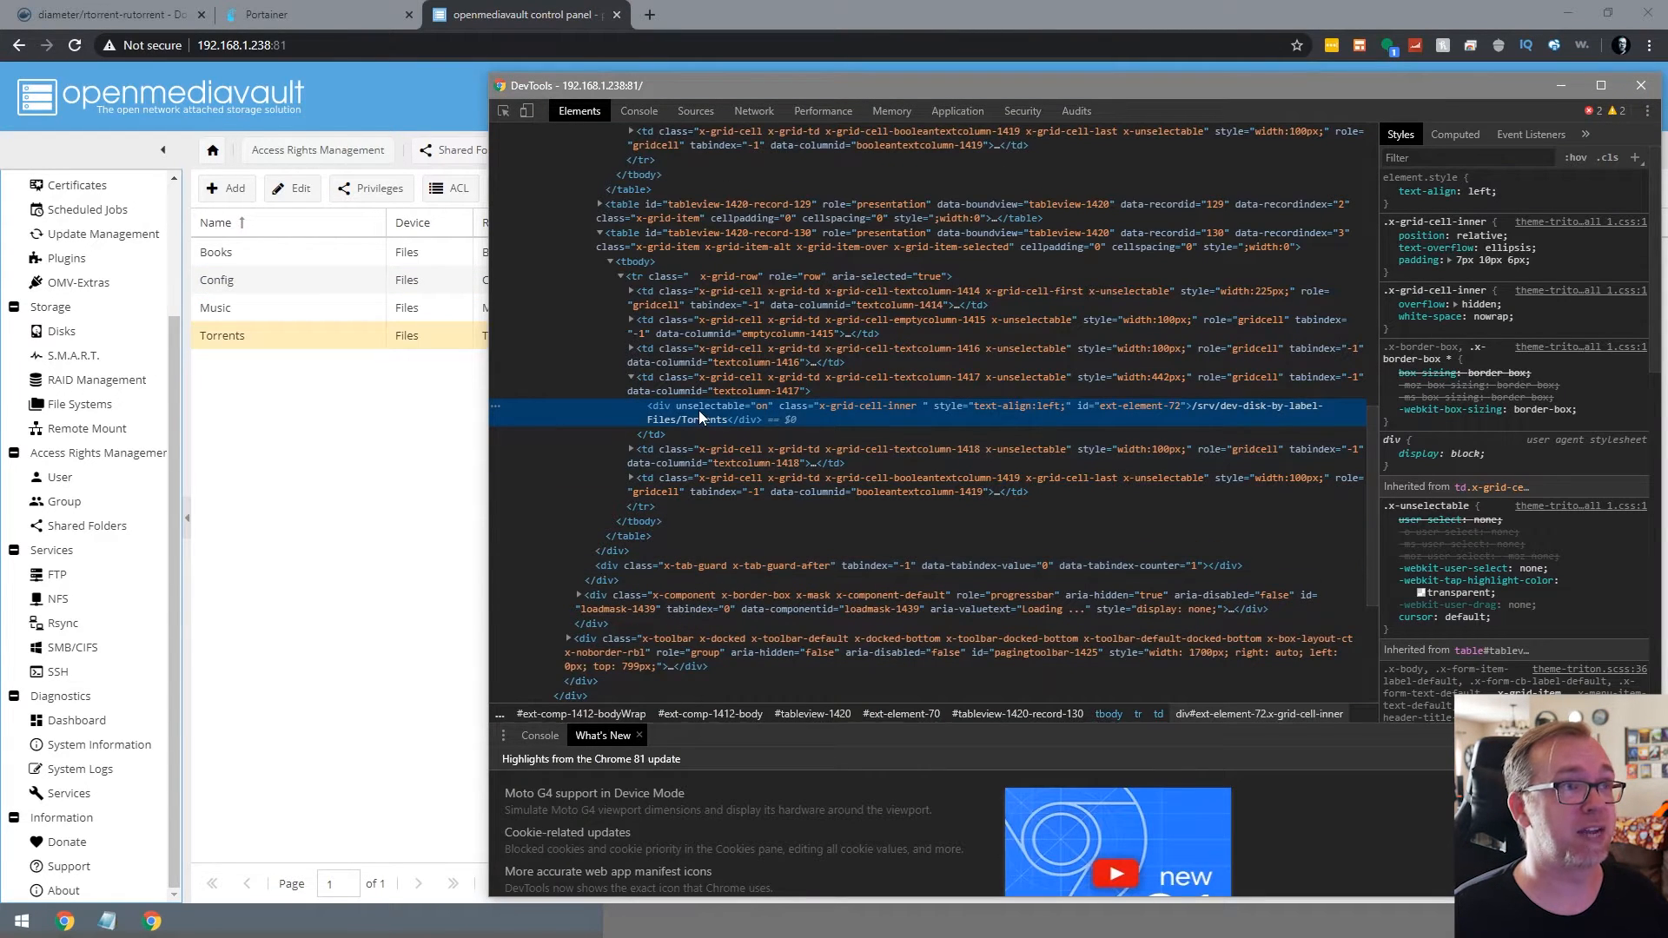
pyautogui.click(313, 14)
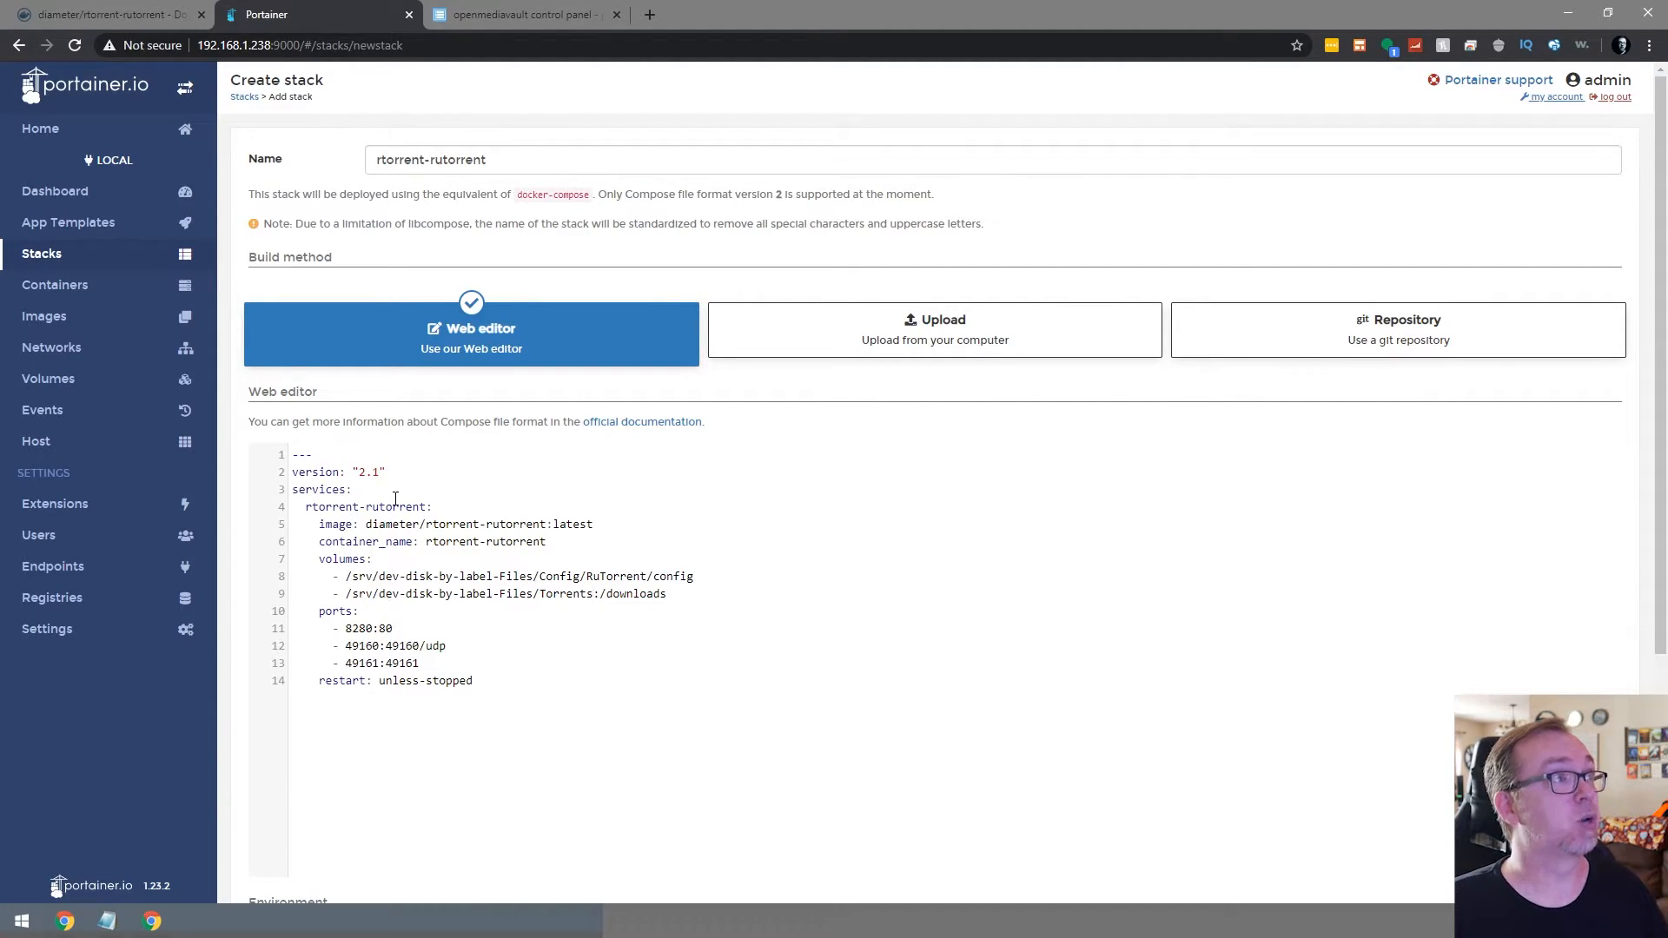
# Deploy the rtorrent-rutorrent stack and view its running container's logs
pyautogui.scroll(-3)
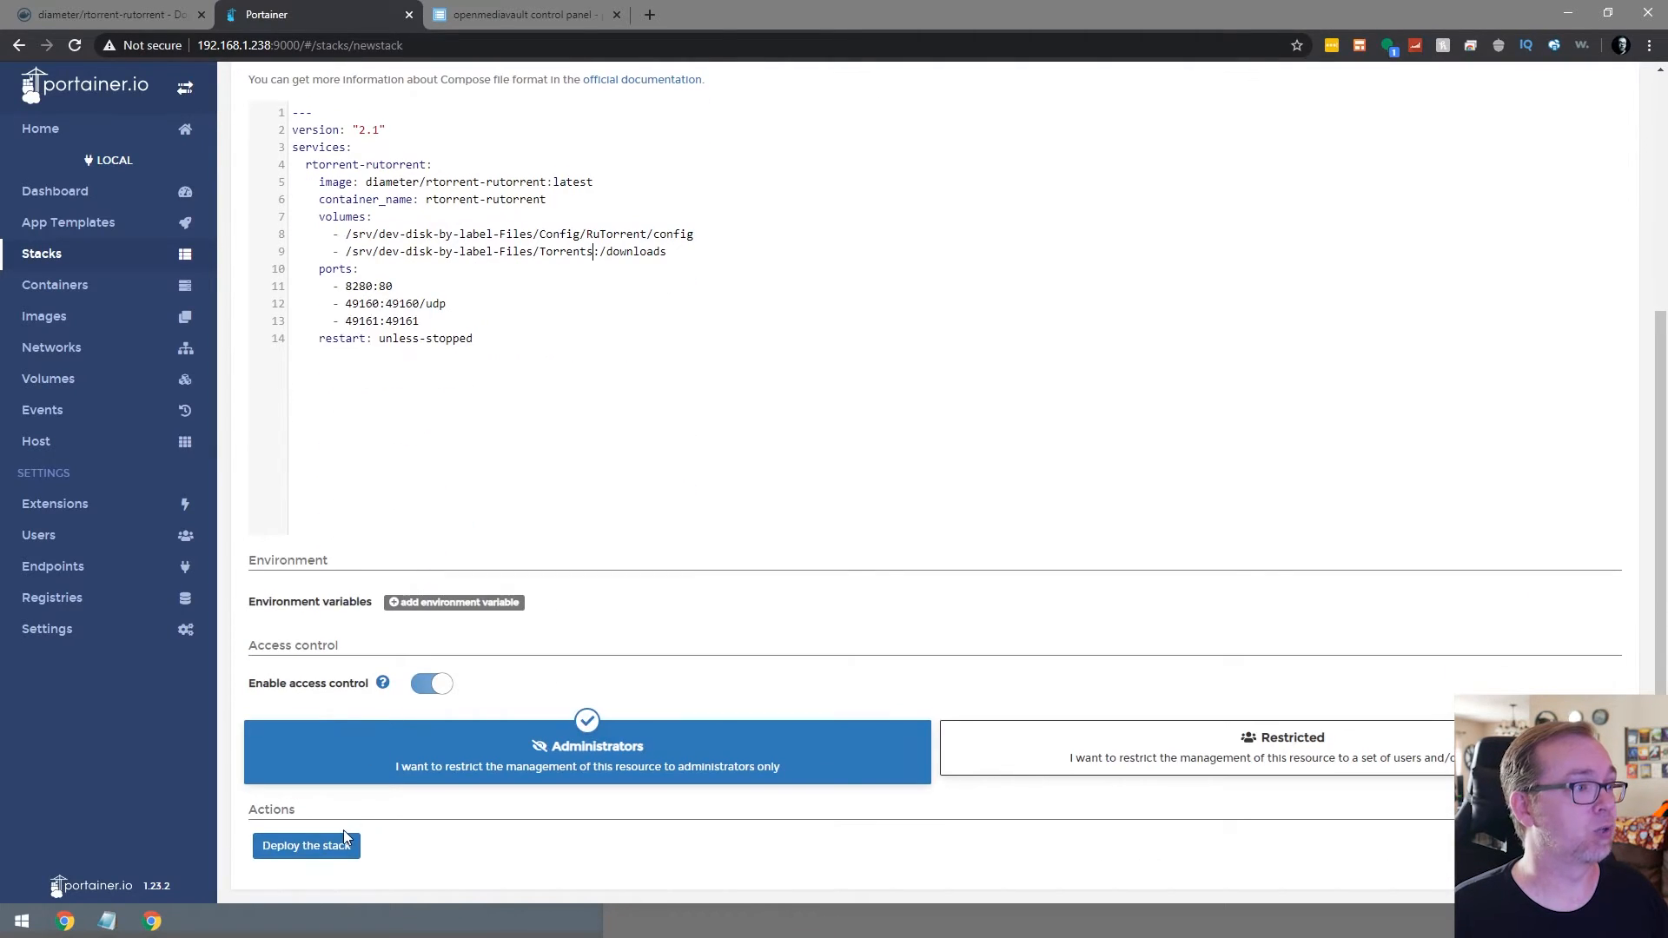
pyautogui.click(306, 844)
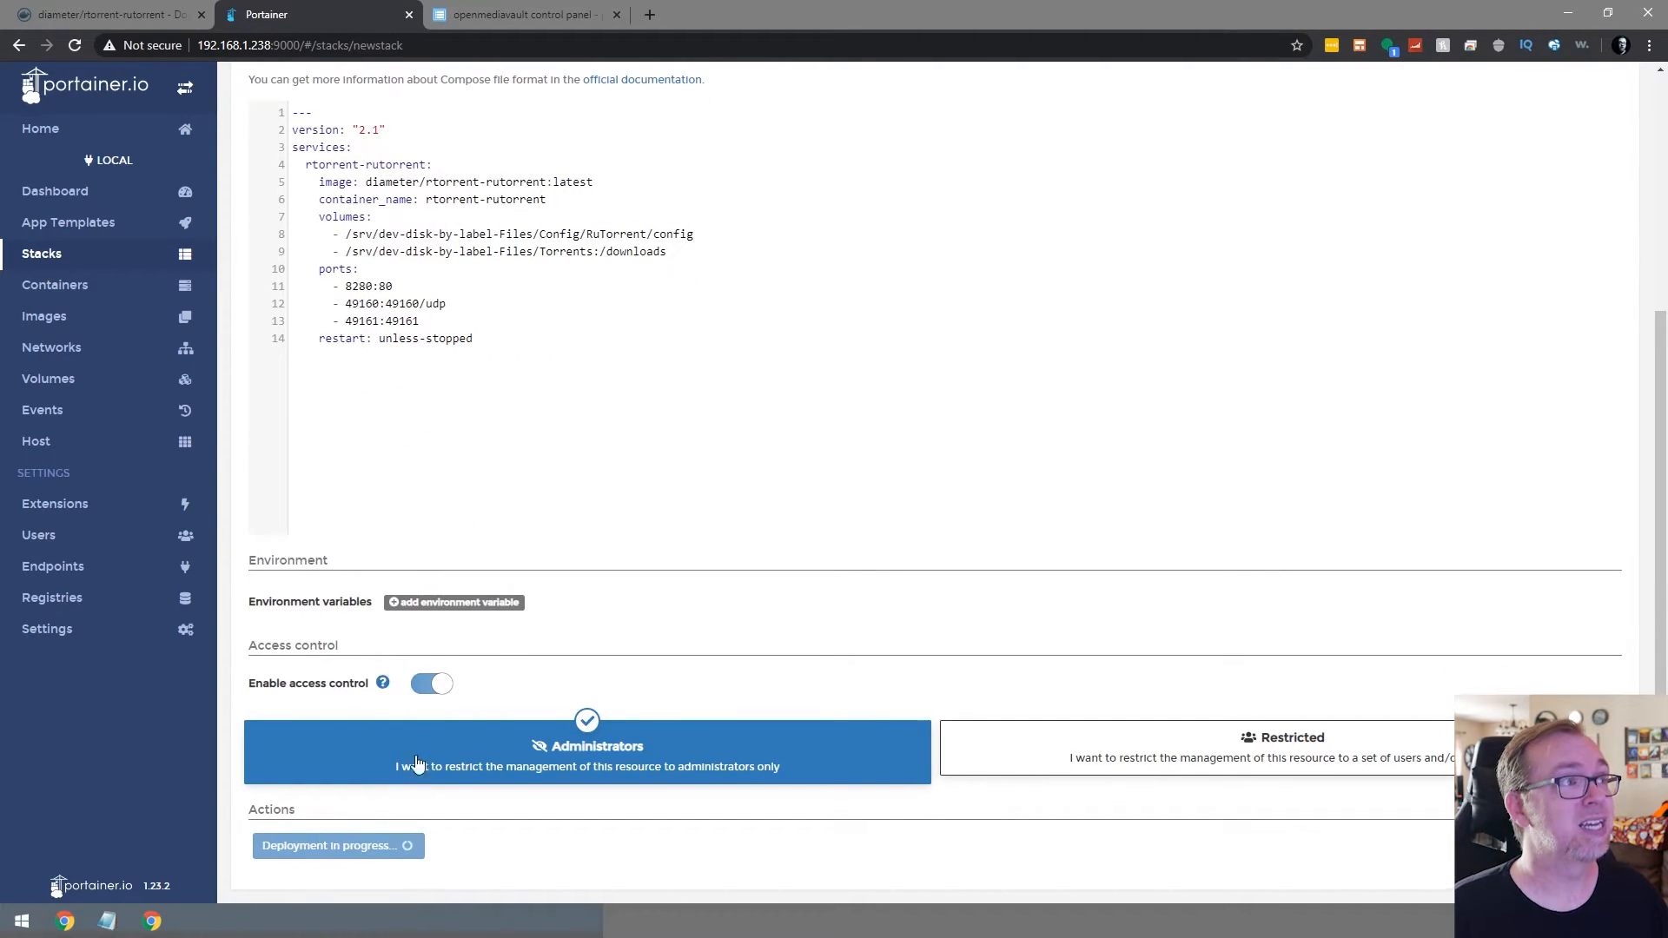
pyautogui.click(335, 845)
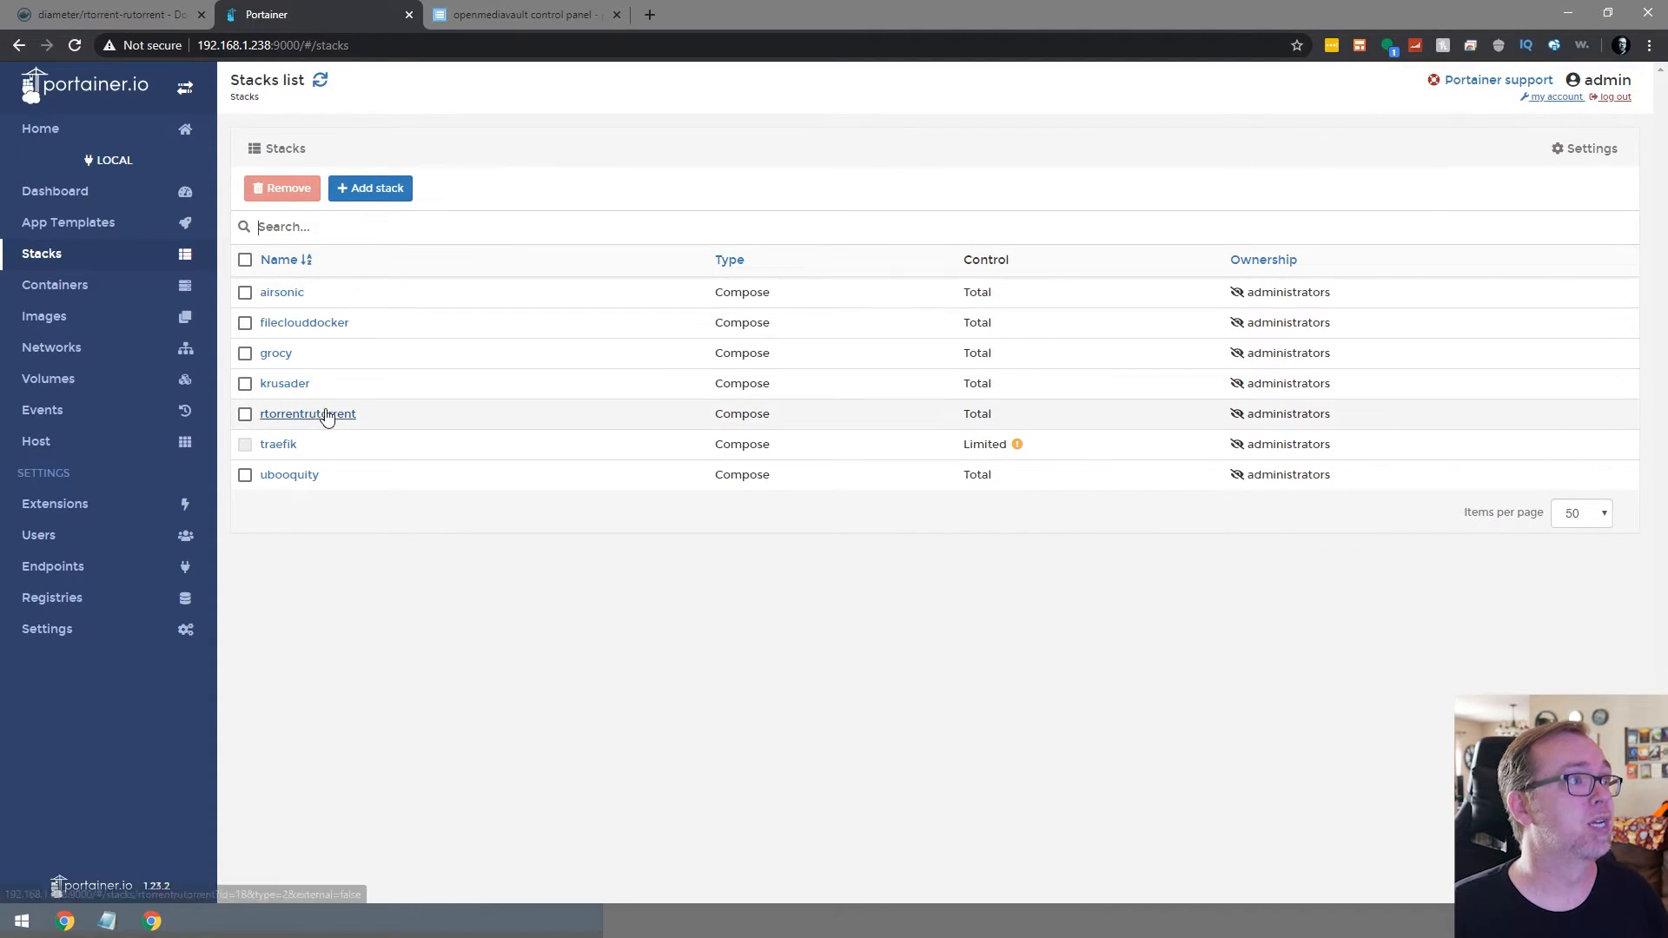
pyautogui.click(308, 414)
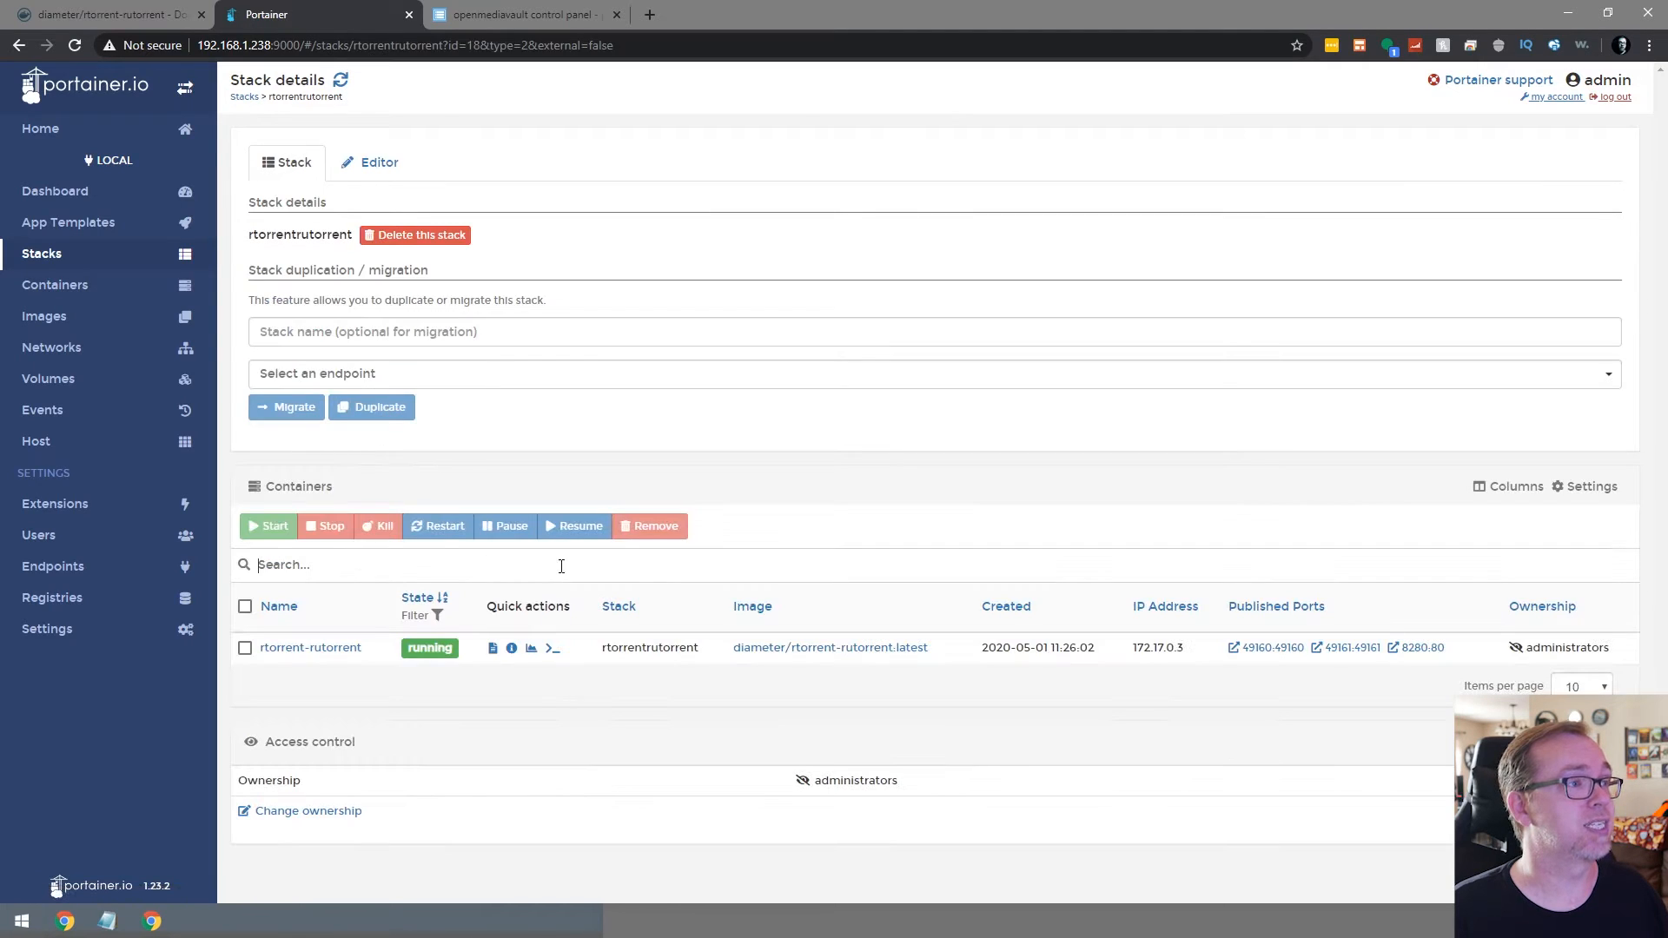
pyautogui.click(551, 648)
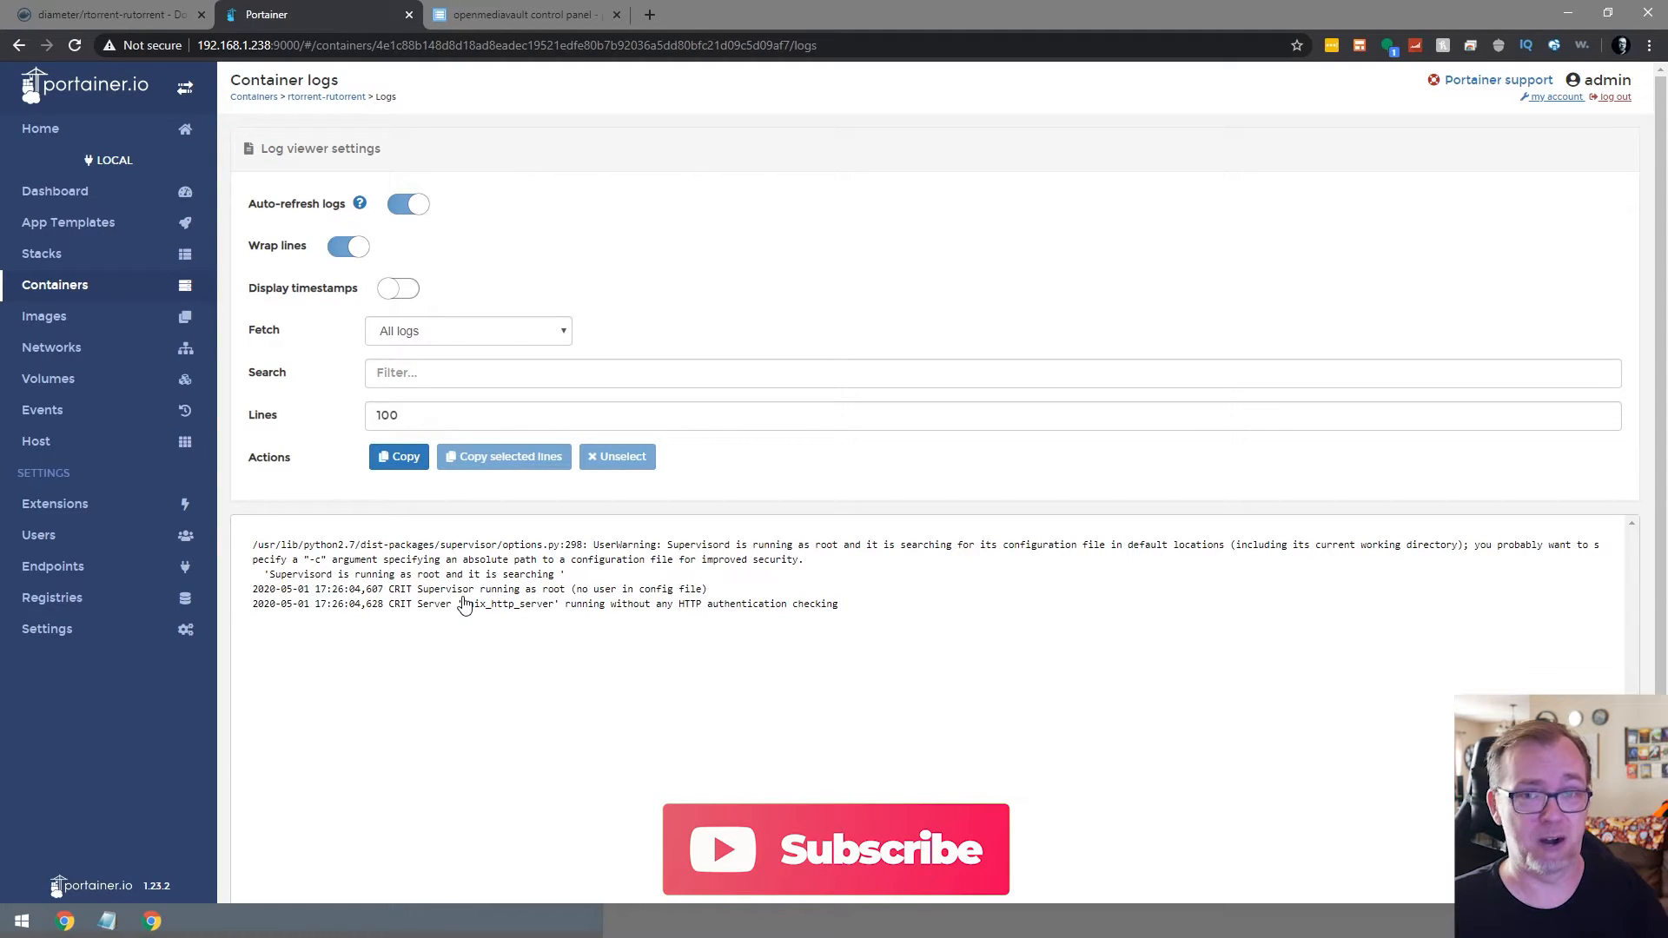
# Load the ruTorrent web UI at 192.168.1.238:8280 in the other browser tab
pyautogui.click(521, 14)
pyautogui.write('192.168.1.238:8180')
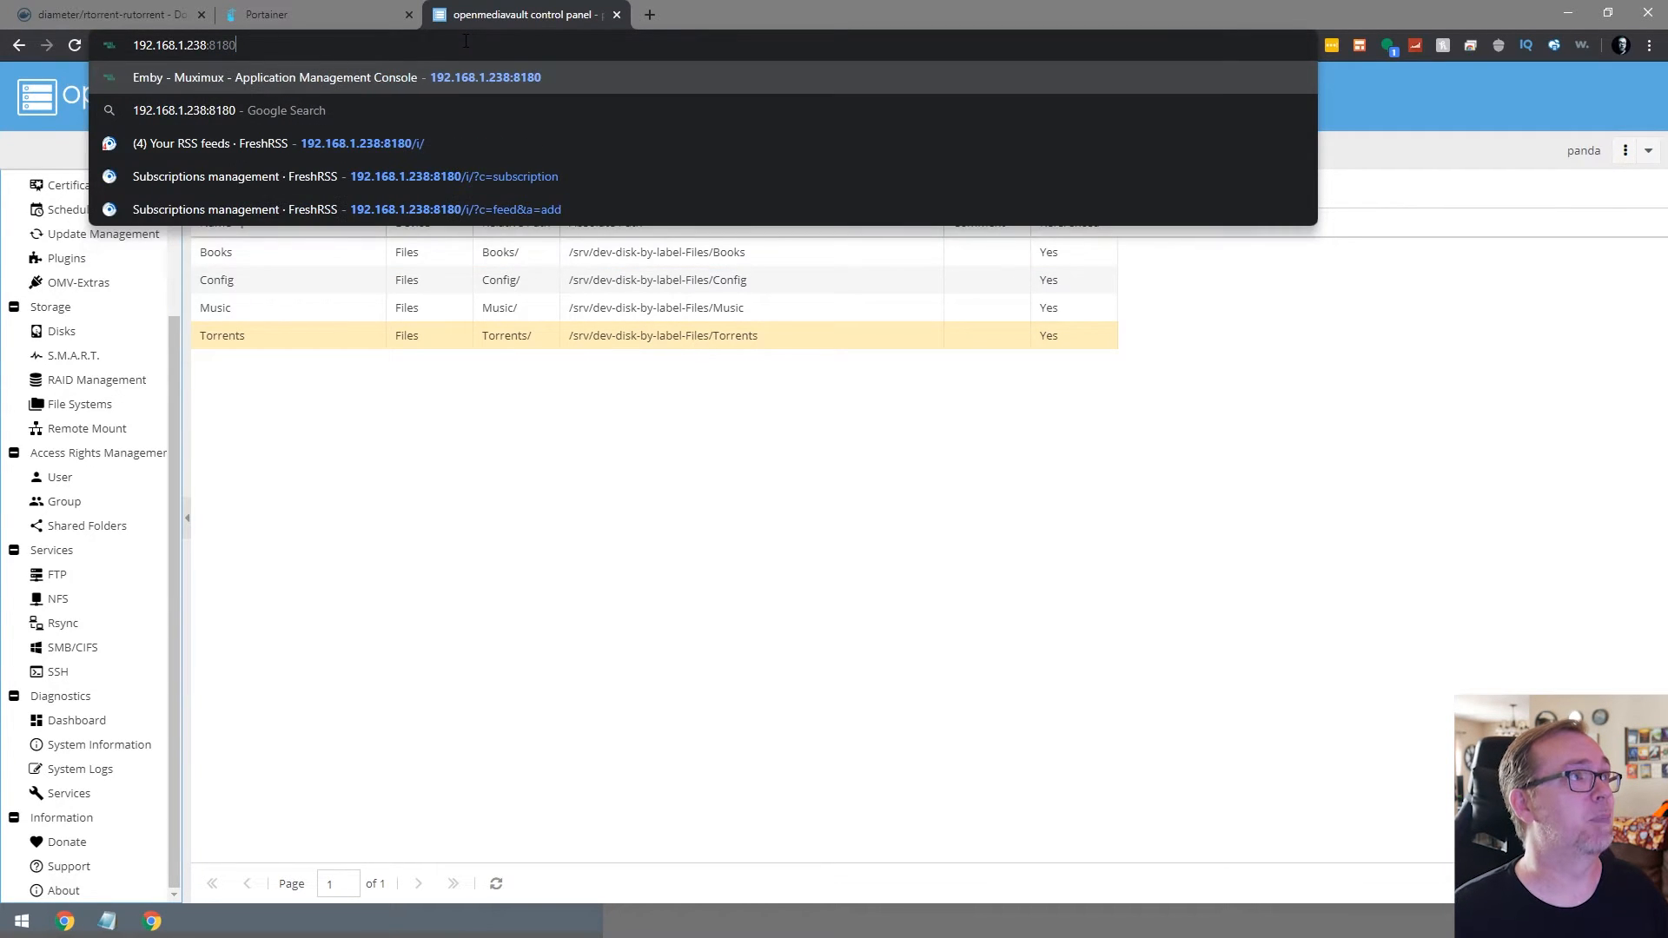
pyautogui.click(309, 14)
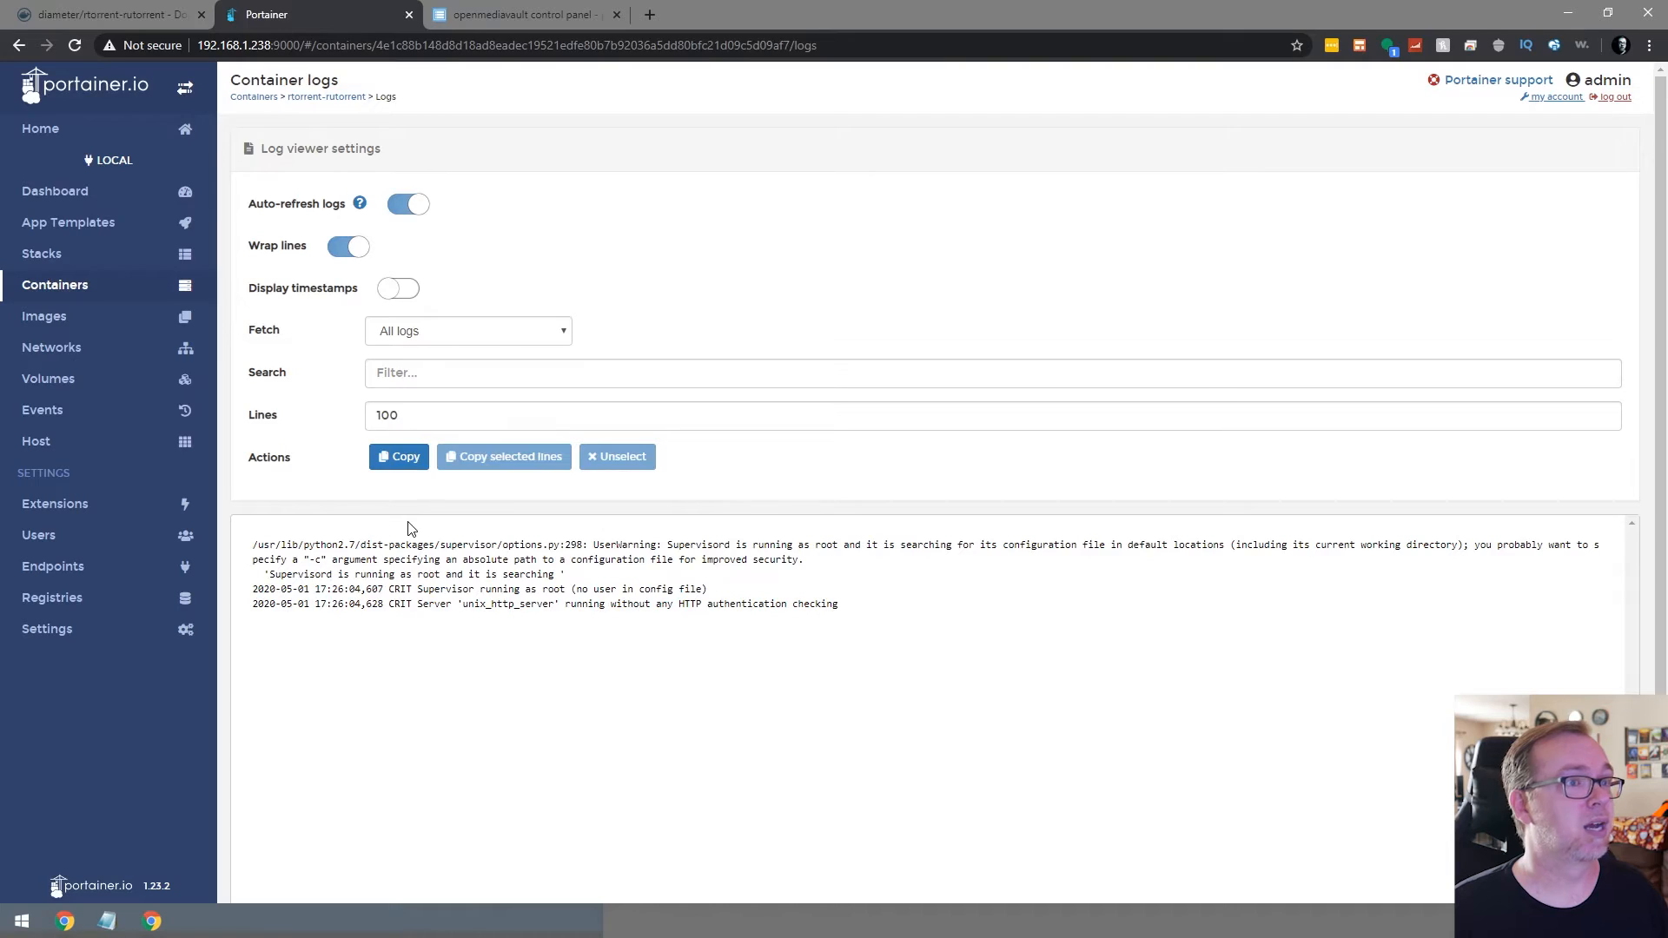
pyautogui.click(42, 254)
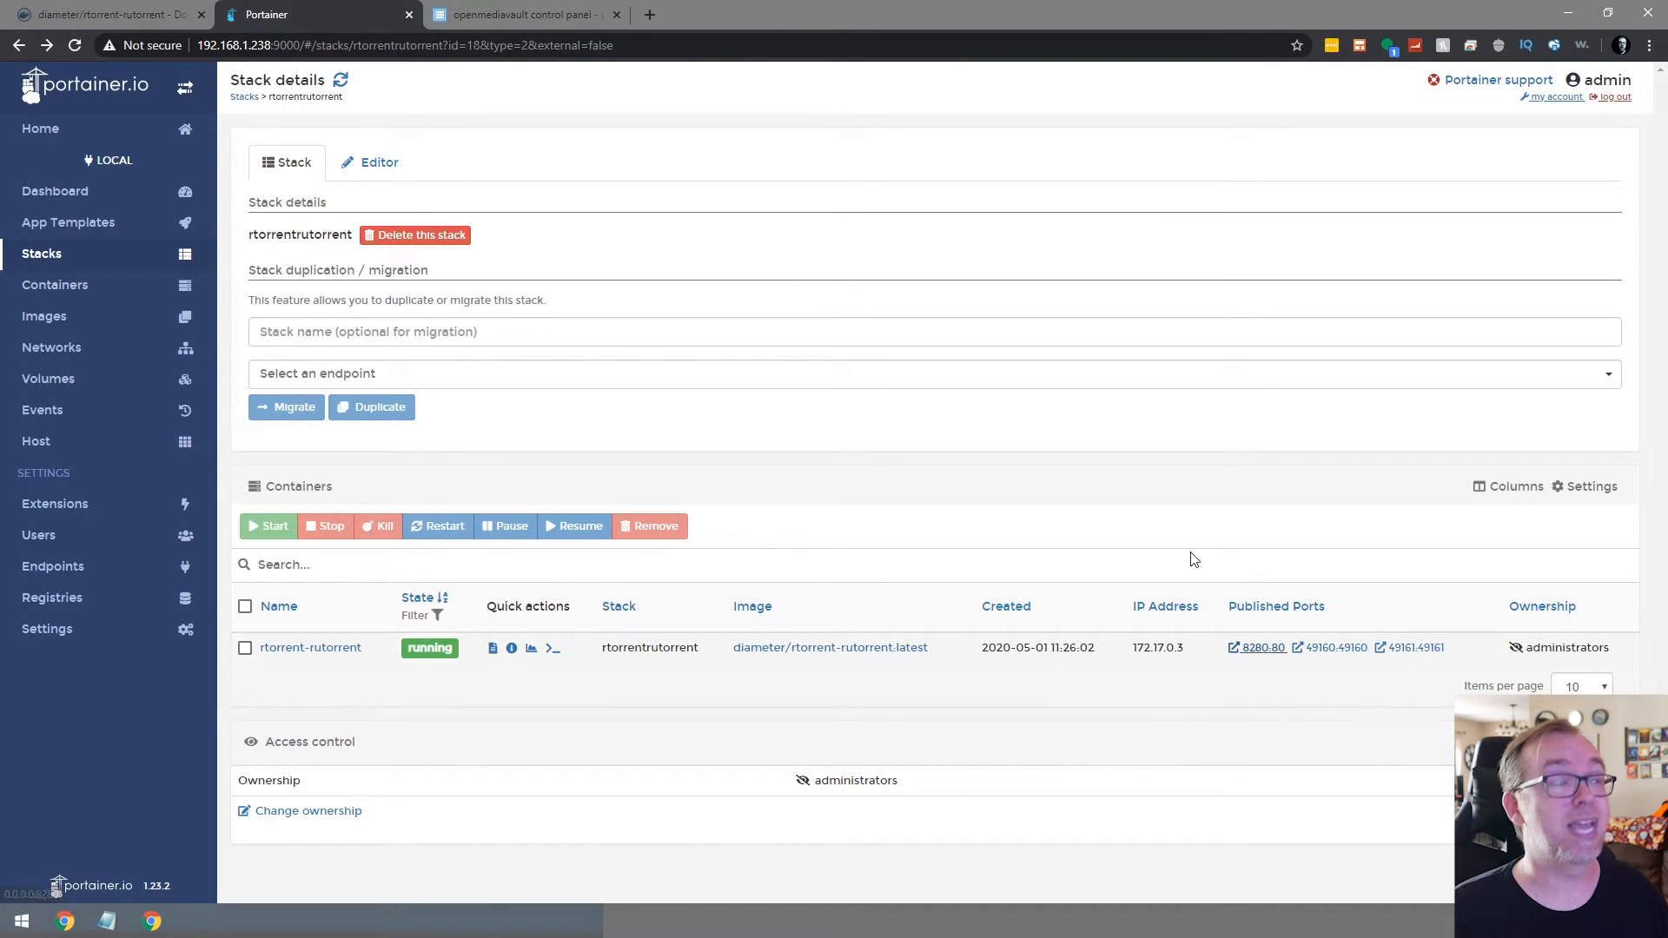
pyautogui.click(521, 15)
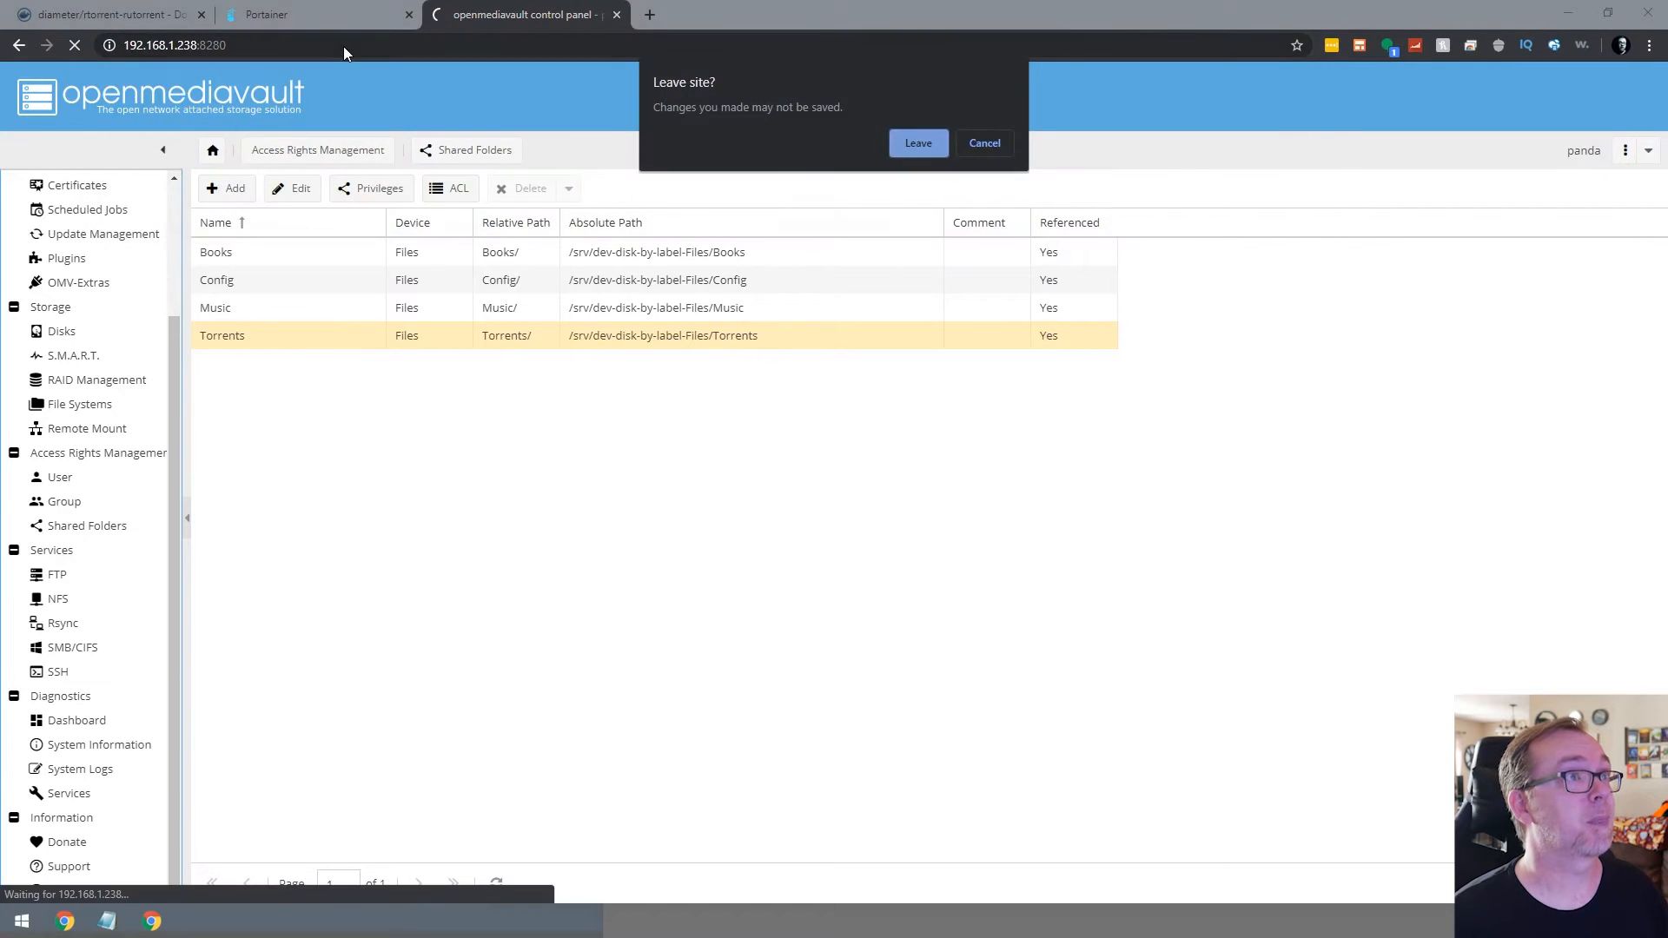
# Add the ubuntu-20.04-desktop-amd64 torrent file so it downloads into /downloads
pyautogui.click(917, 142)
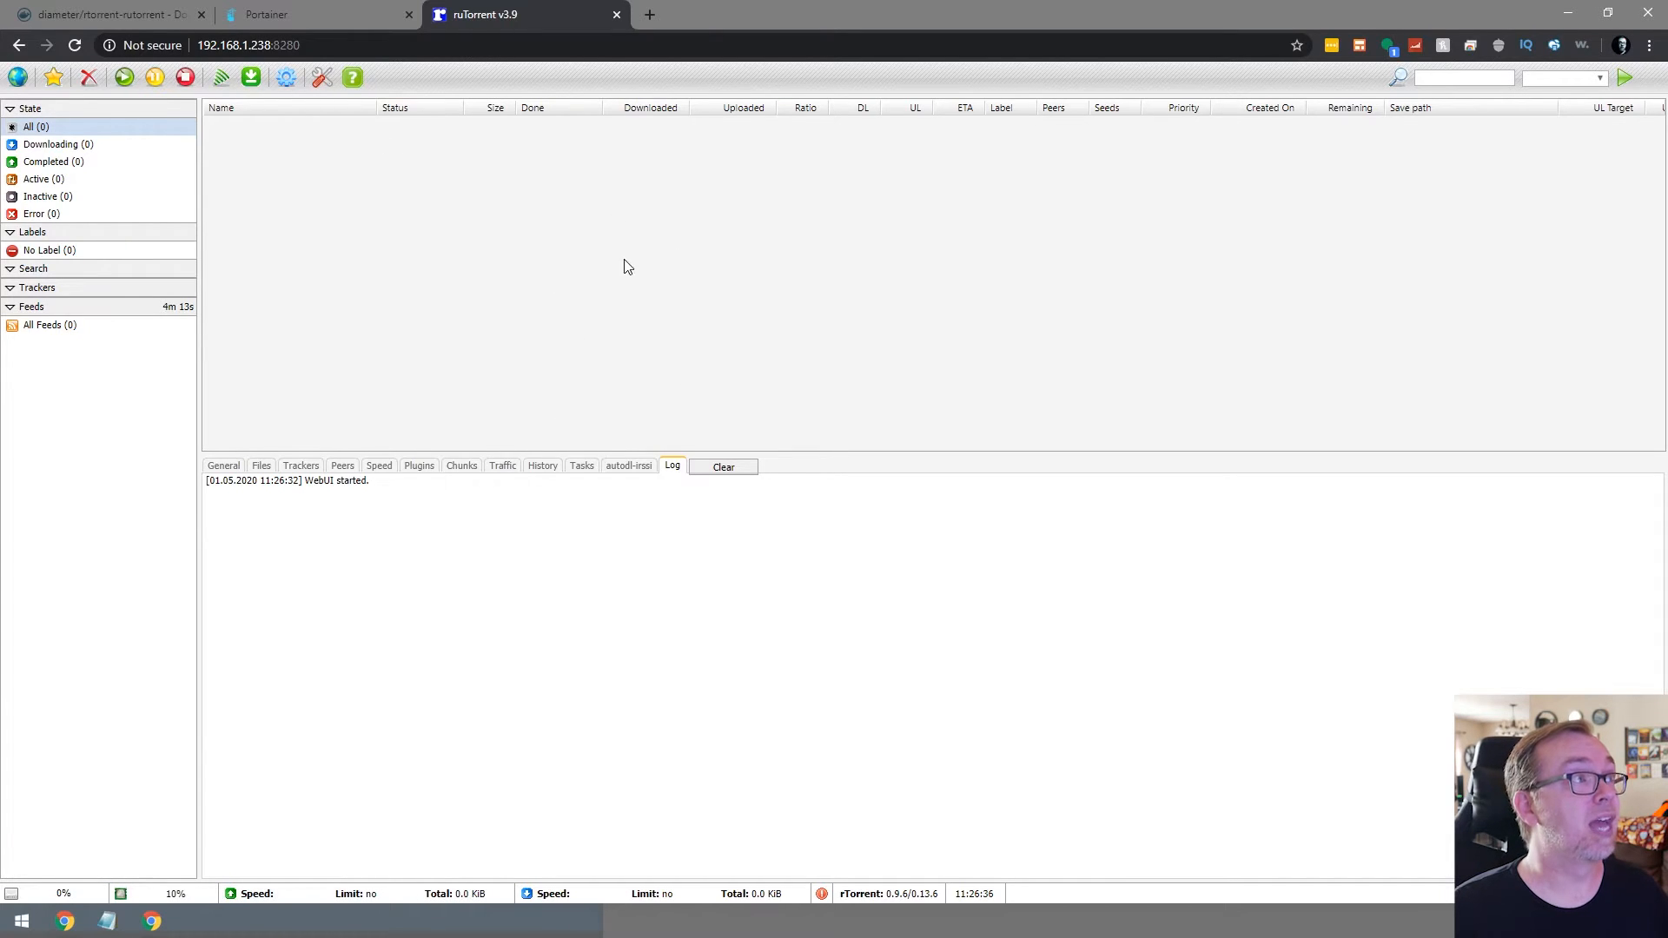
pyautogui.moveTo(440, 202)
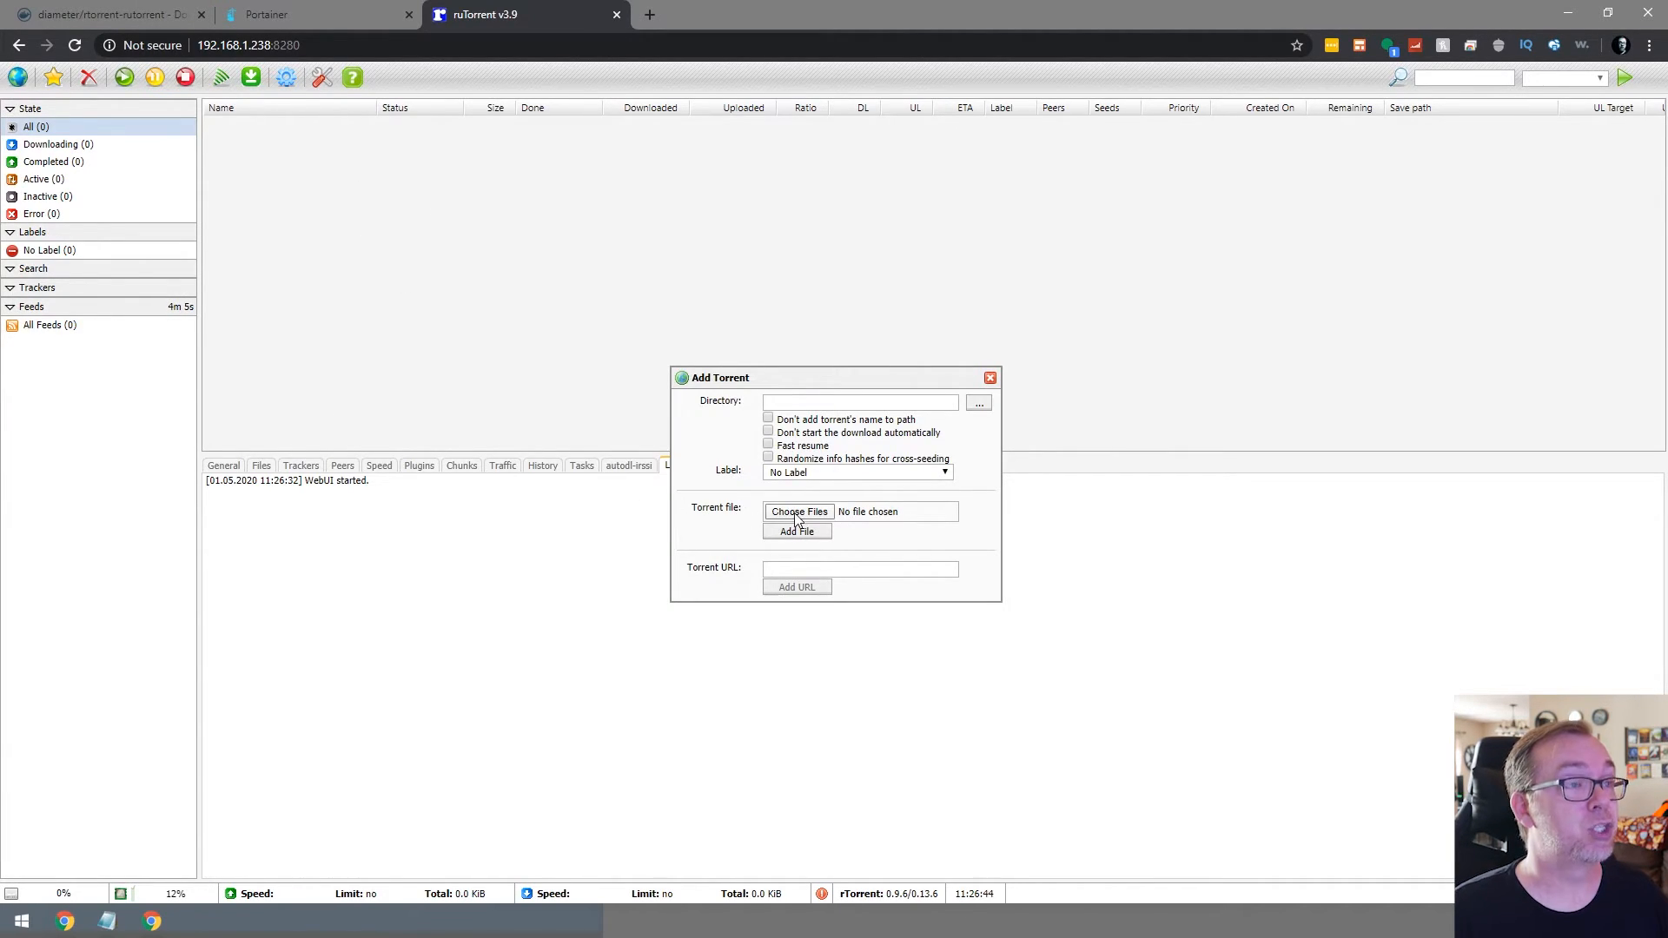
pyautogui.click(799, 511)
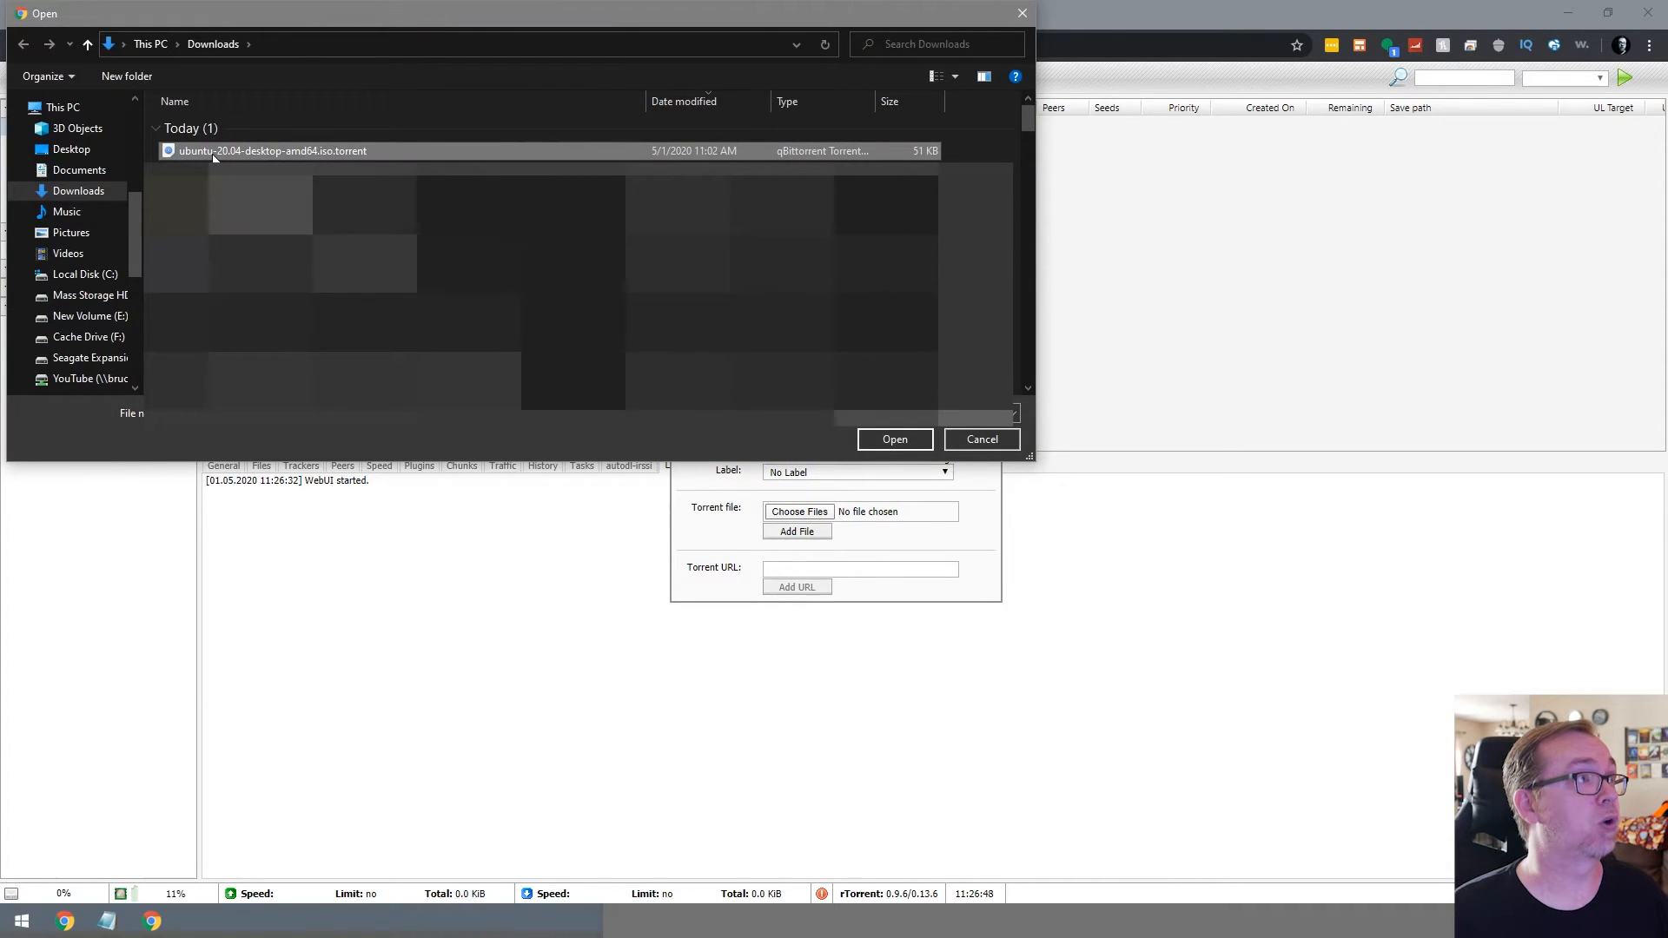
pyautogui.click(893, 440)
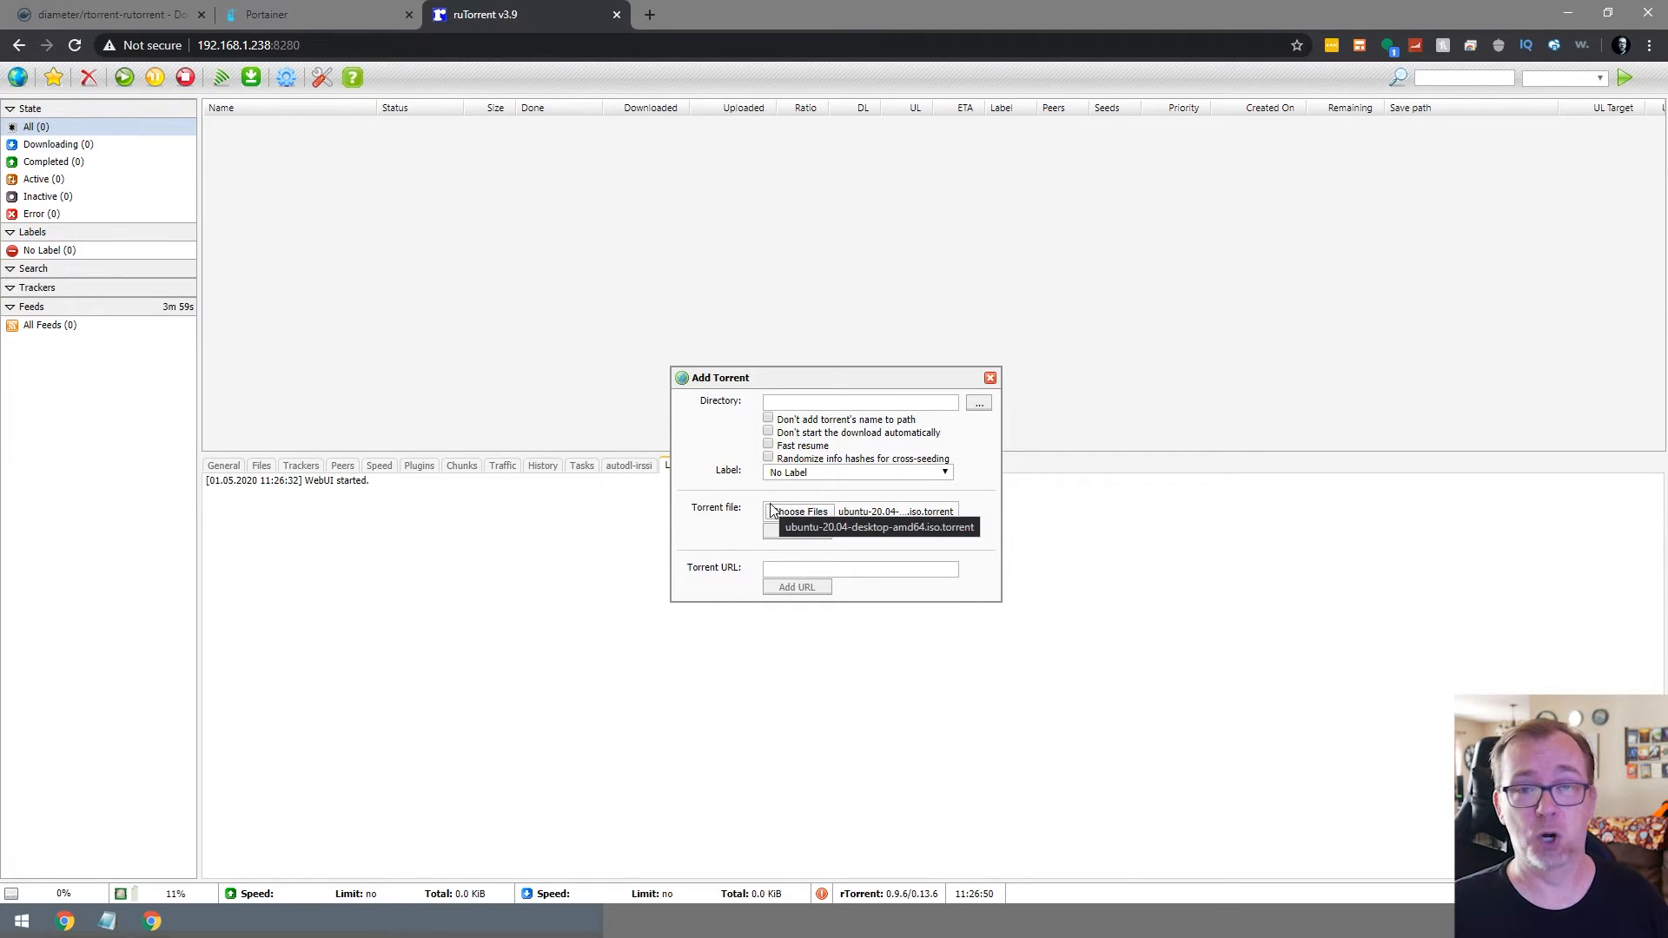
pyautogui.click(795, 532)
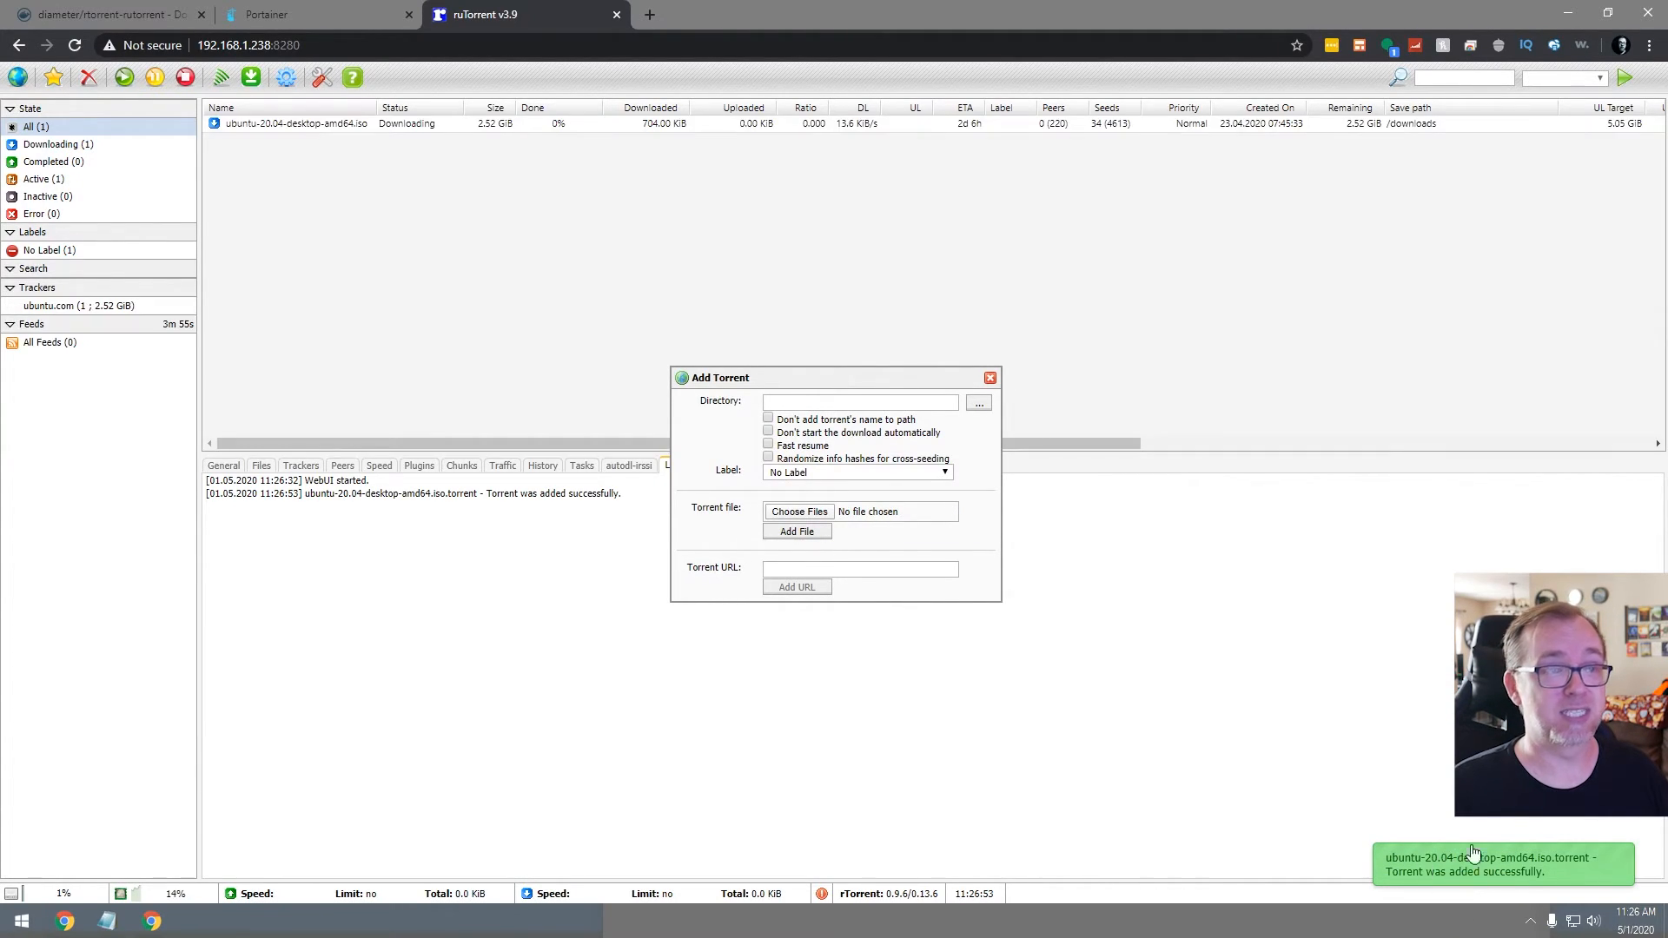
pyautogui.click(988, 377)
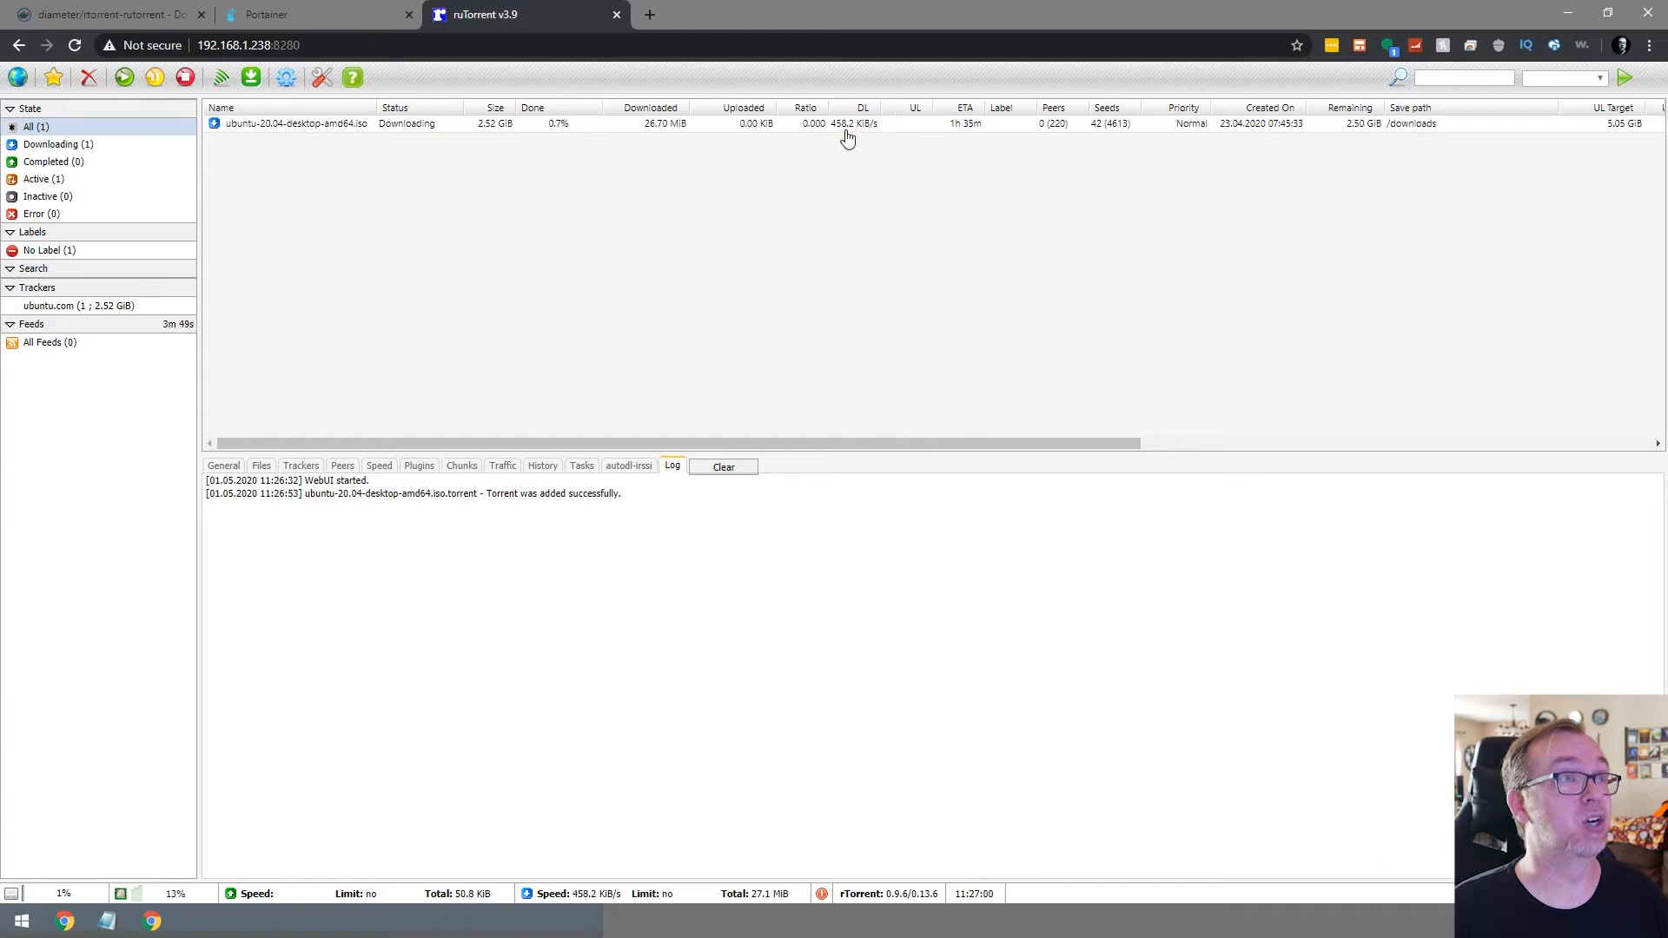
pyautogui.moveTo(848, 122)
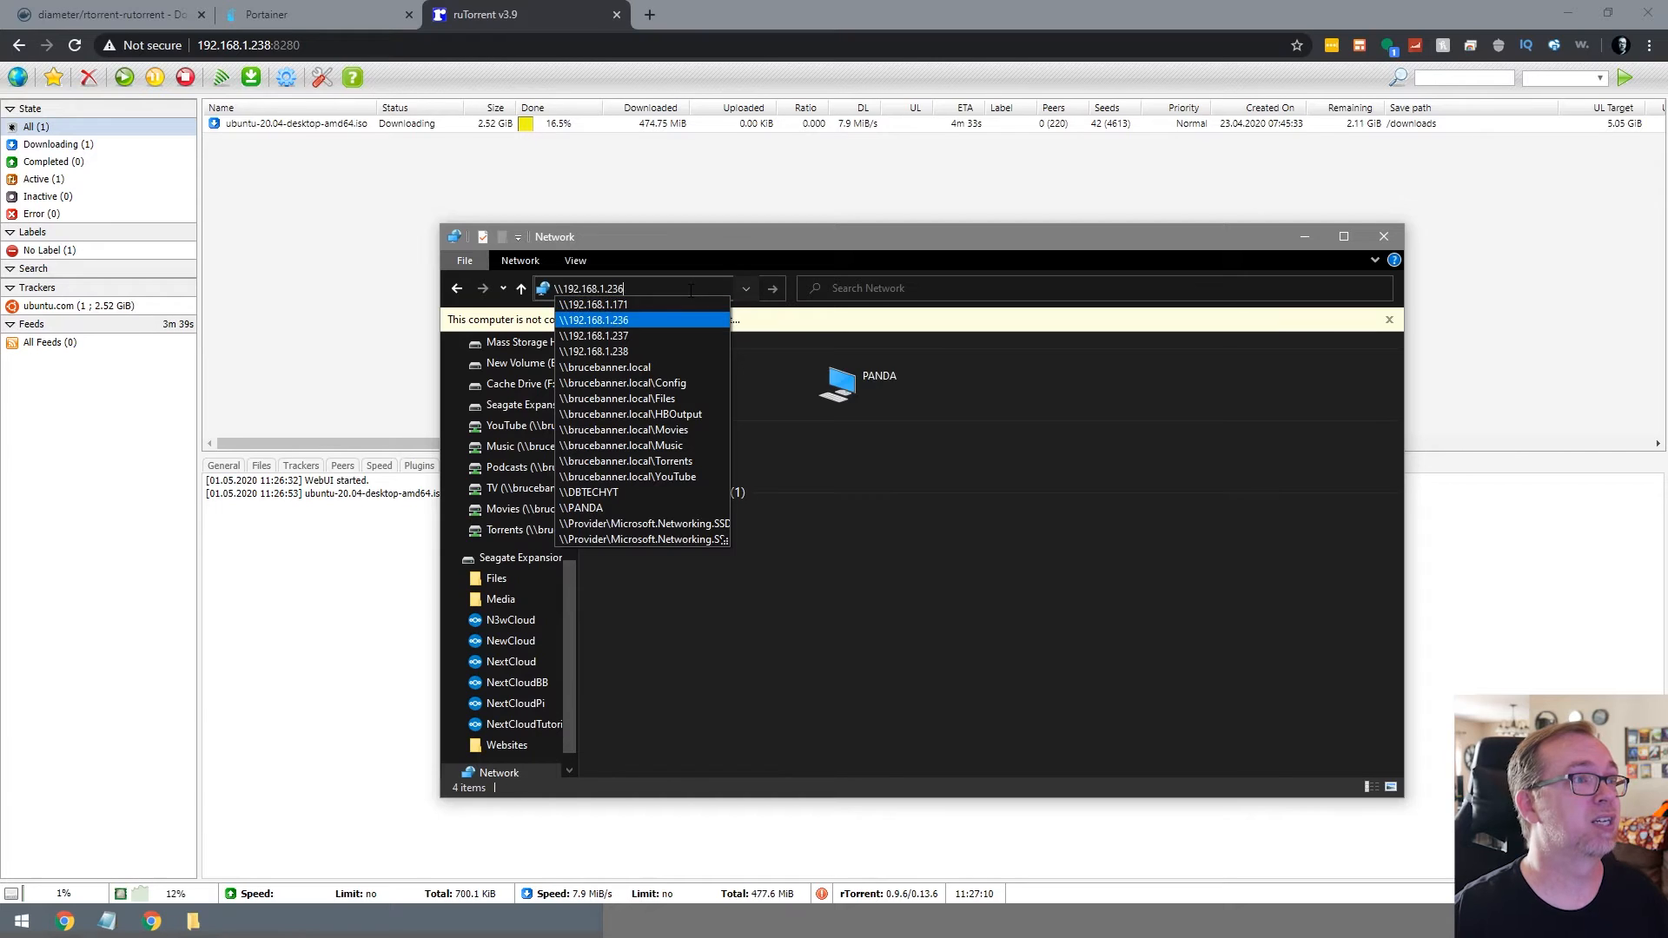
# Browse the Torrents share on \\192.168.1.238 for the ISO, then view ruTorrent's Connection settings
pyautogui.click(594, 351)
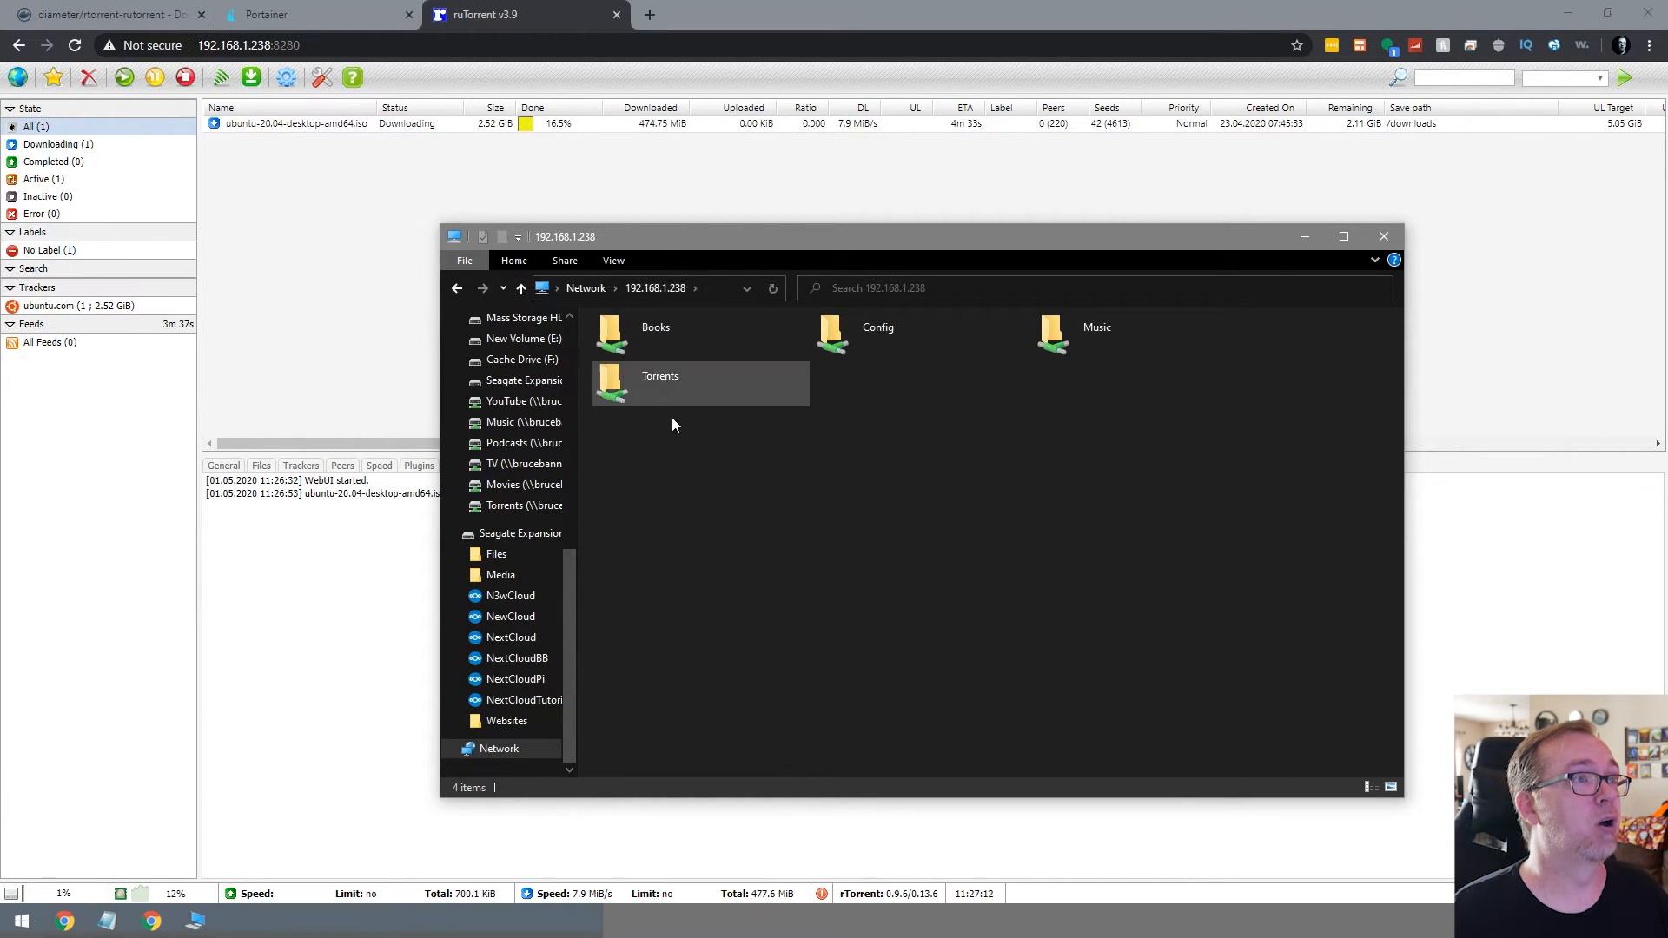
pyautogui.doubleClick(660, 375)
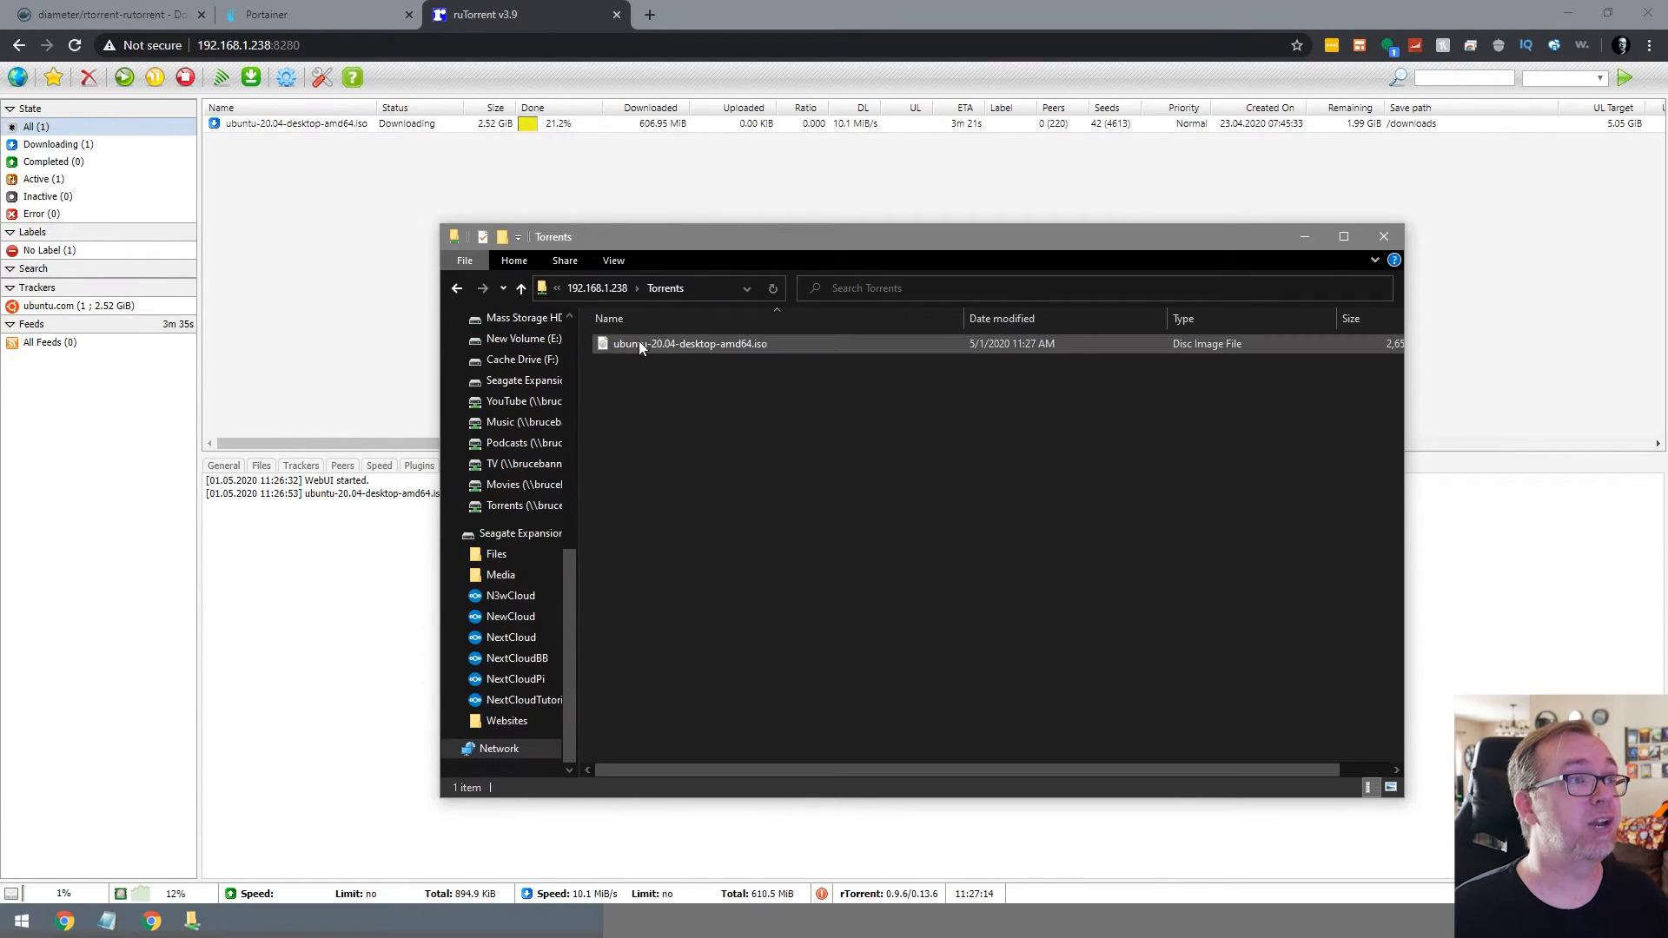
pyautogui.moveTo(670, 351)
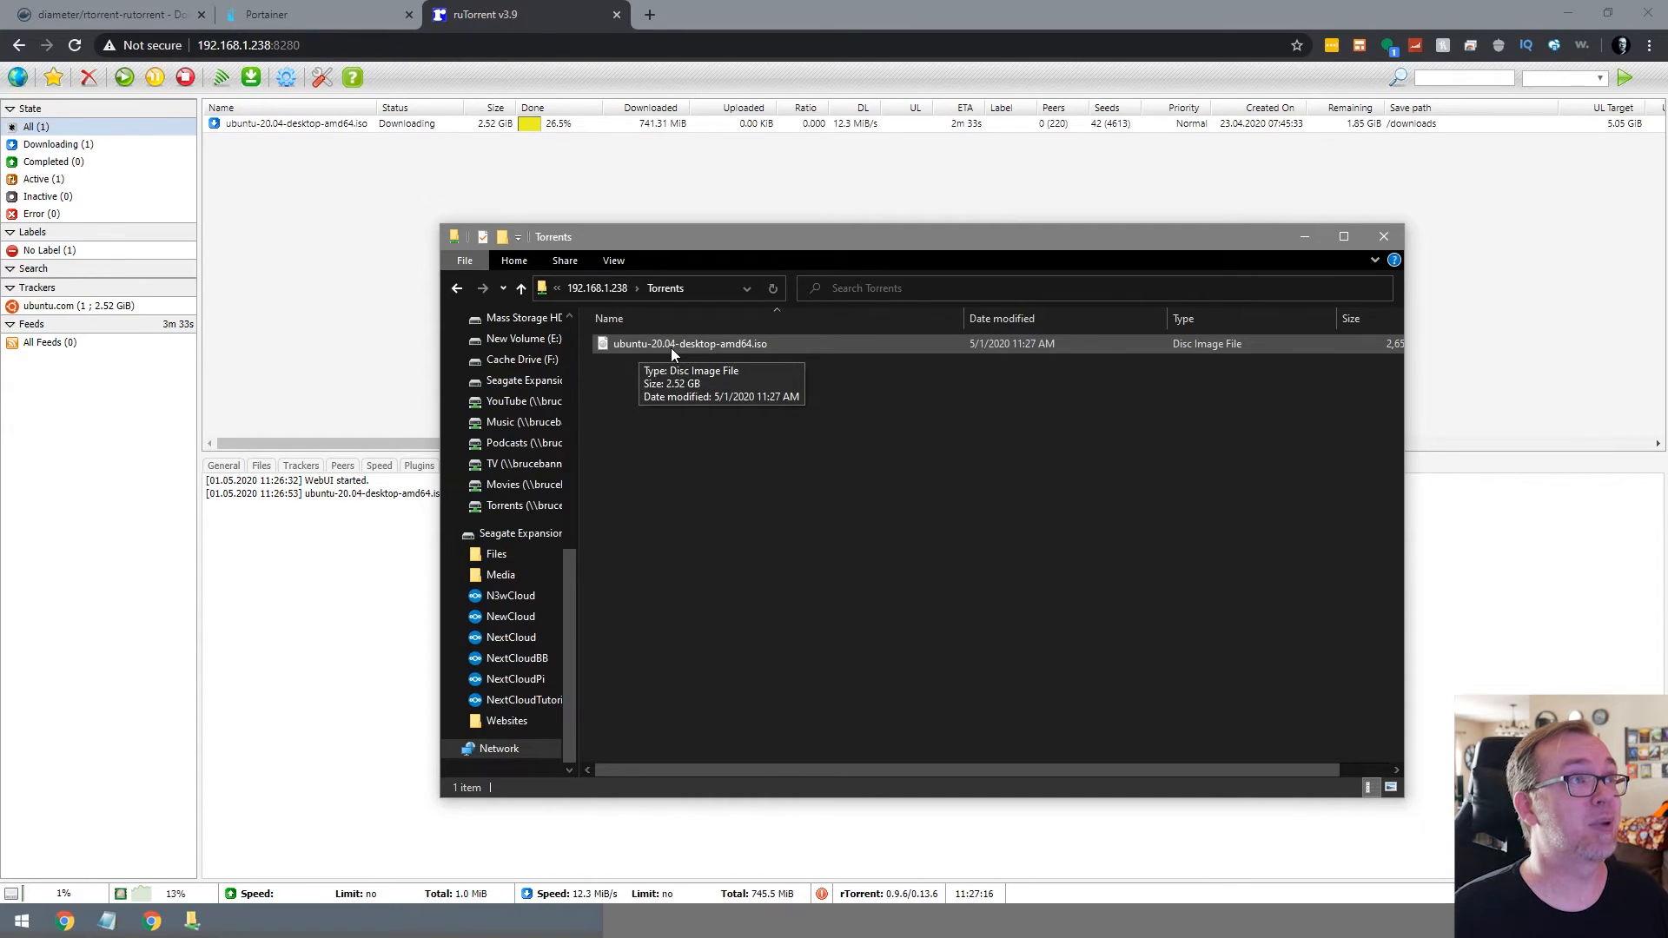
pyautogui.moveTo(876, 136)
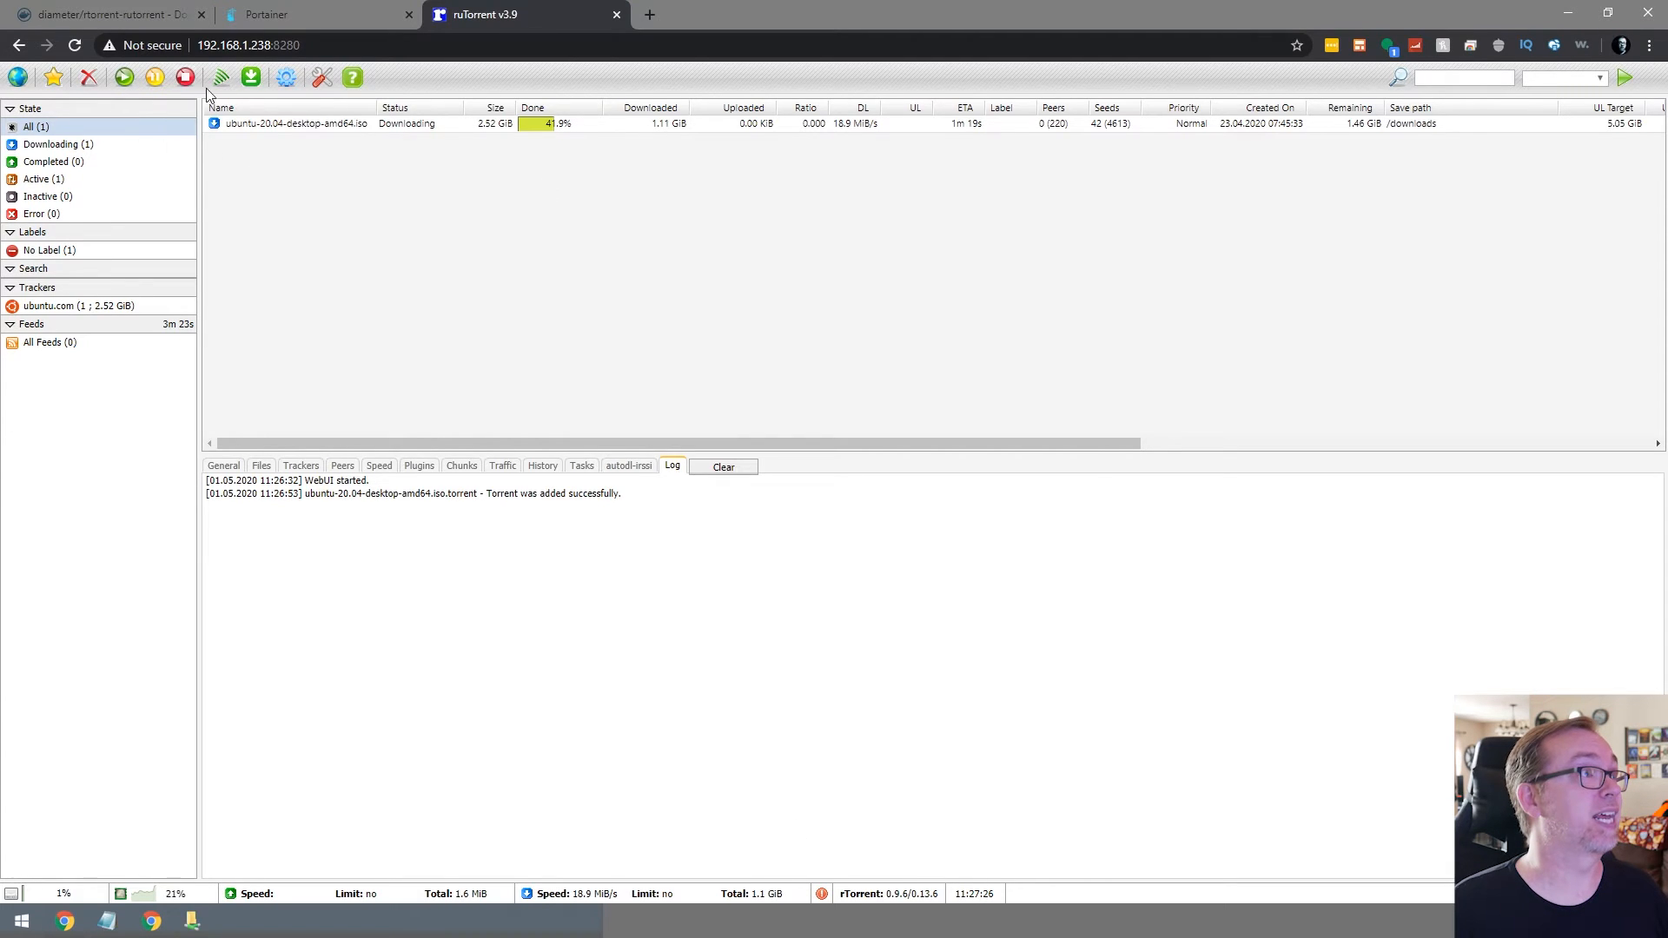
pyautogui.click(287, 76)
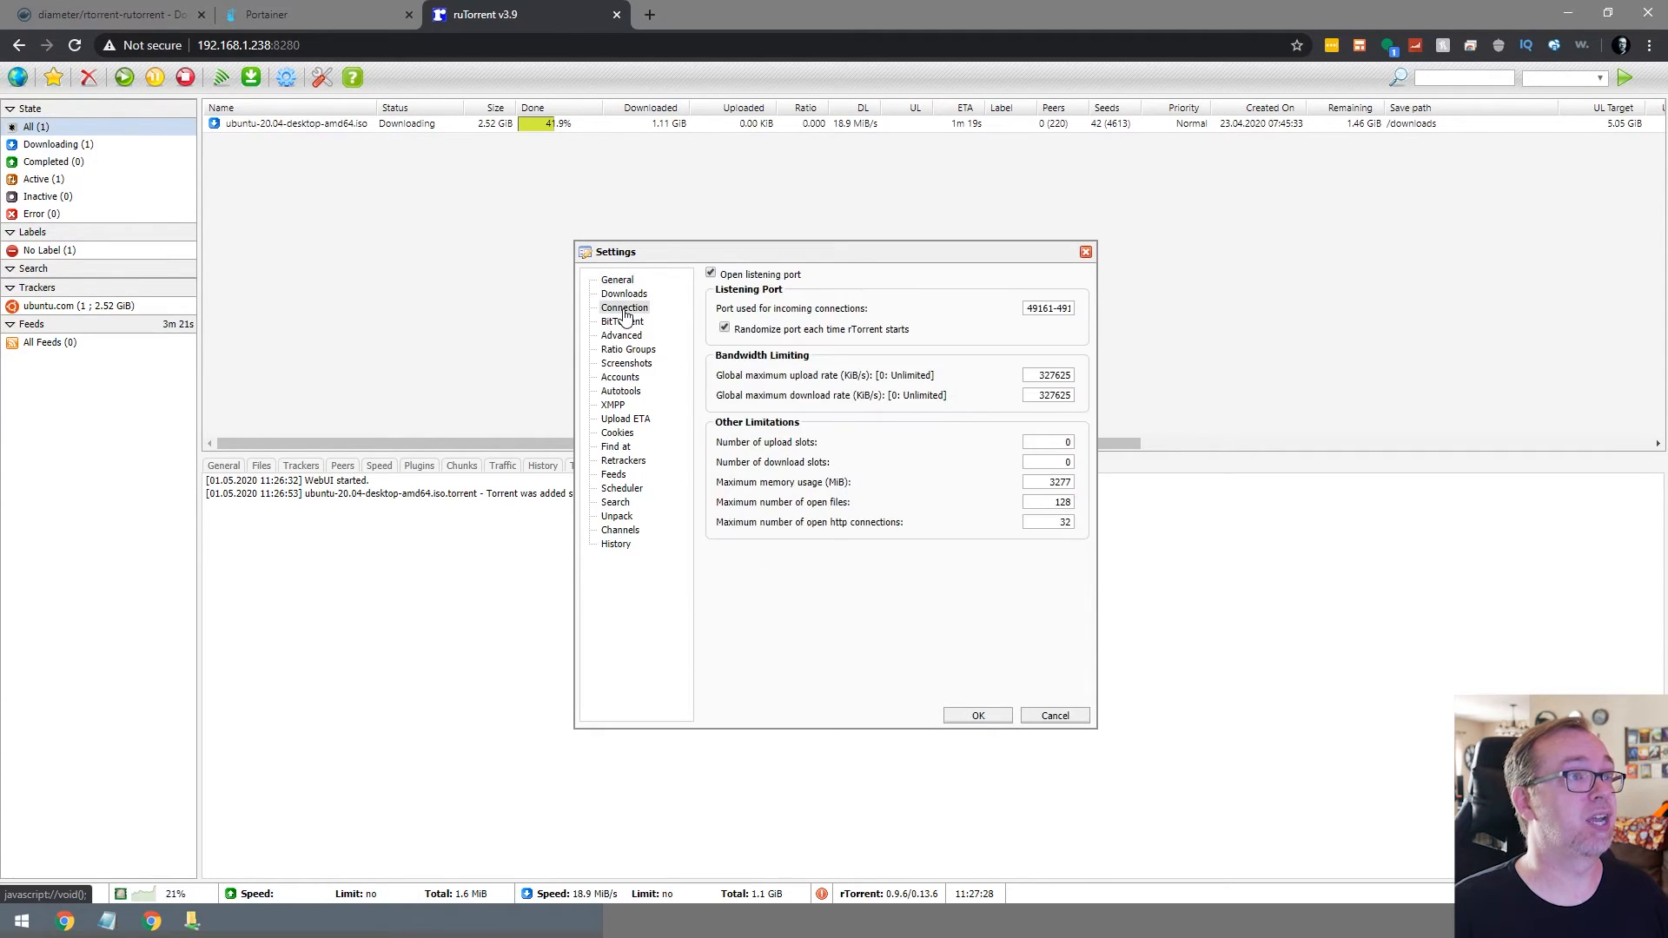